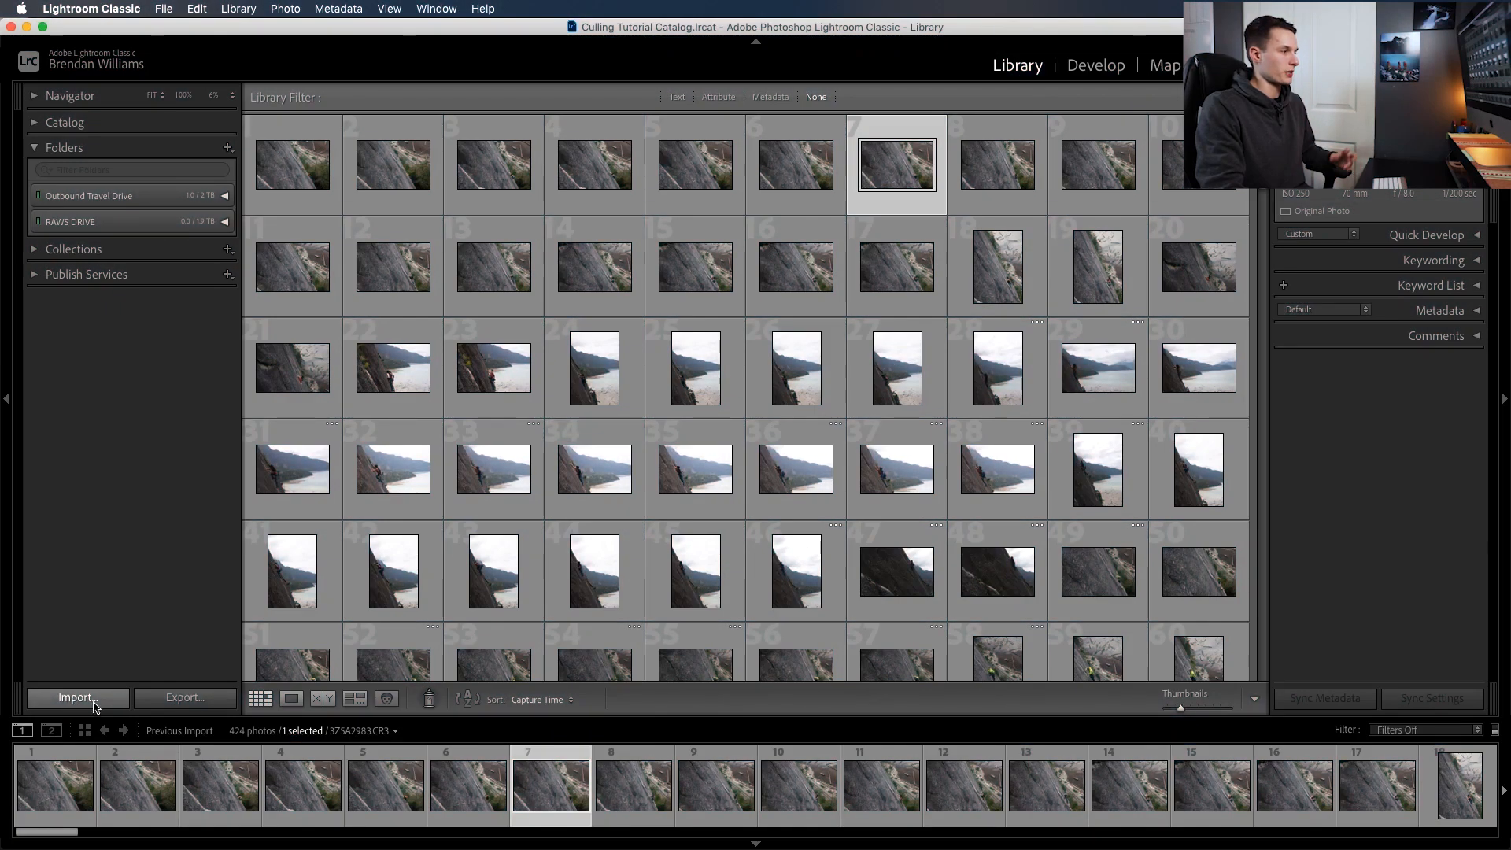
Start an import and browse the RAWS DRIVE folder list in the source panel
click(76, 698)
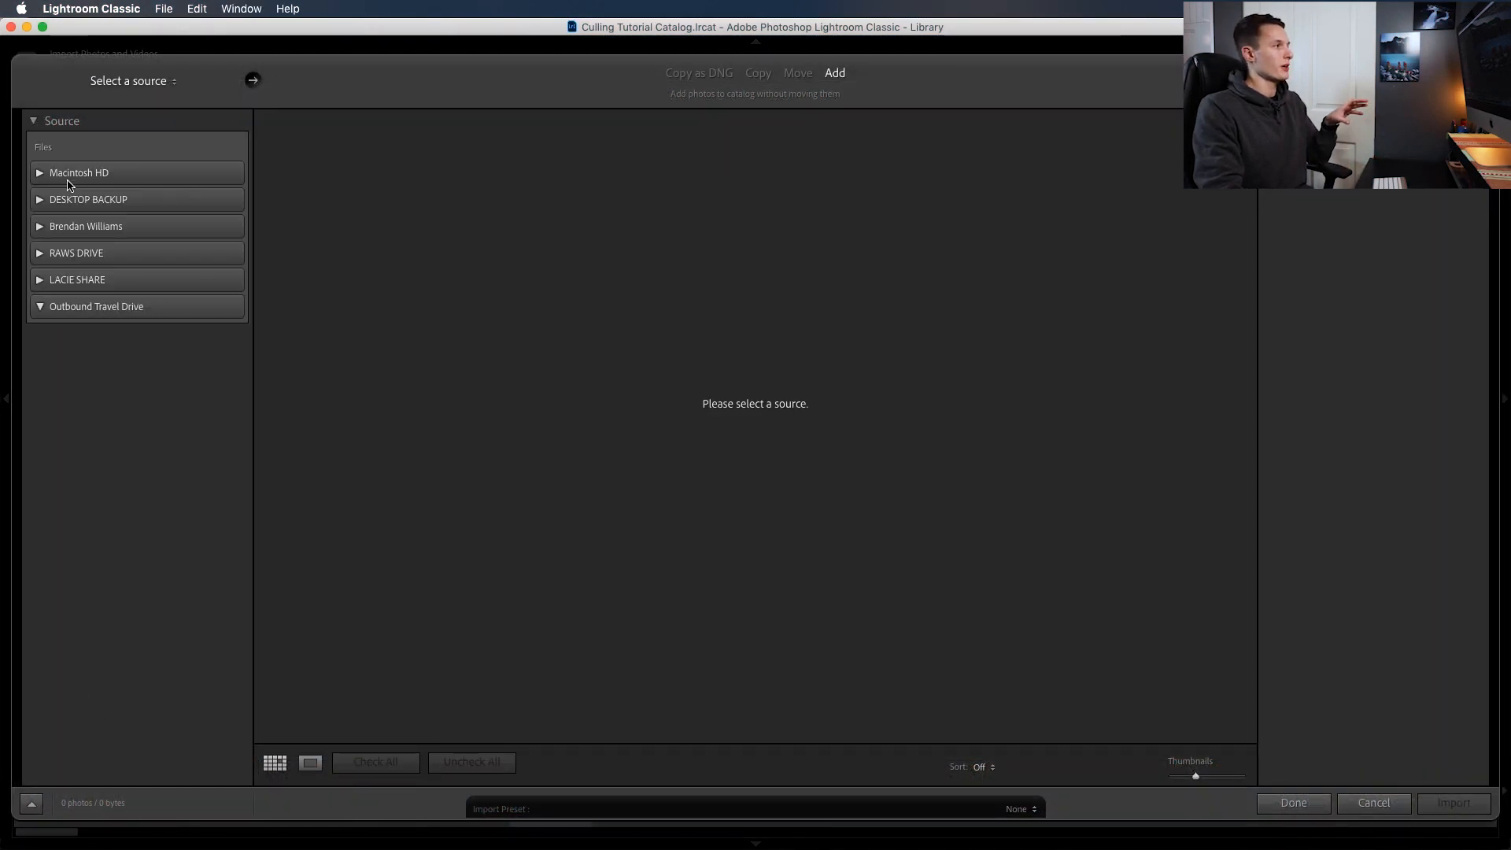
click(39, 307)
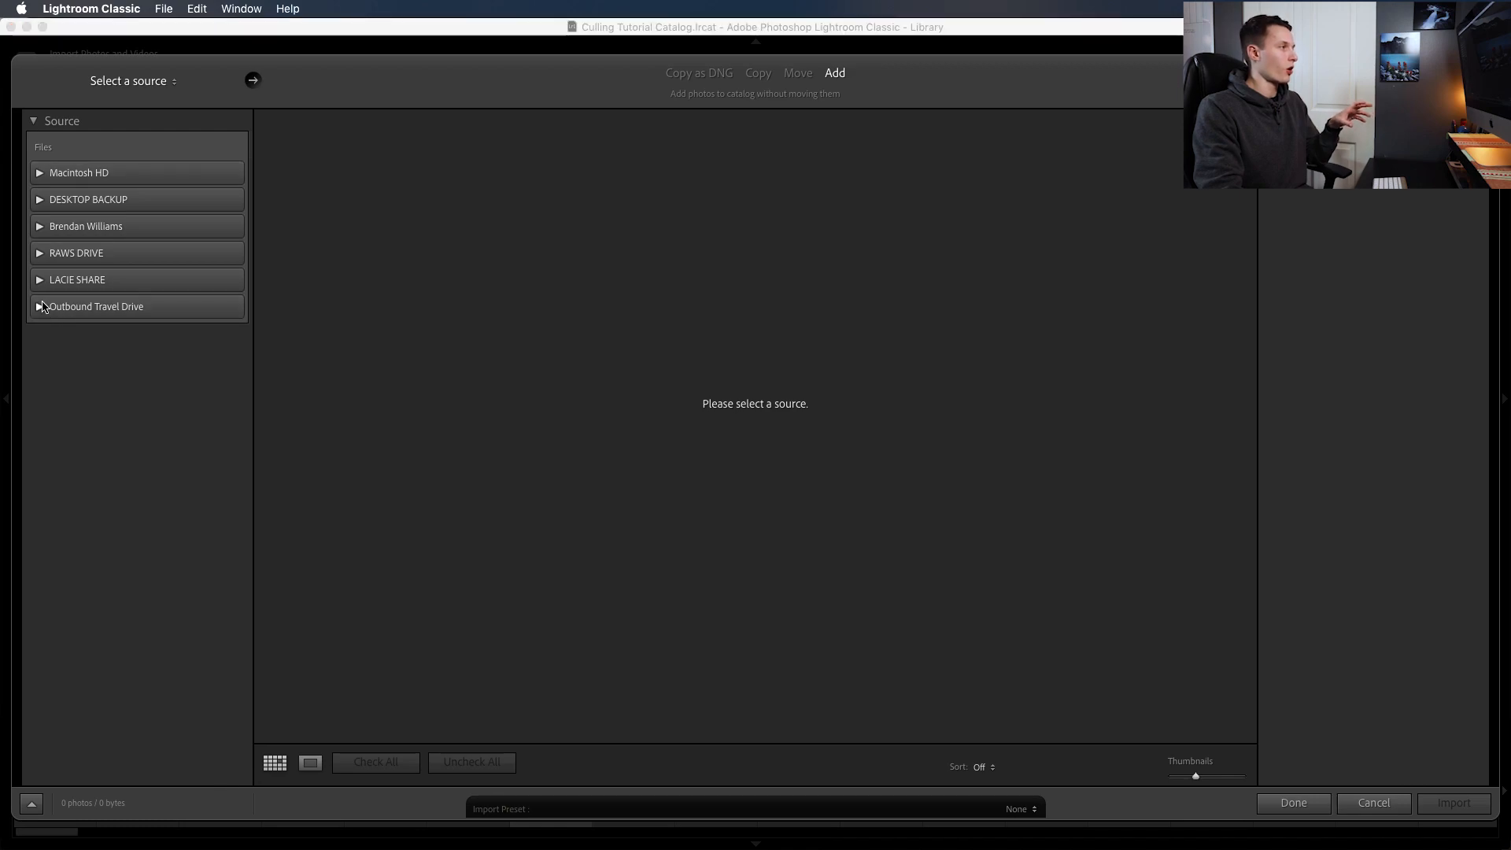
click(39, 252)
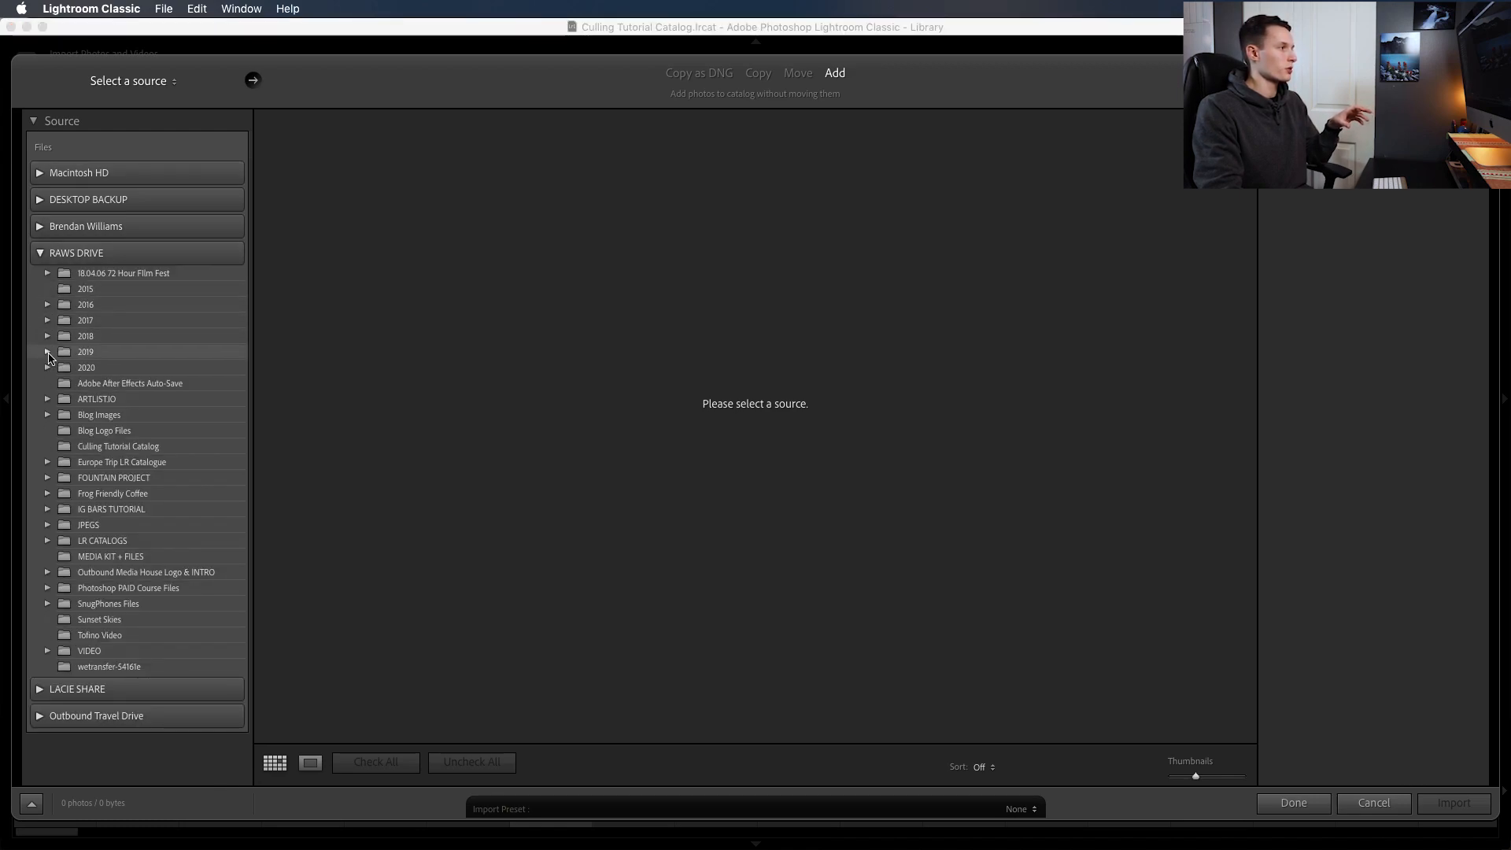
click(39, 252)
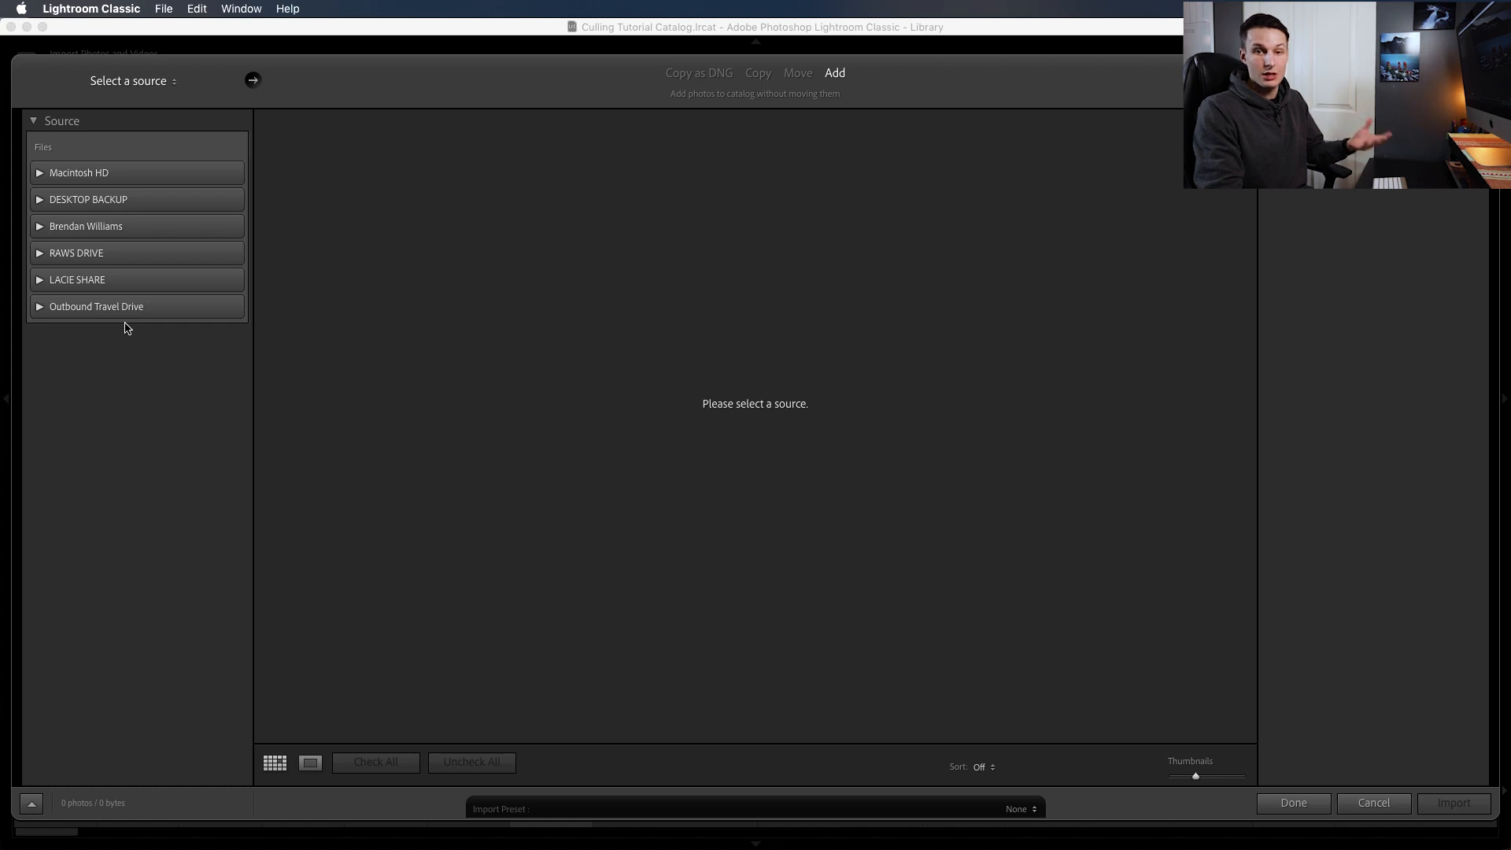
mouse_move(299, 350)
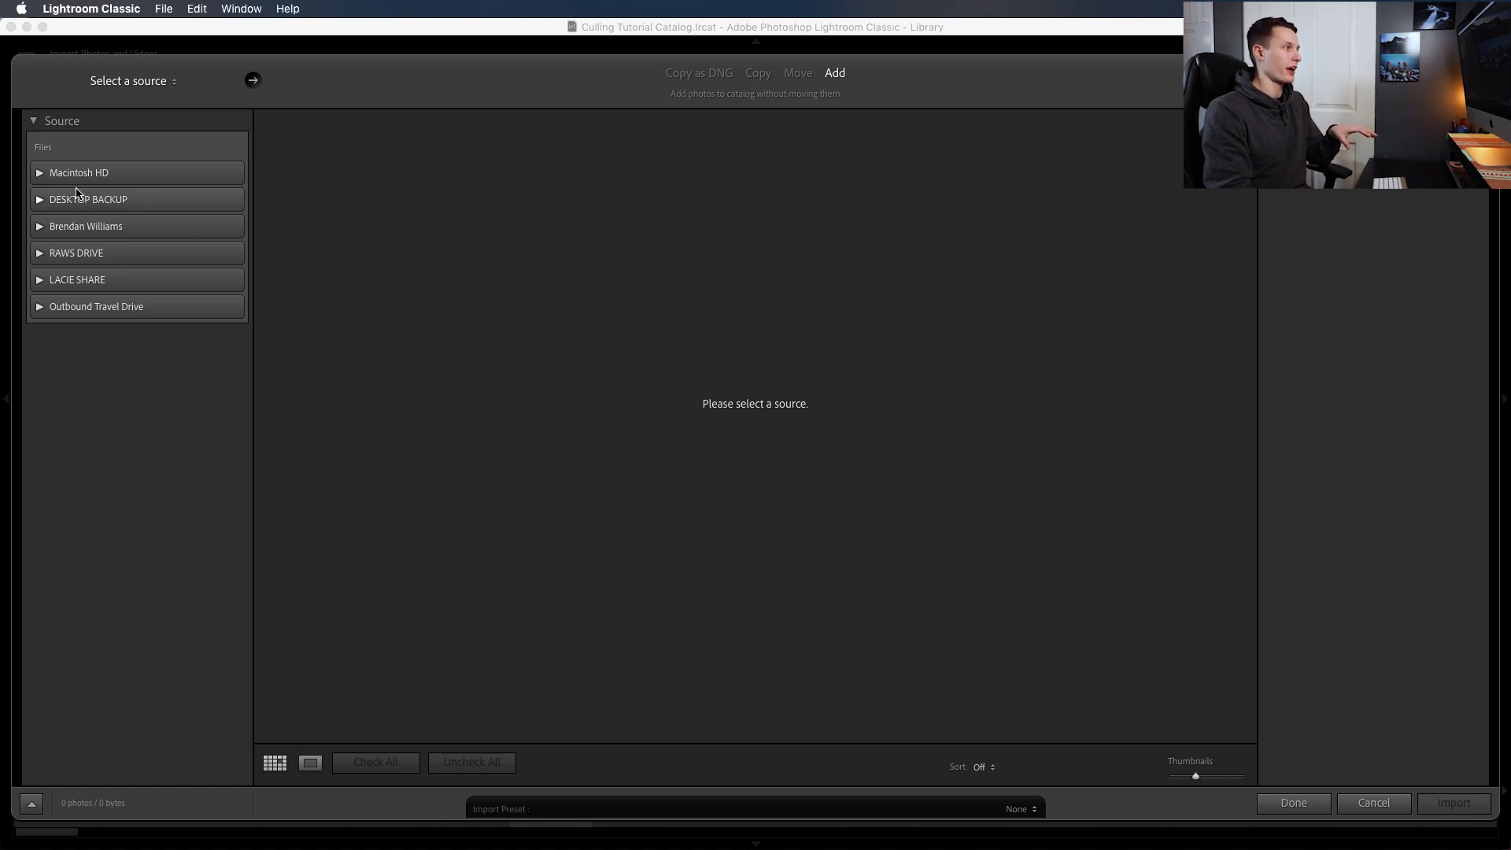
mouse_move(487, 667)
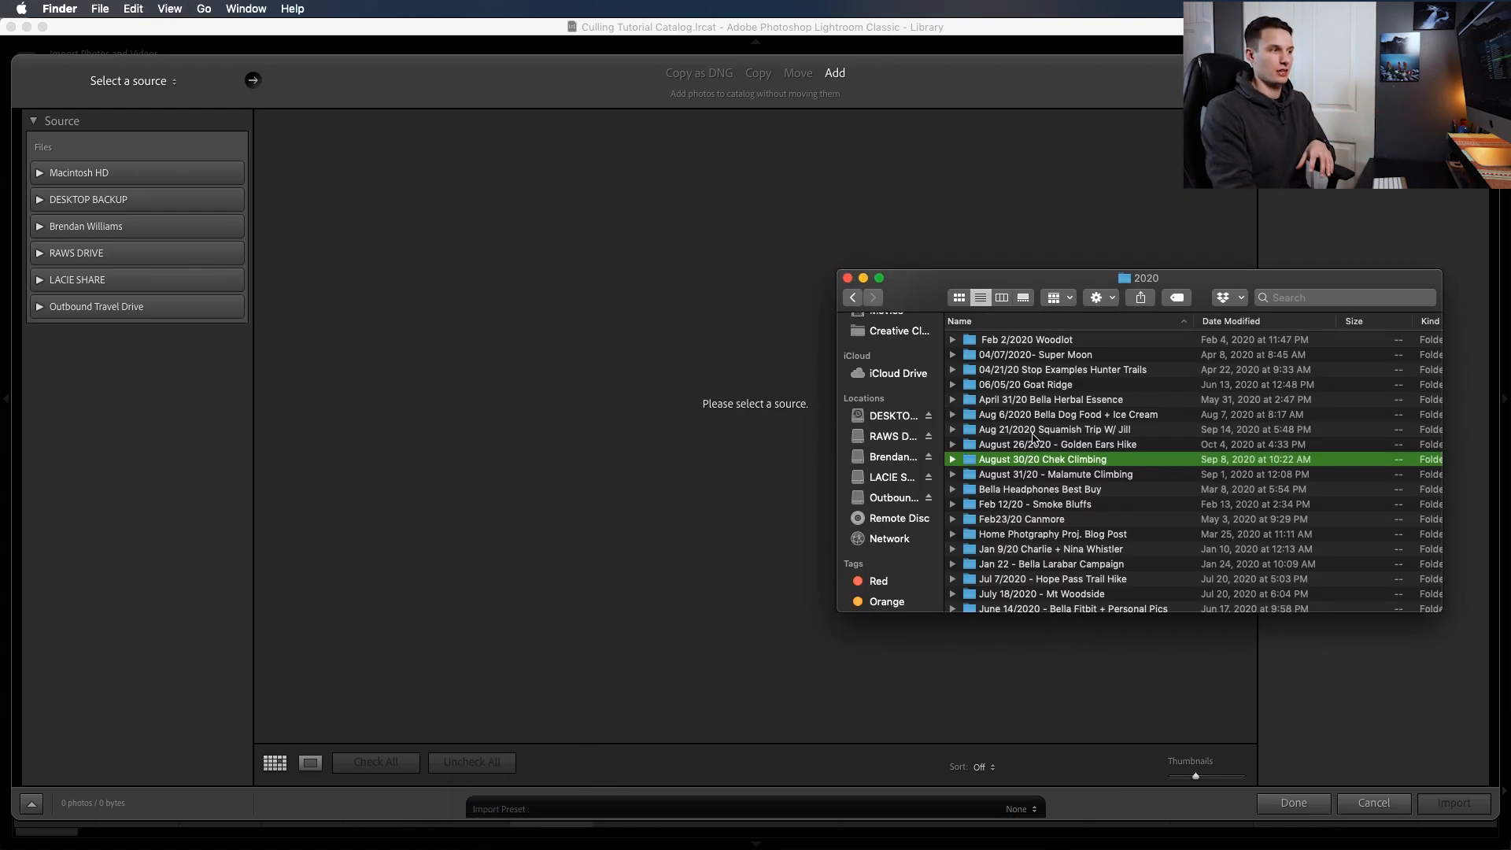
mouse_move(1003, 434)
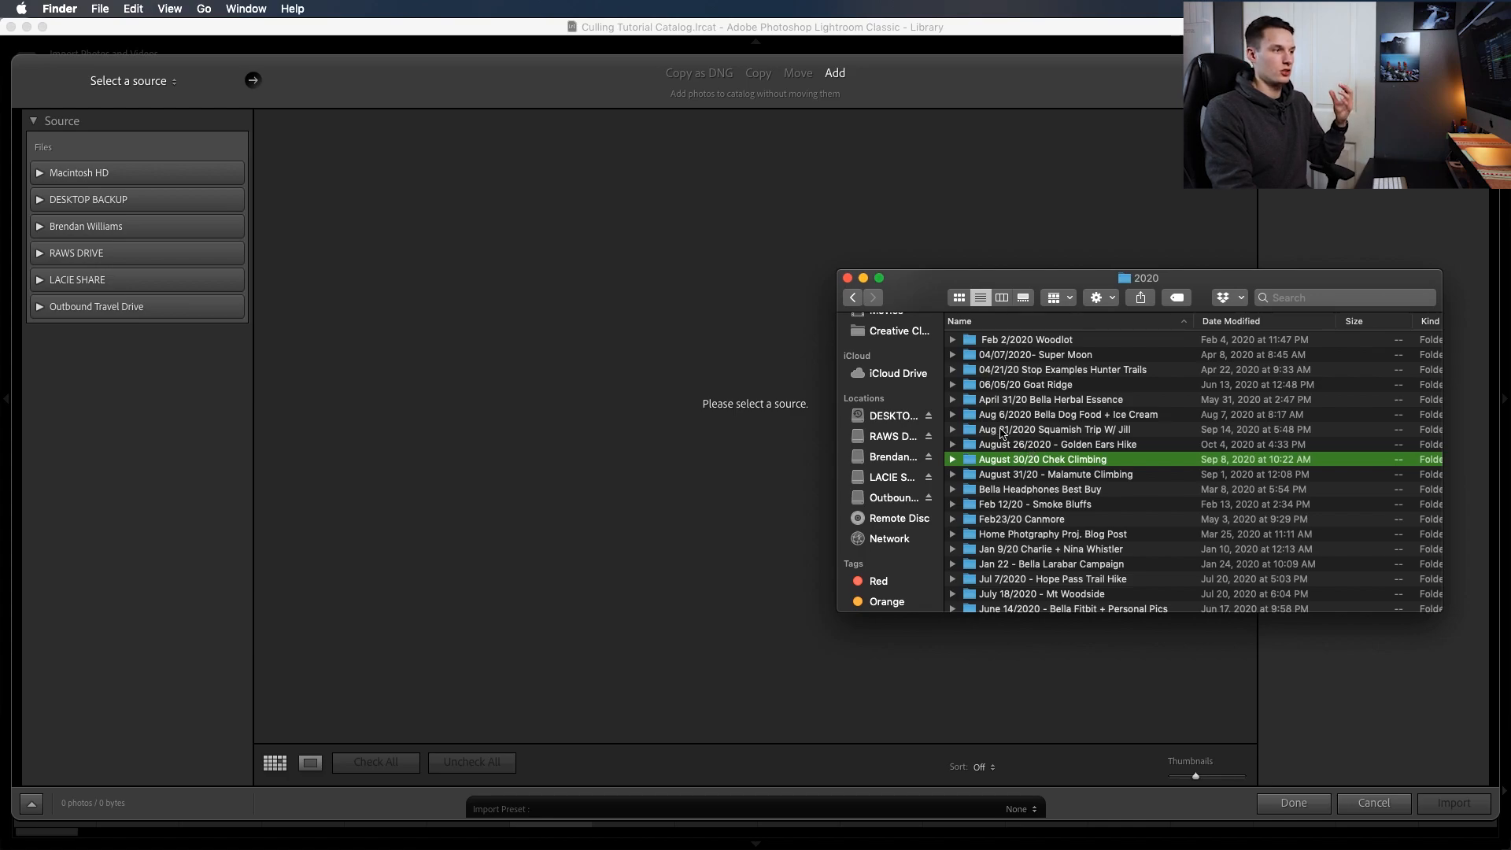
Import the checked photos from the Golden Ears Hike folder into the catalog
click(1058, 444)
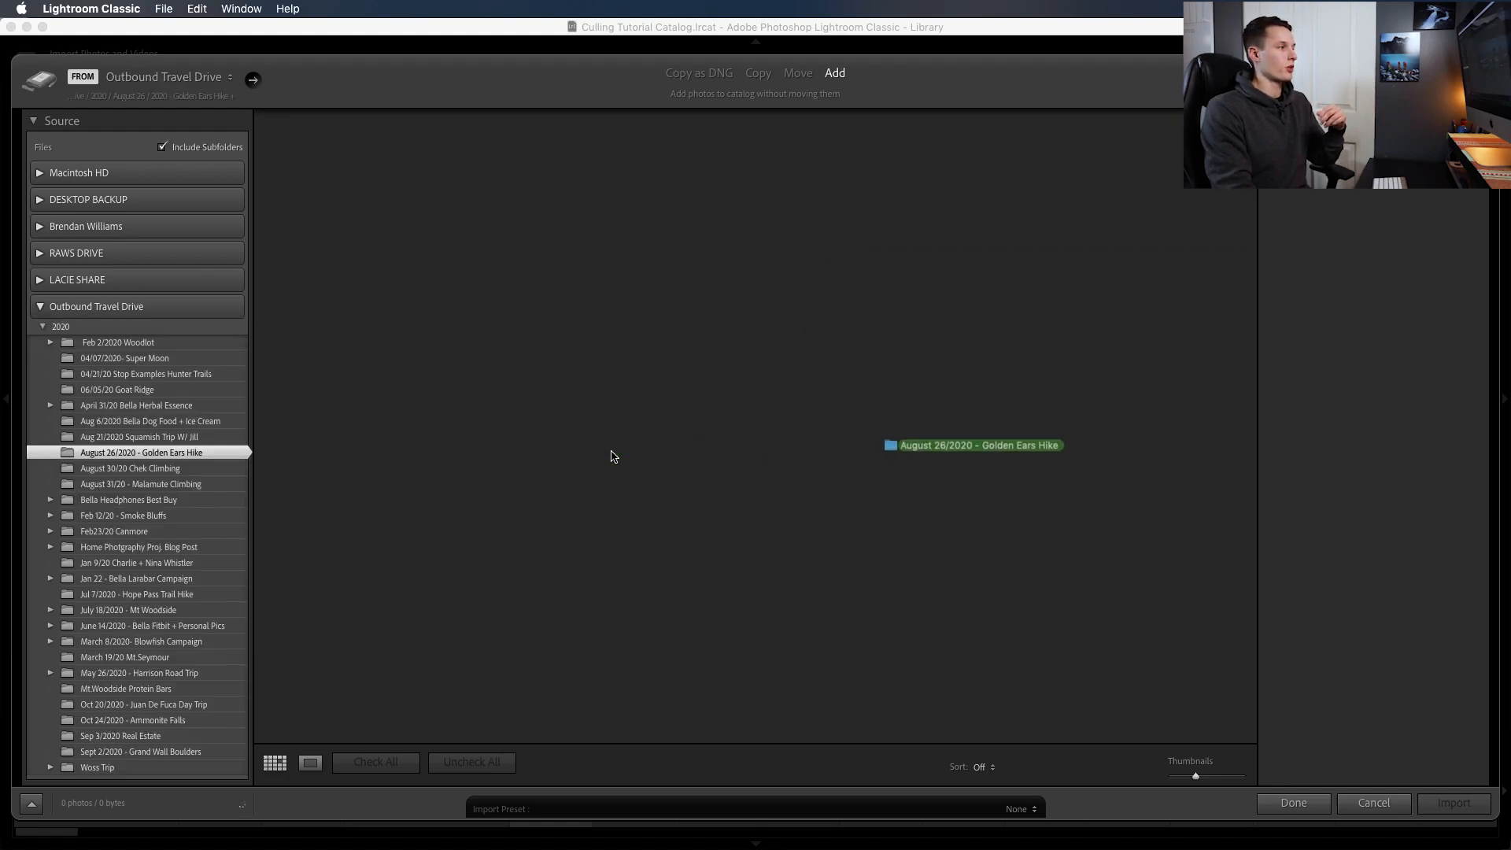
click(141, 451)
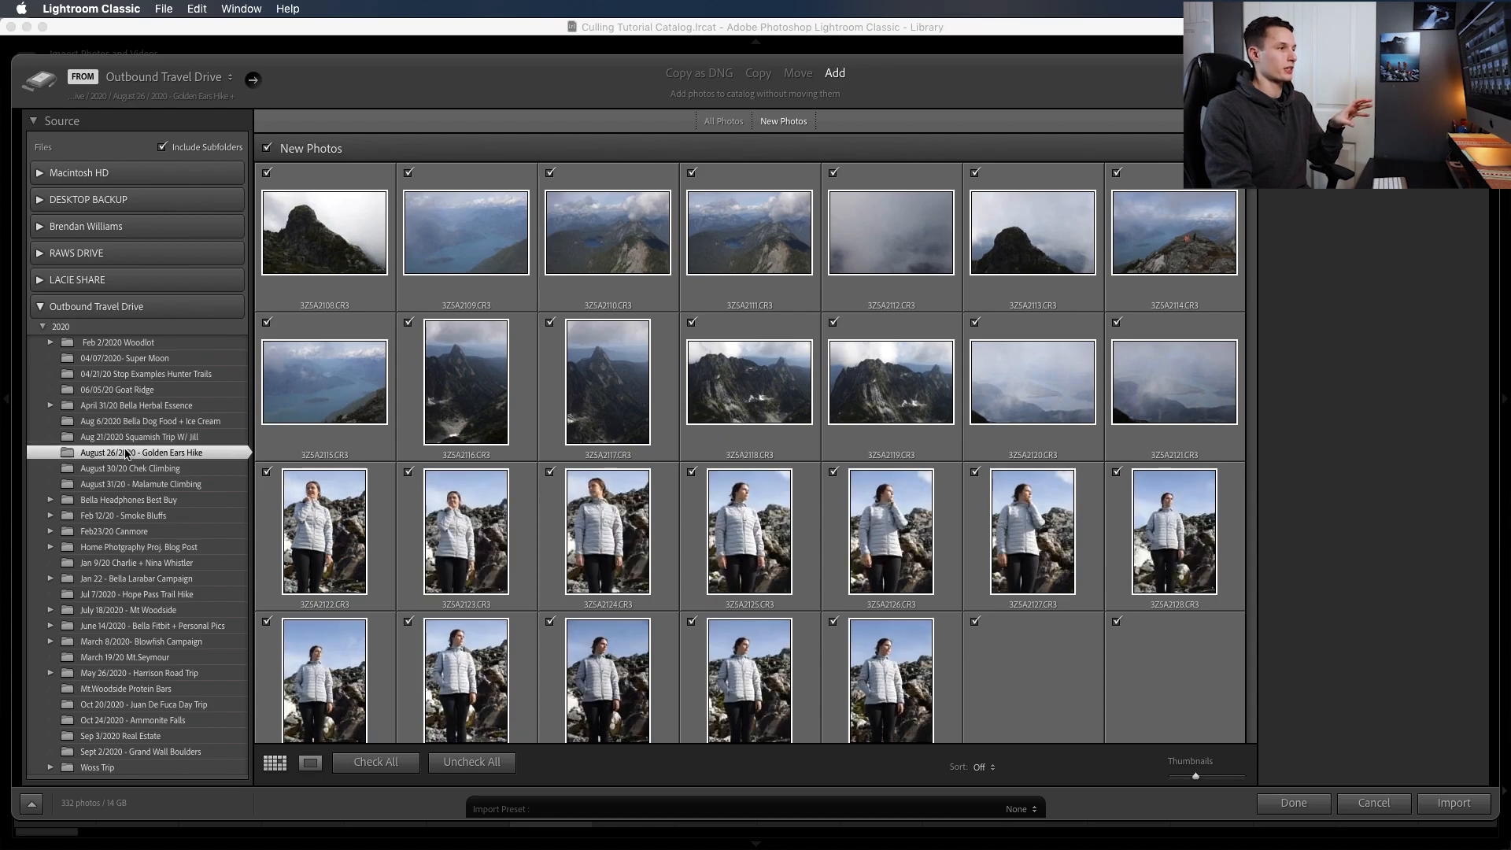
scroll(down, 3)
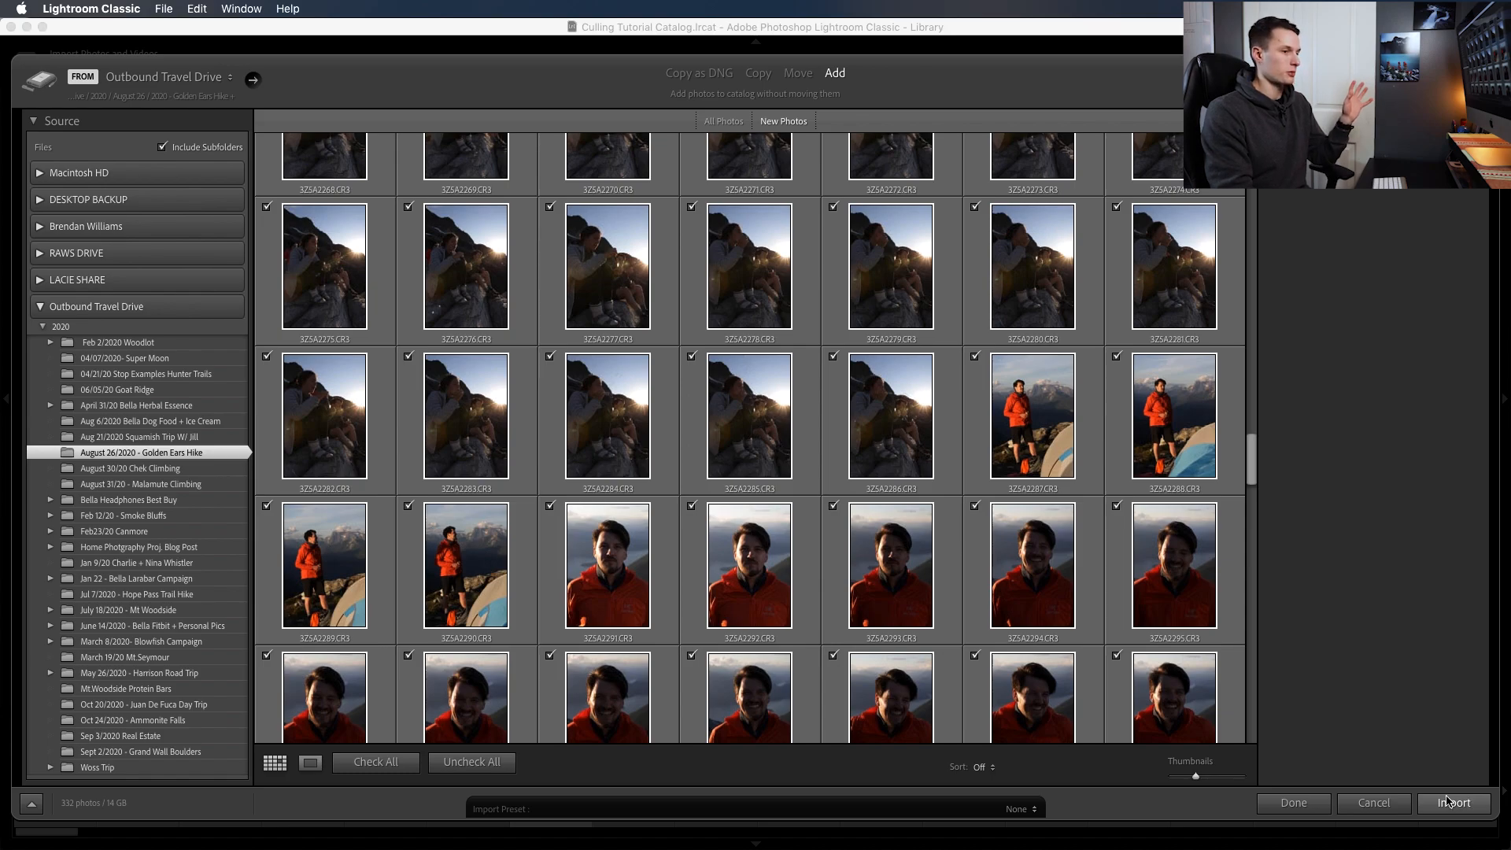
click(1453, 801)
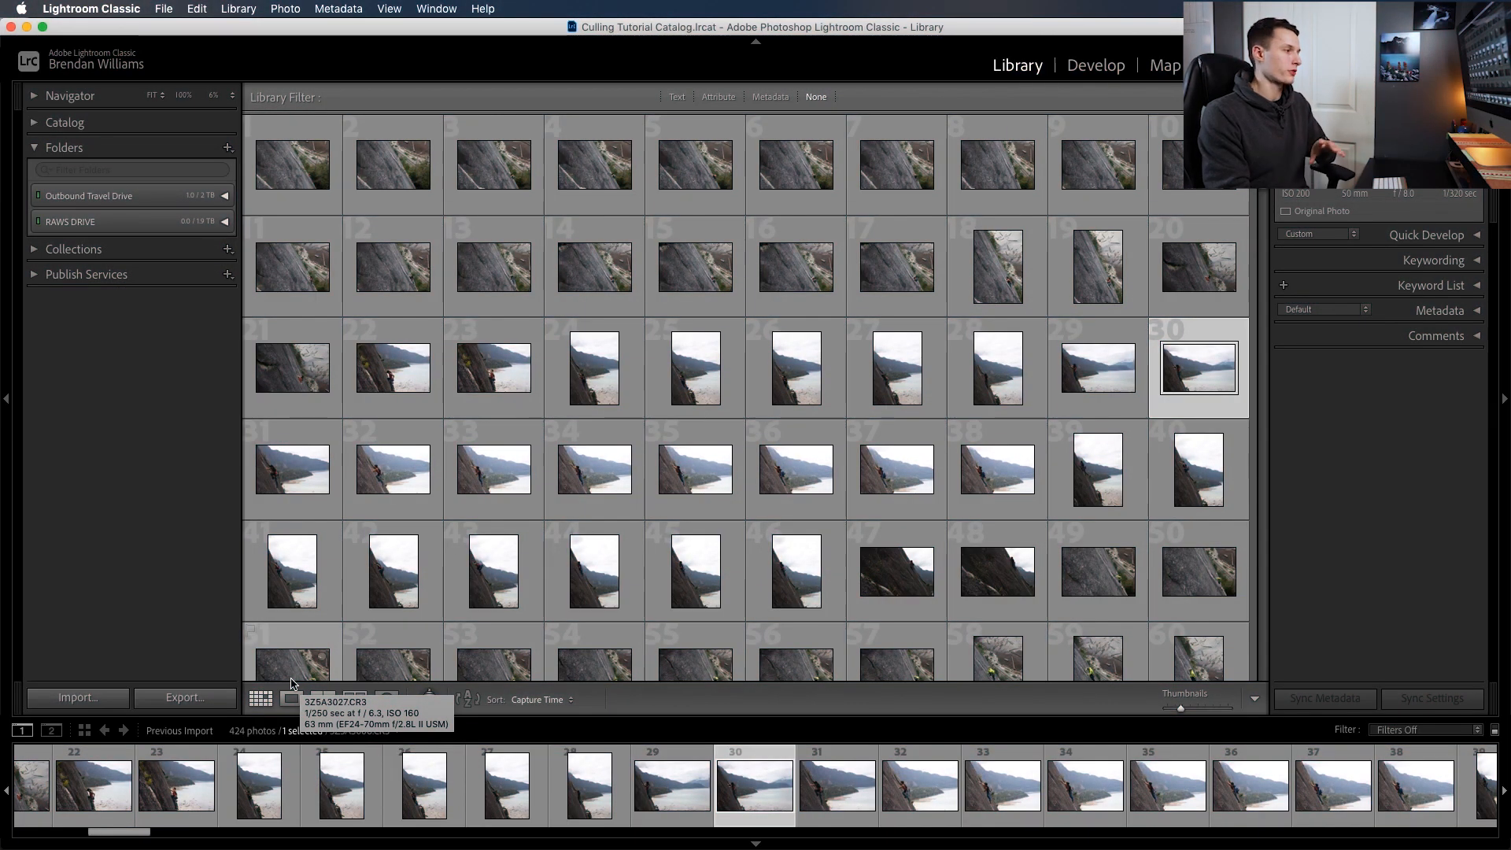
Show the selected climbing photo in Loupe view and bring up the Photo menu
click(290, 697)
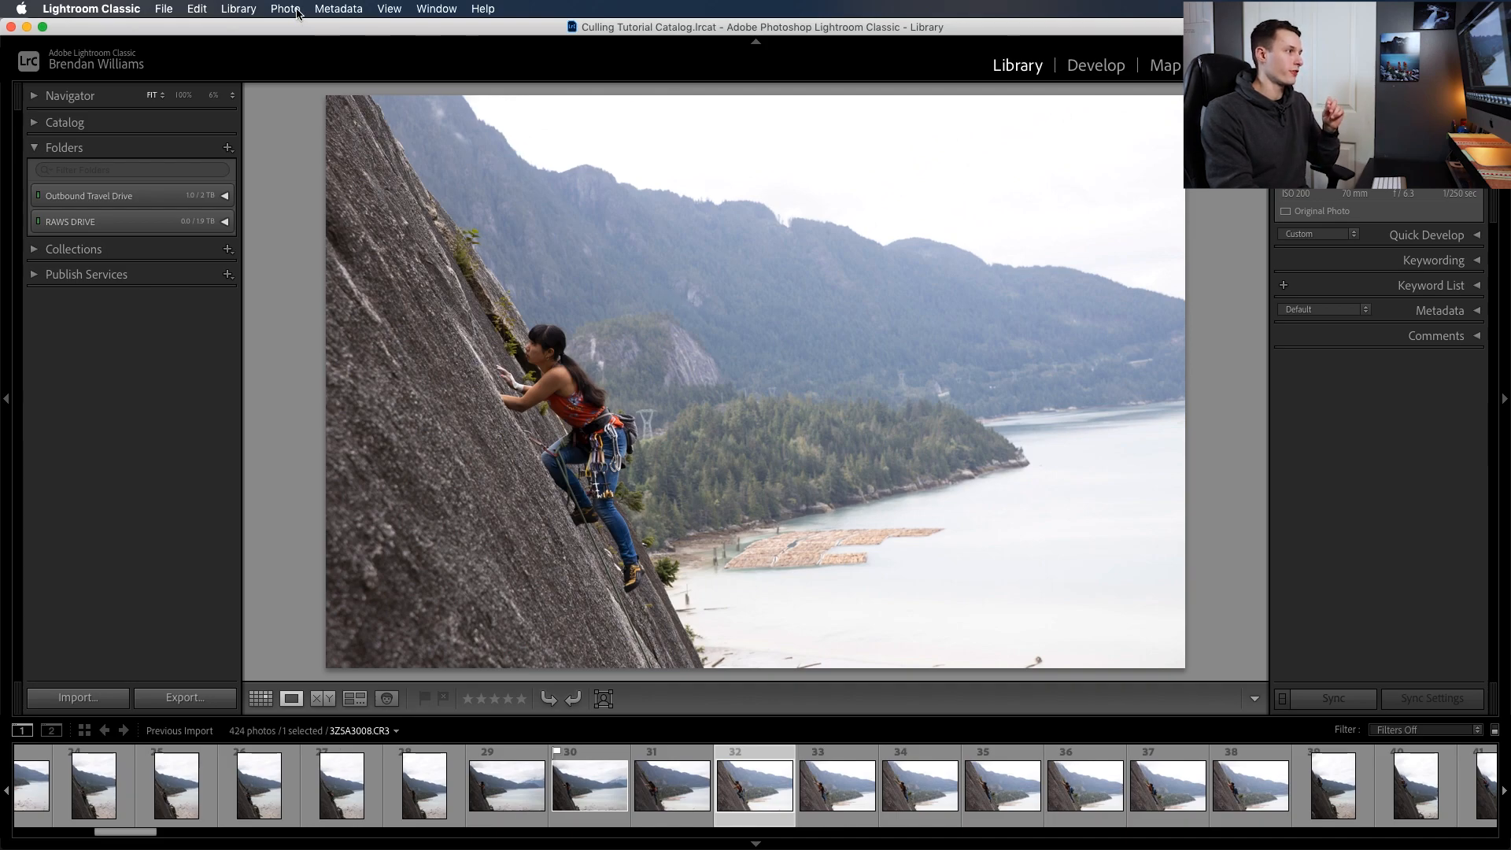
click(285, 9)
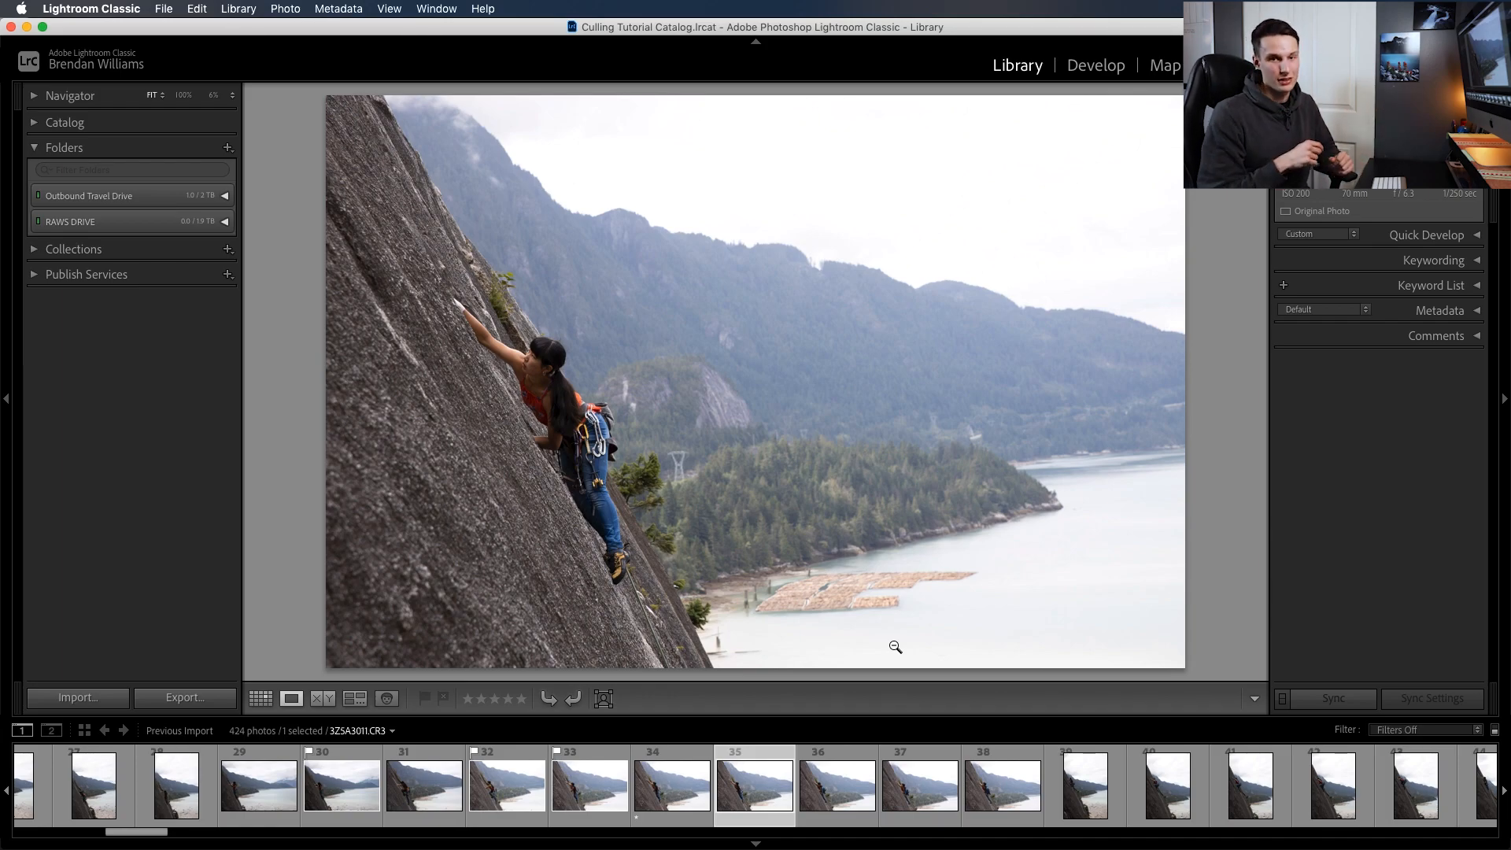
In Develop's Crop tool, try the Angle slider and return rotation to zero
click(1096, 64)
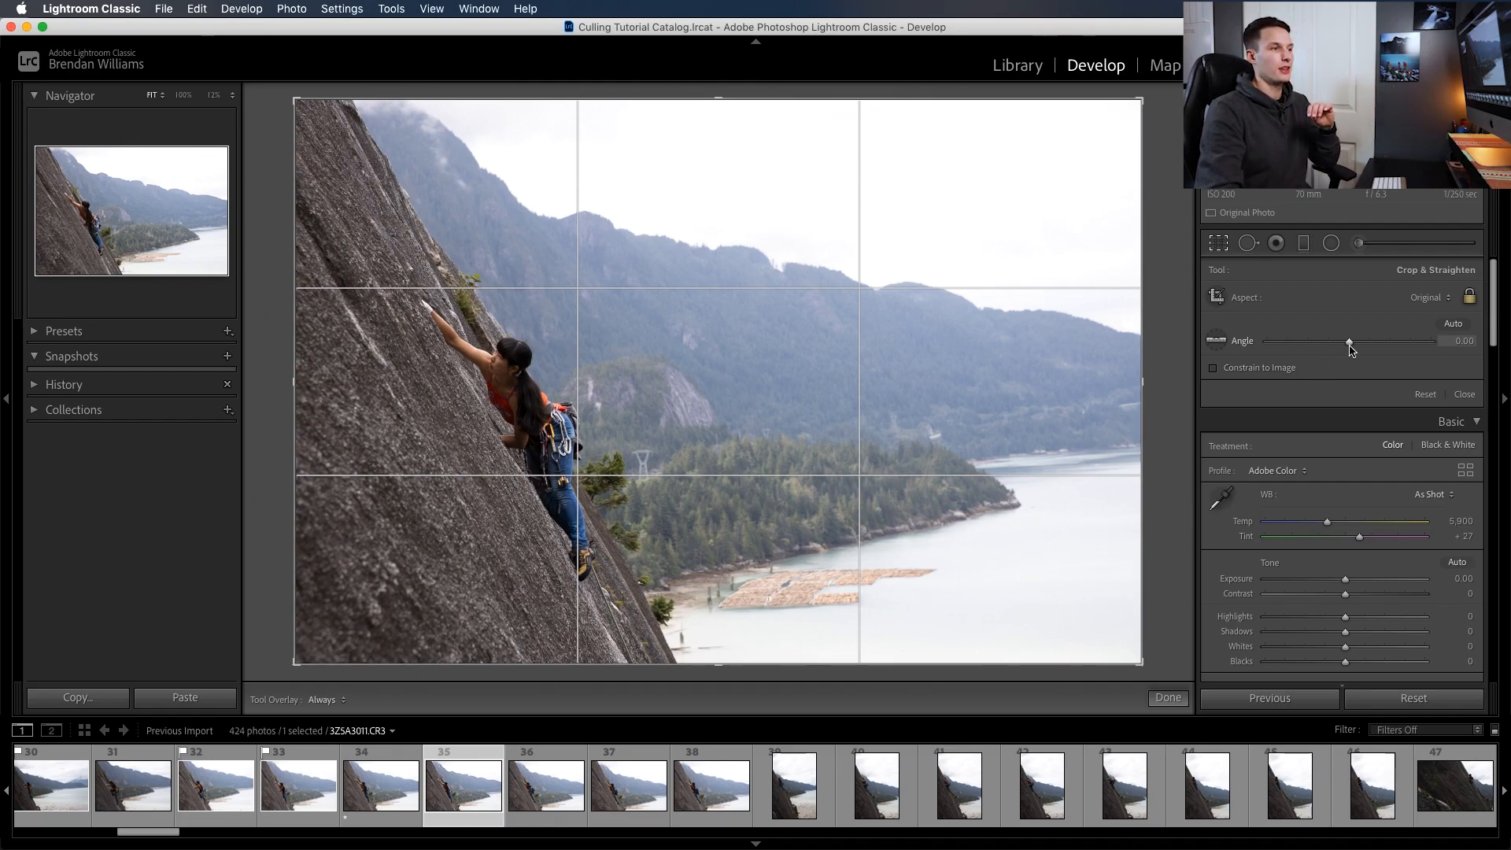
drag(1349, 340, 1358, 340)
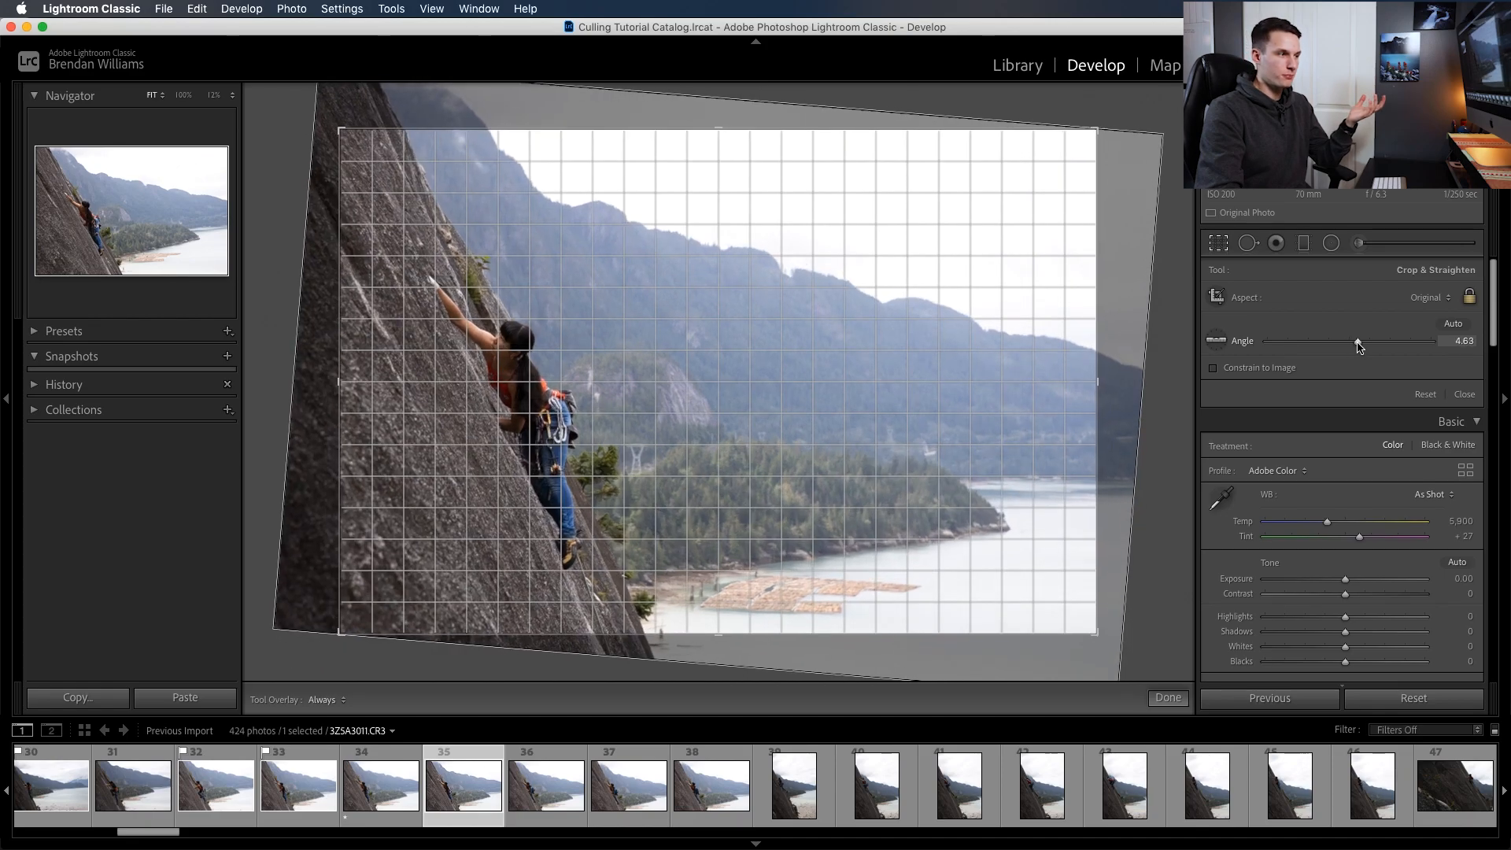
drag(1358, 340, 1349, 340)
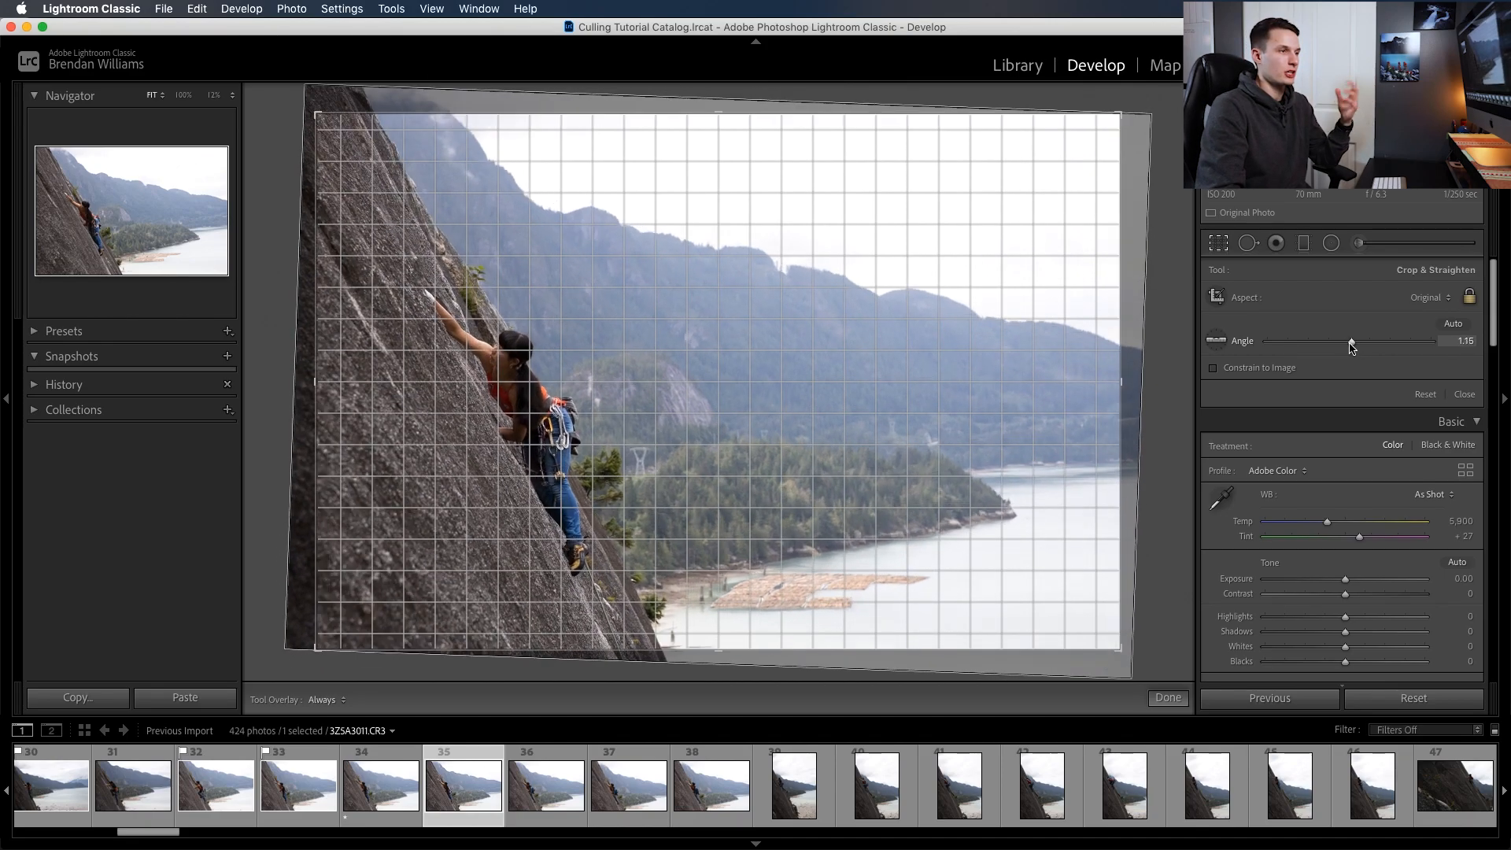
drag(1354, 342, 1344, 341)
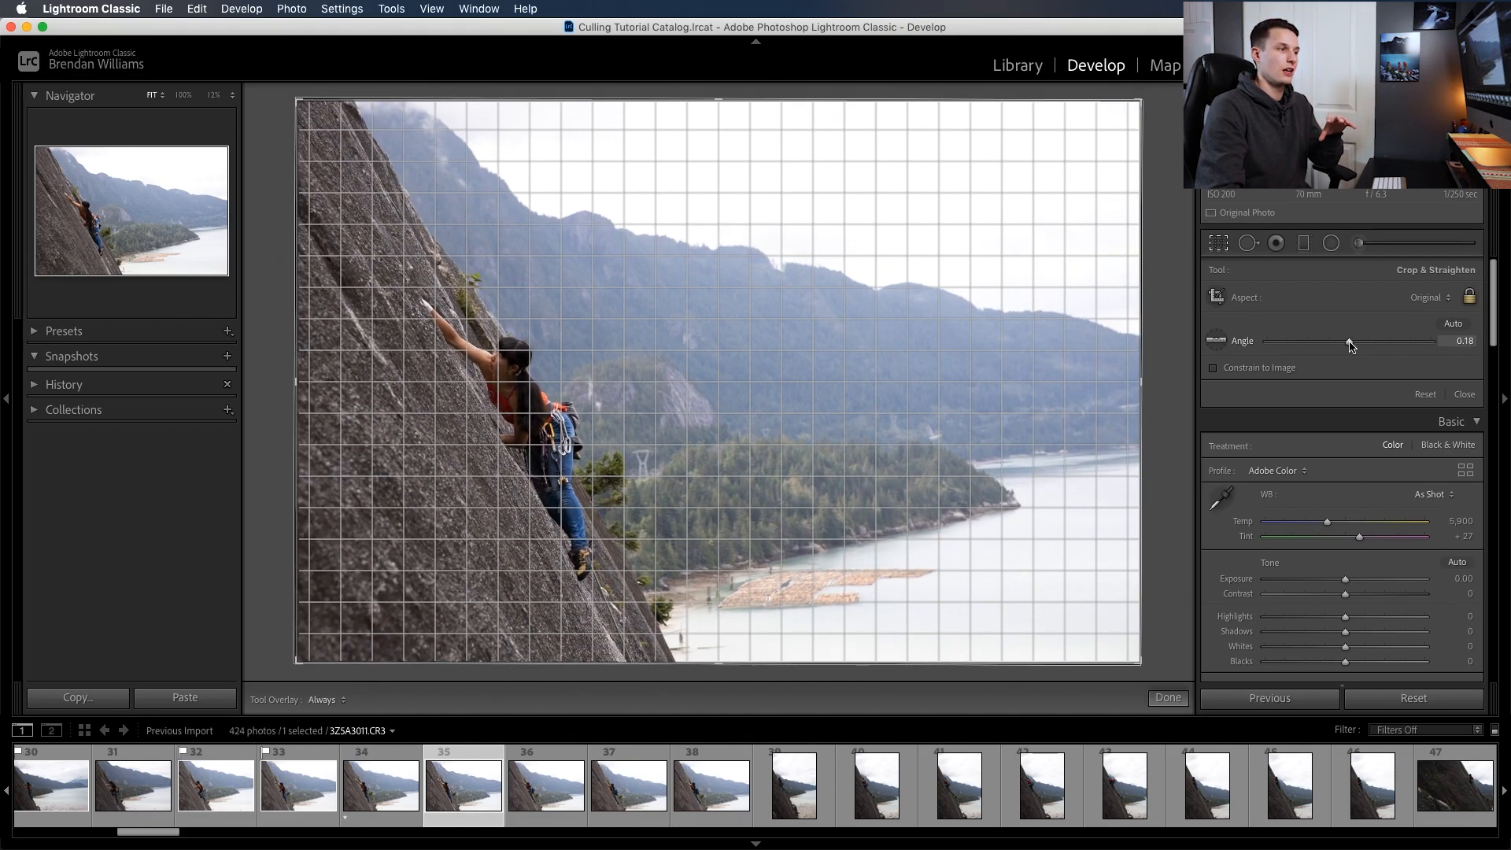
drag(1349, 340, 1388, 340)
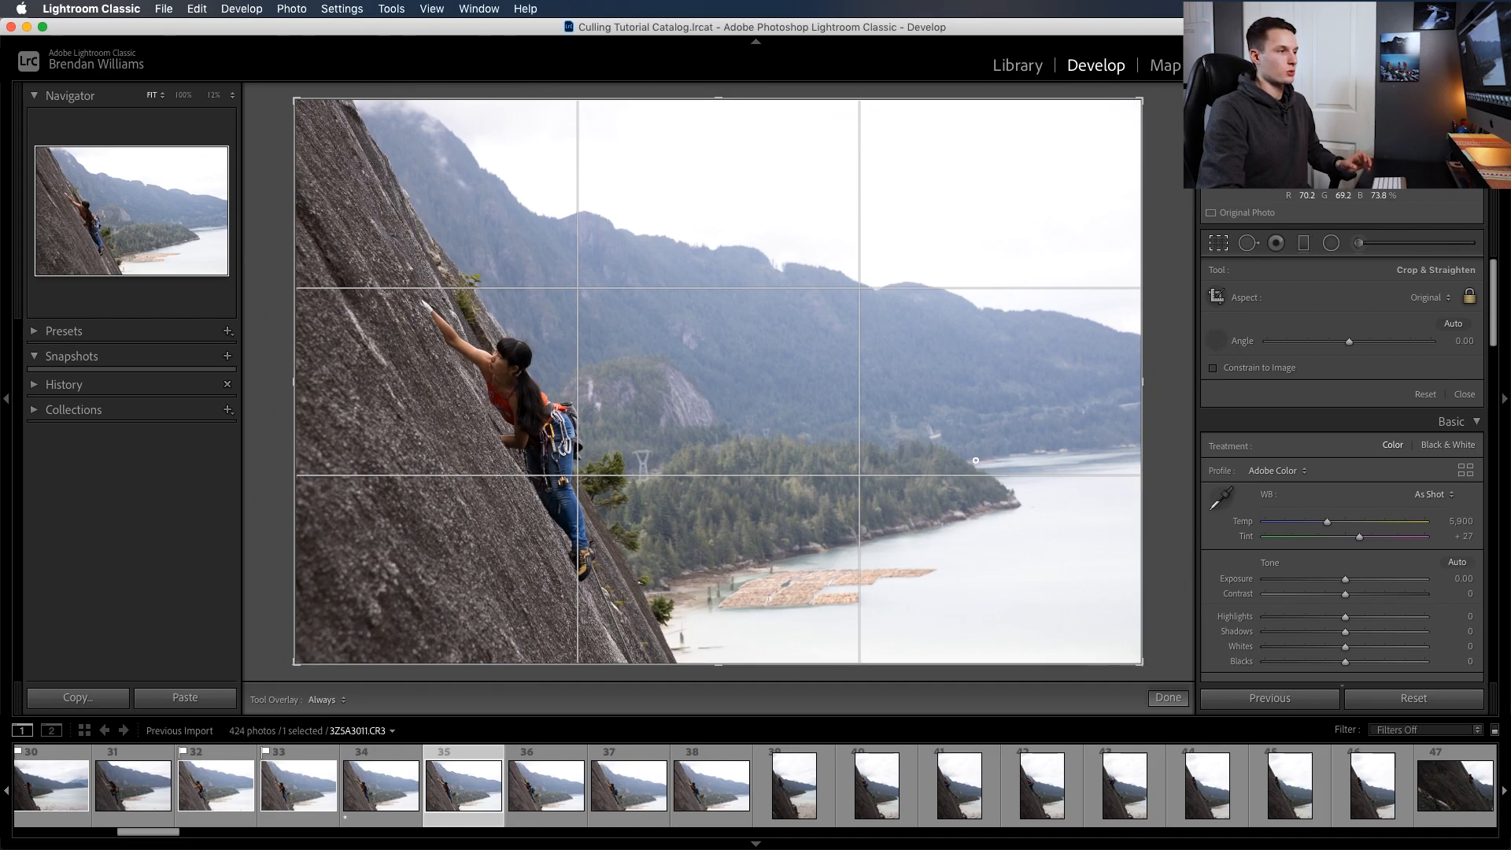
Level the photo along the distant shoreline with the Straighten tool, about 5.6 degrees
drag(976, 461, 1117, 445)
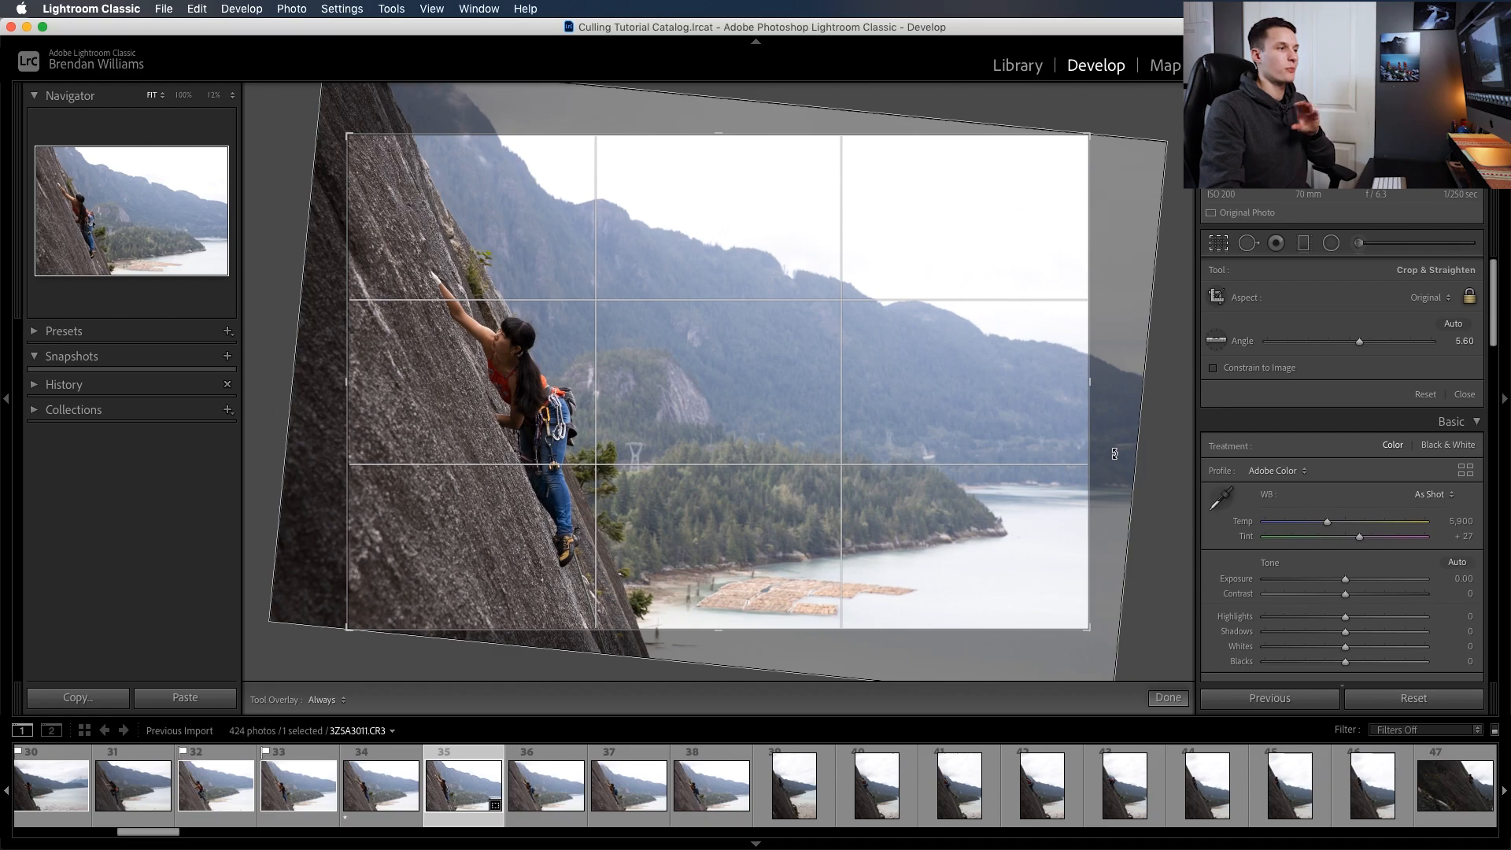
mouse_move(1002, 479)
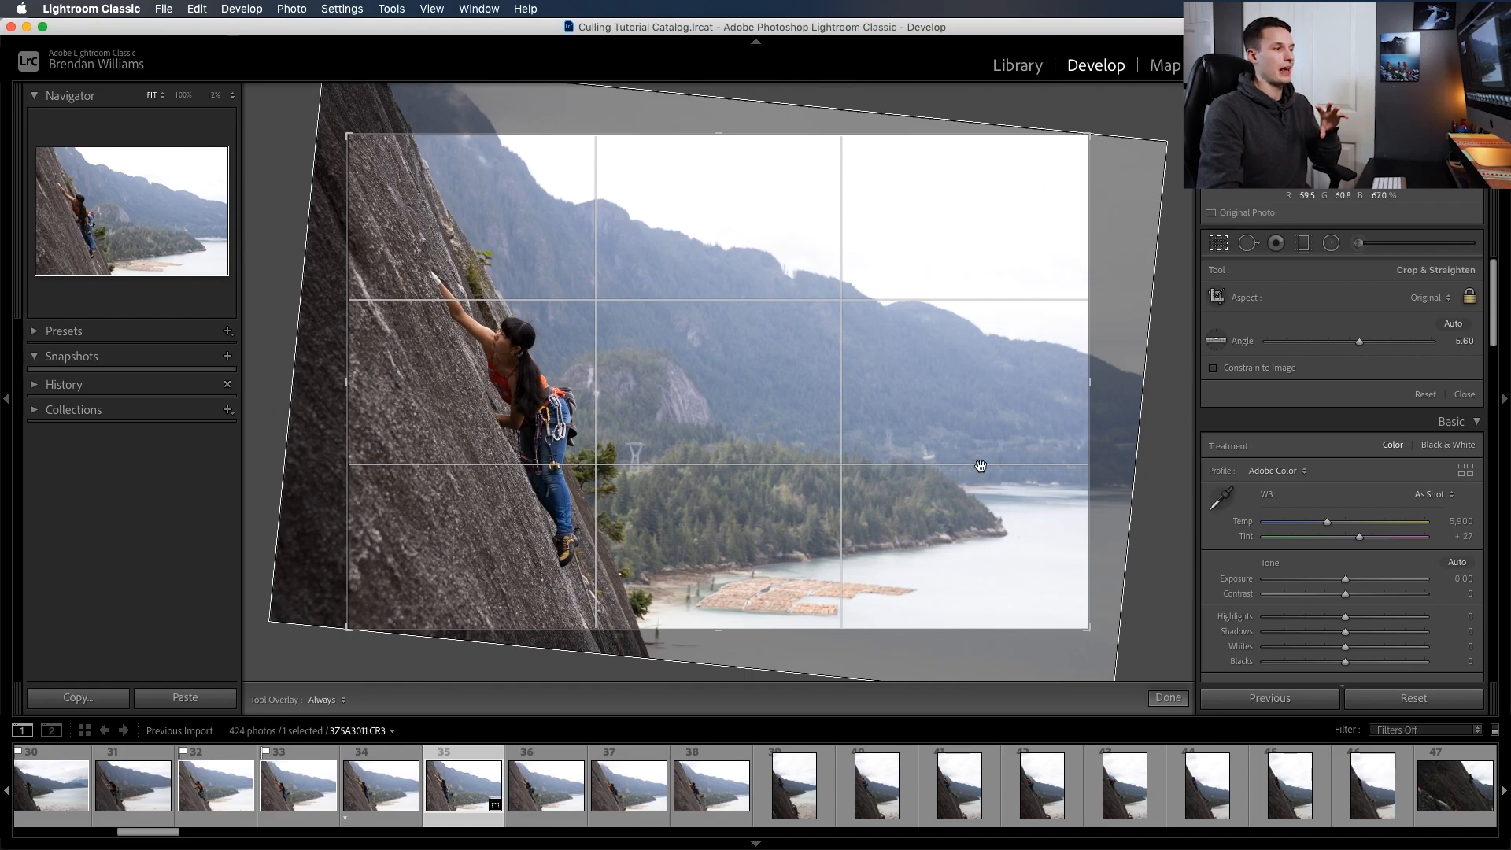
mouse_move(1029, 491)
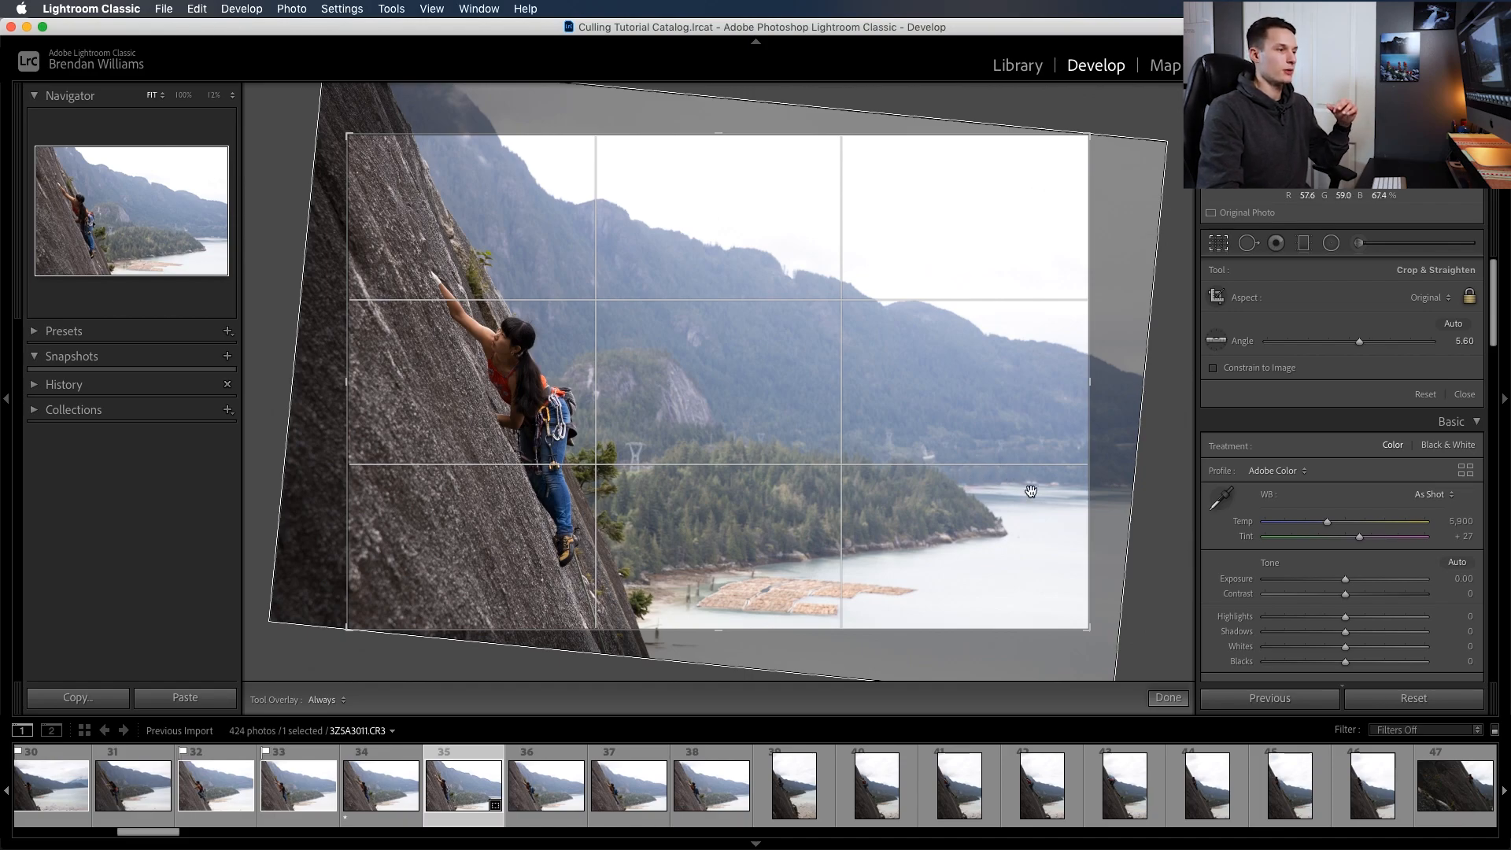
click(1166, 697)
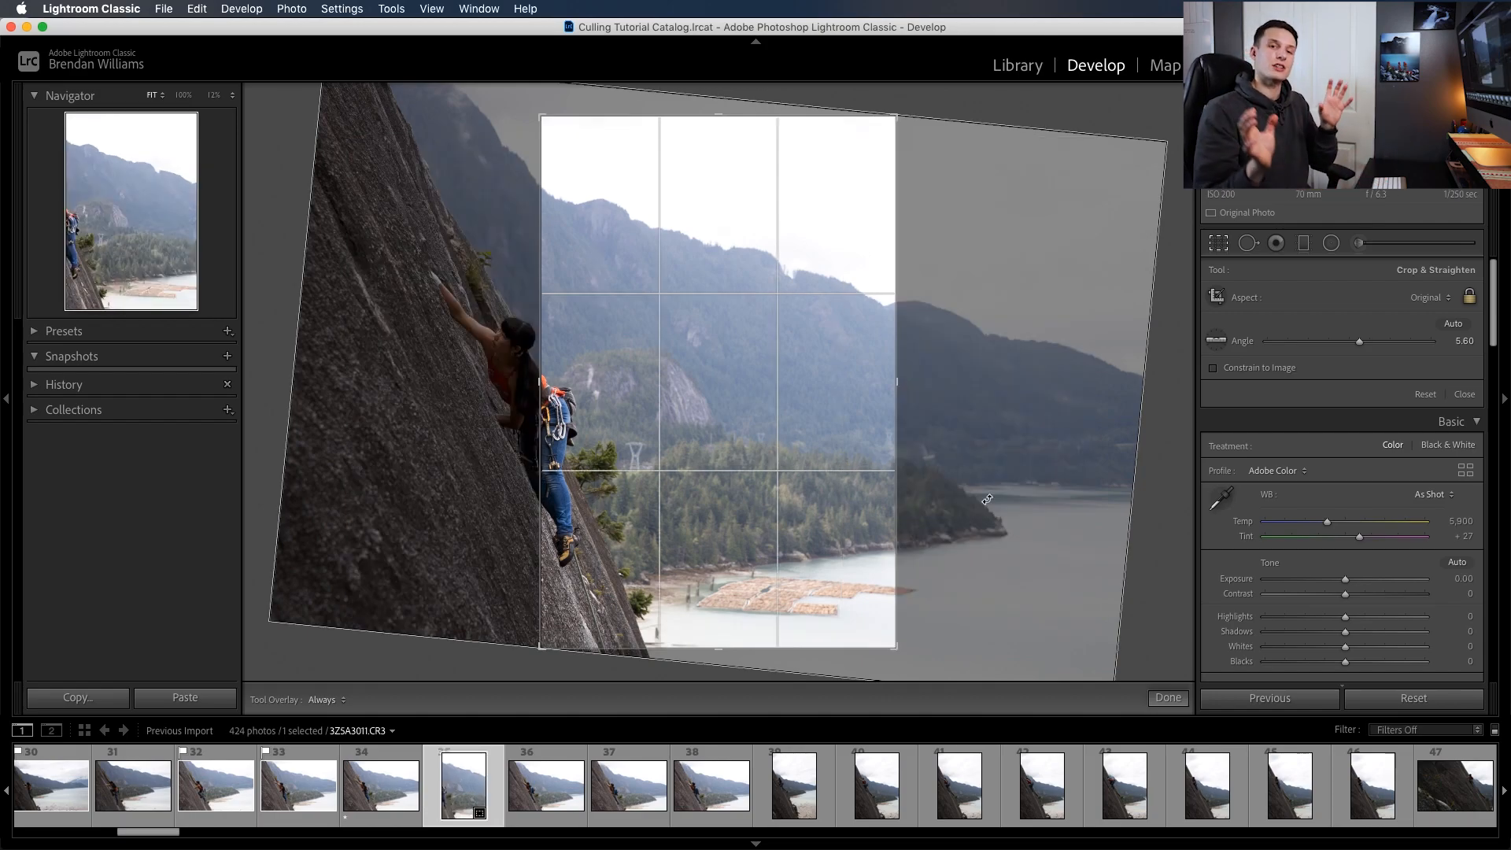
mouse_move(965, 475)
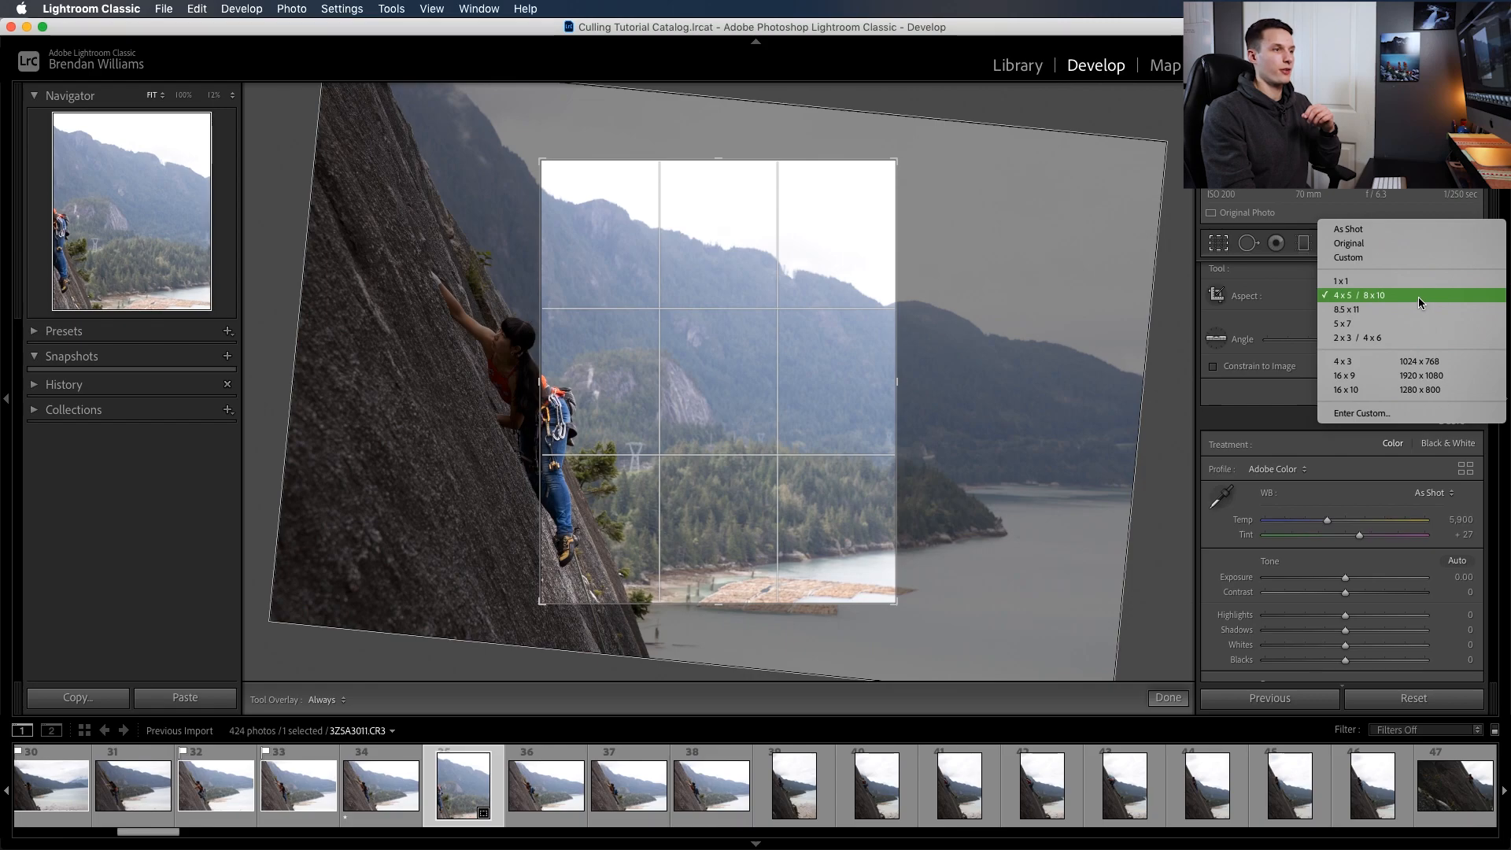
Set the crop to a vertical 4 x 5 / 8 x 10 ratio centred on the climber
click(1368, 295)
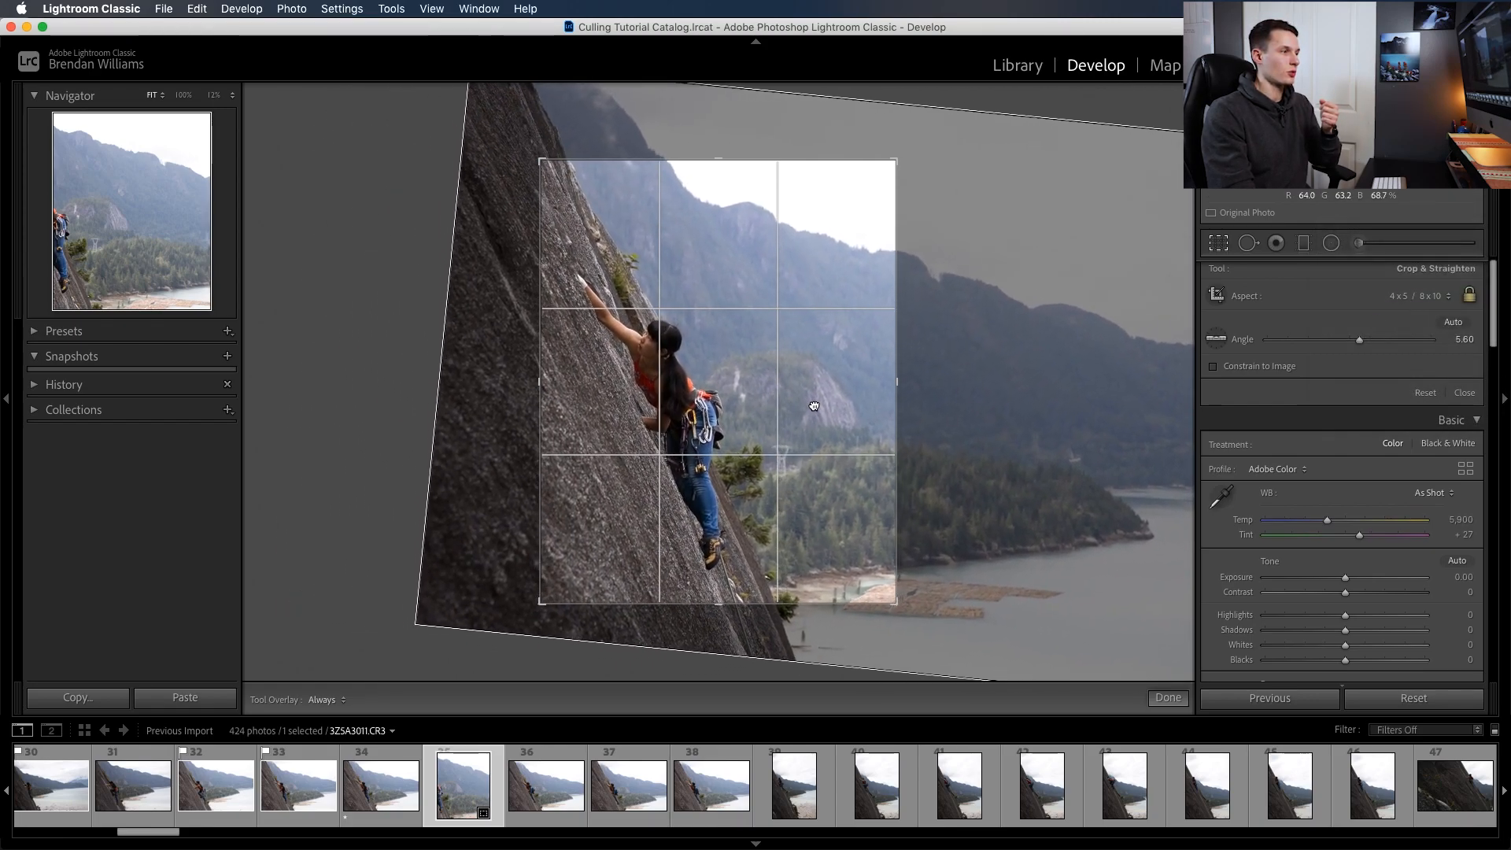
click(1166, 697)
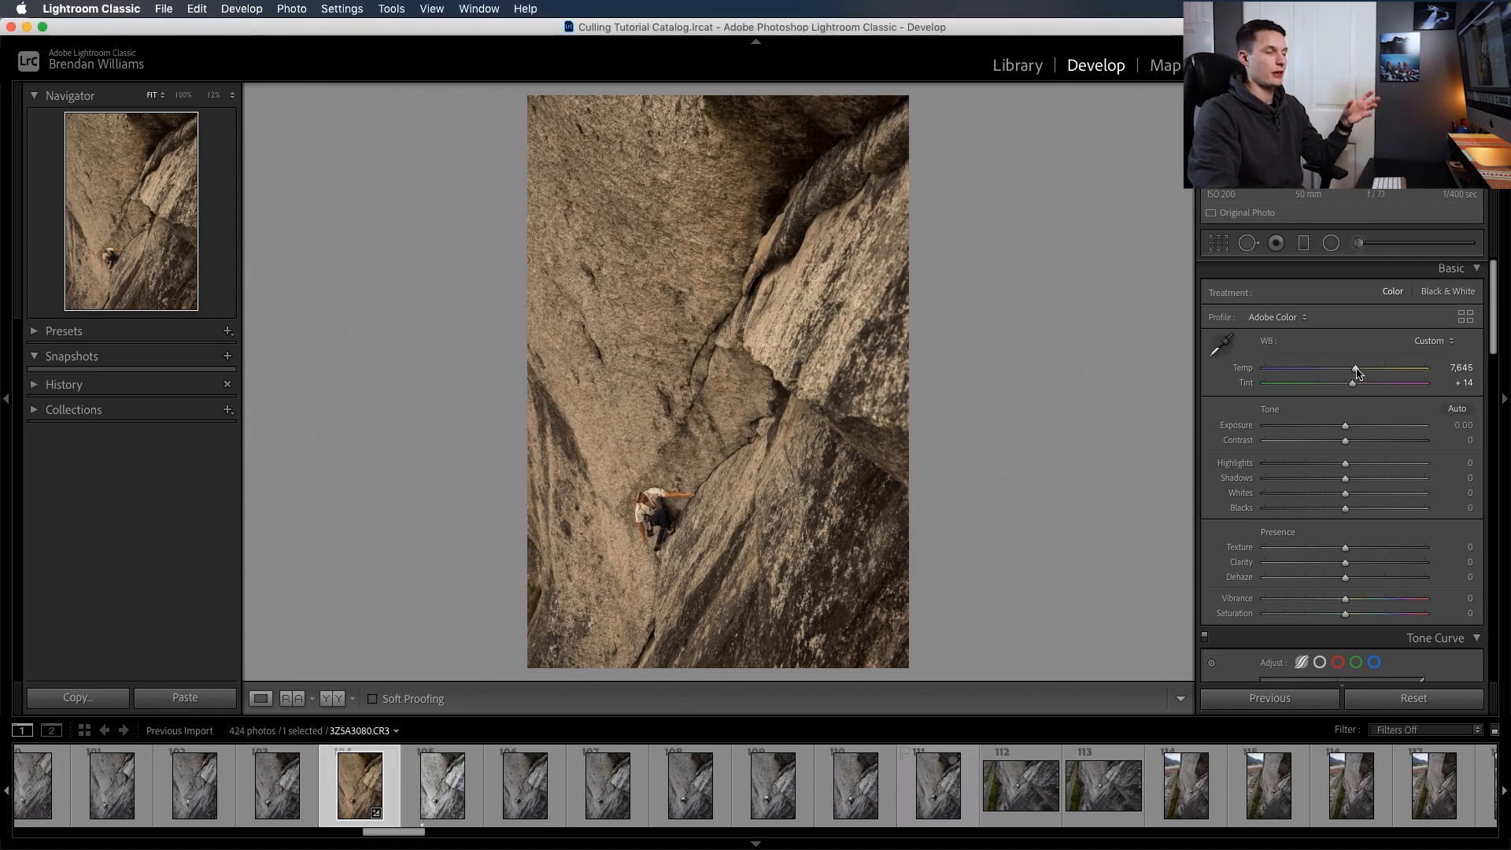
Cool the Temp slightly, then sample a neutral rock patch to set white balance near 5,600
drag(1356, 367, 1353, 367)
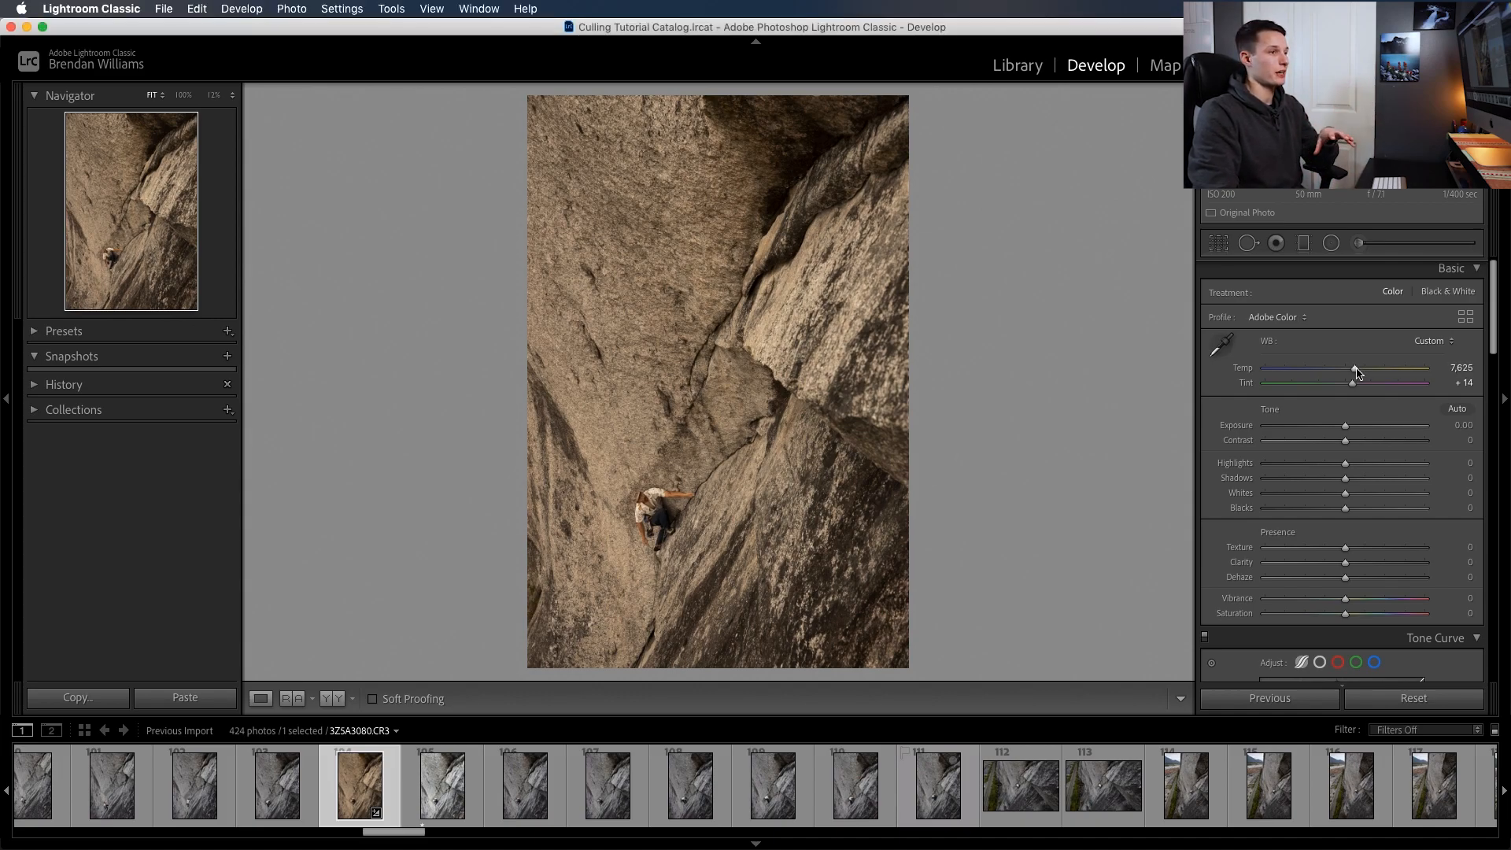
drag(1355, 374, 1351, 375)
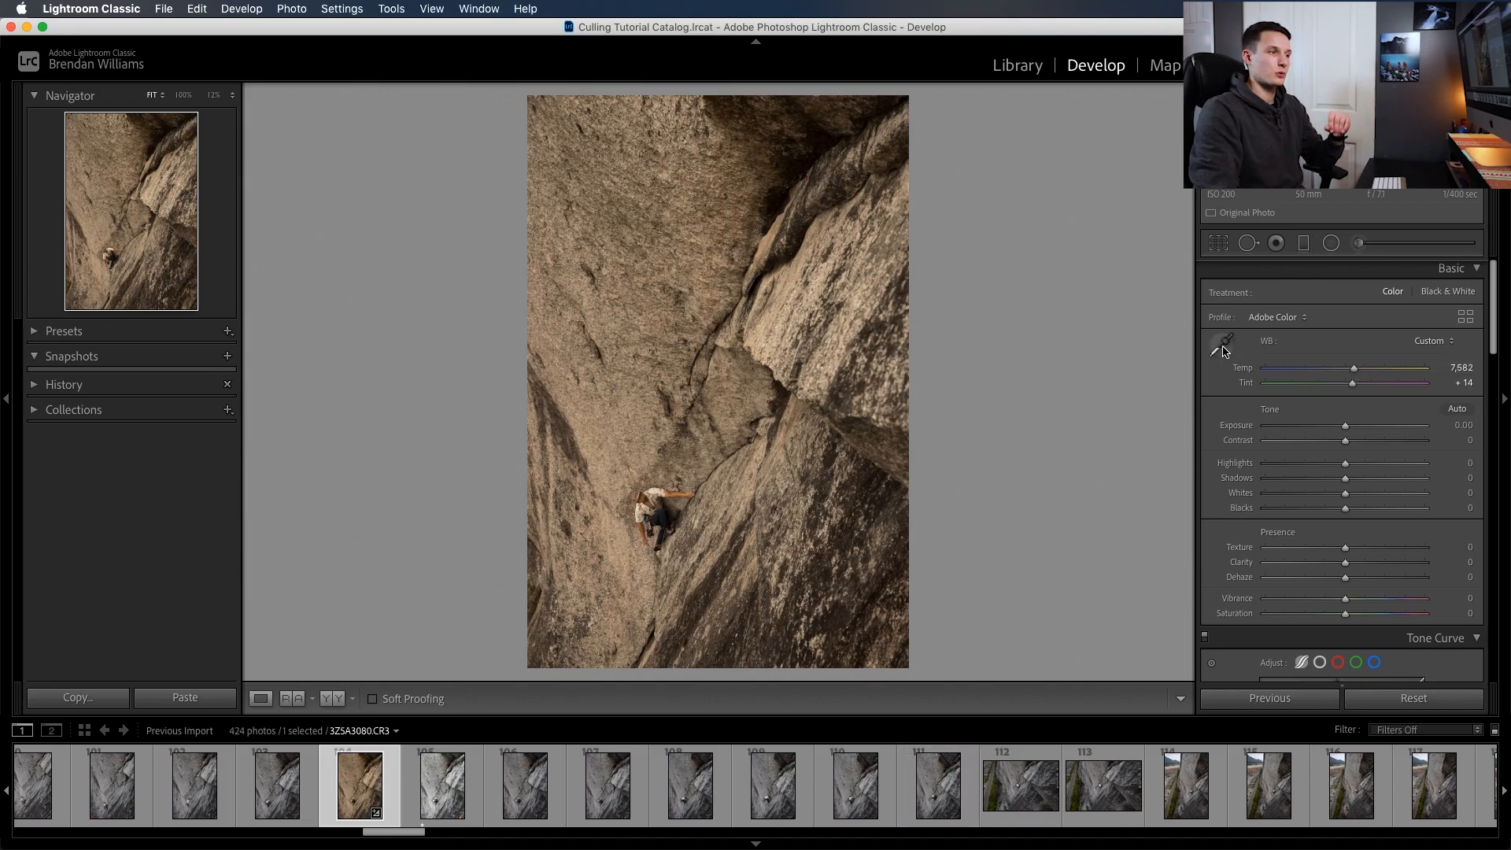
click(1221, 343)
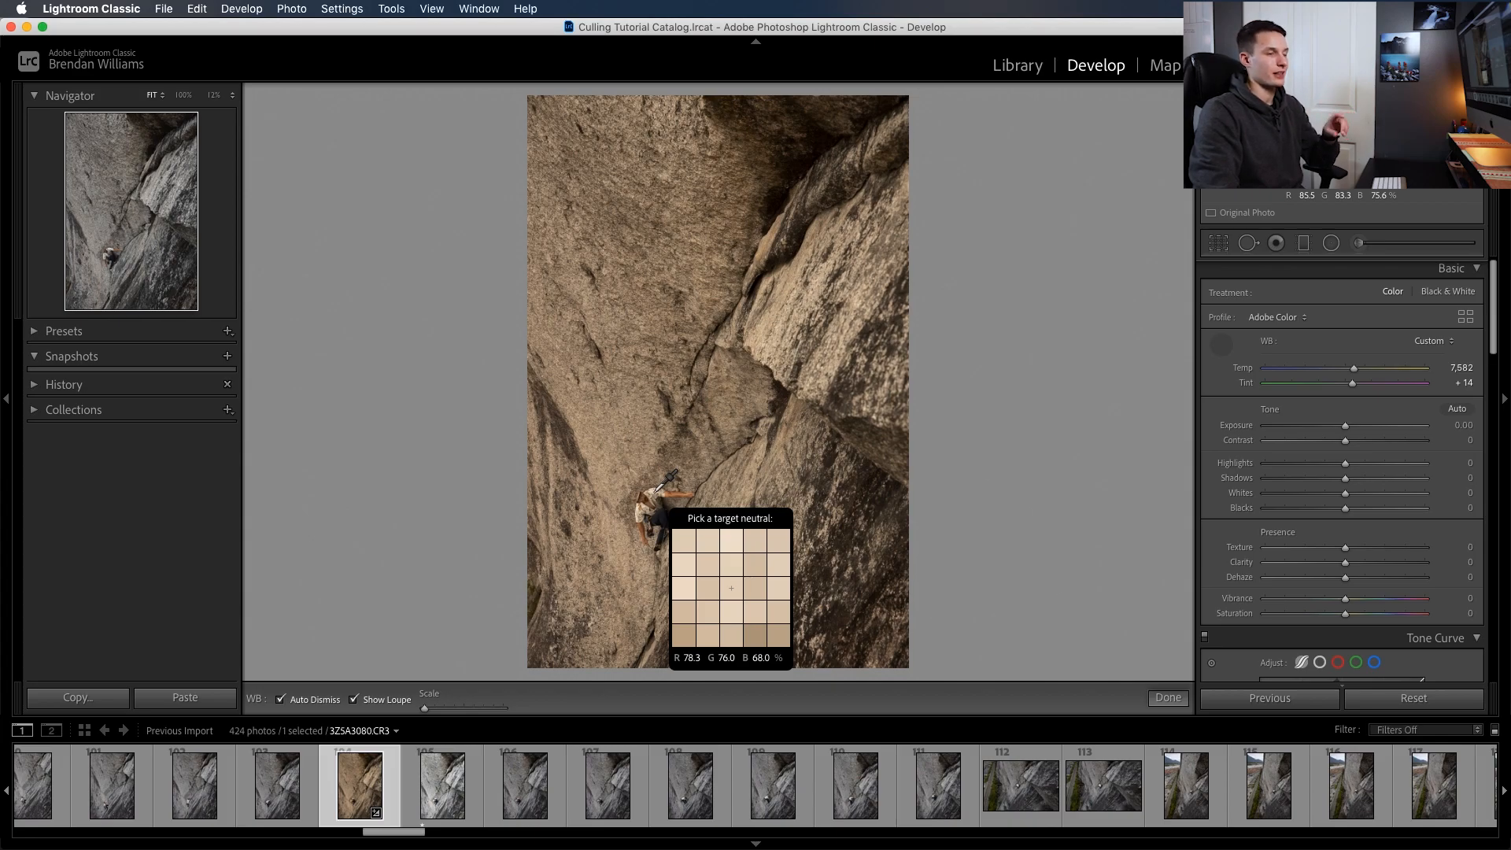
click(659, 493)
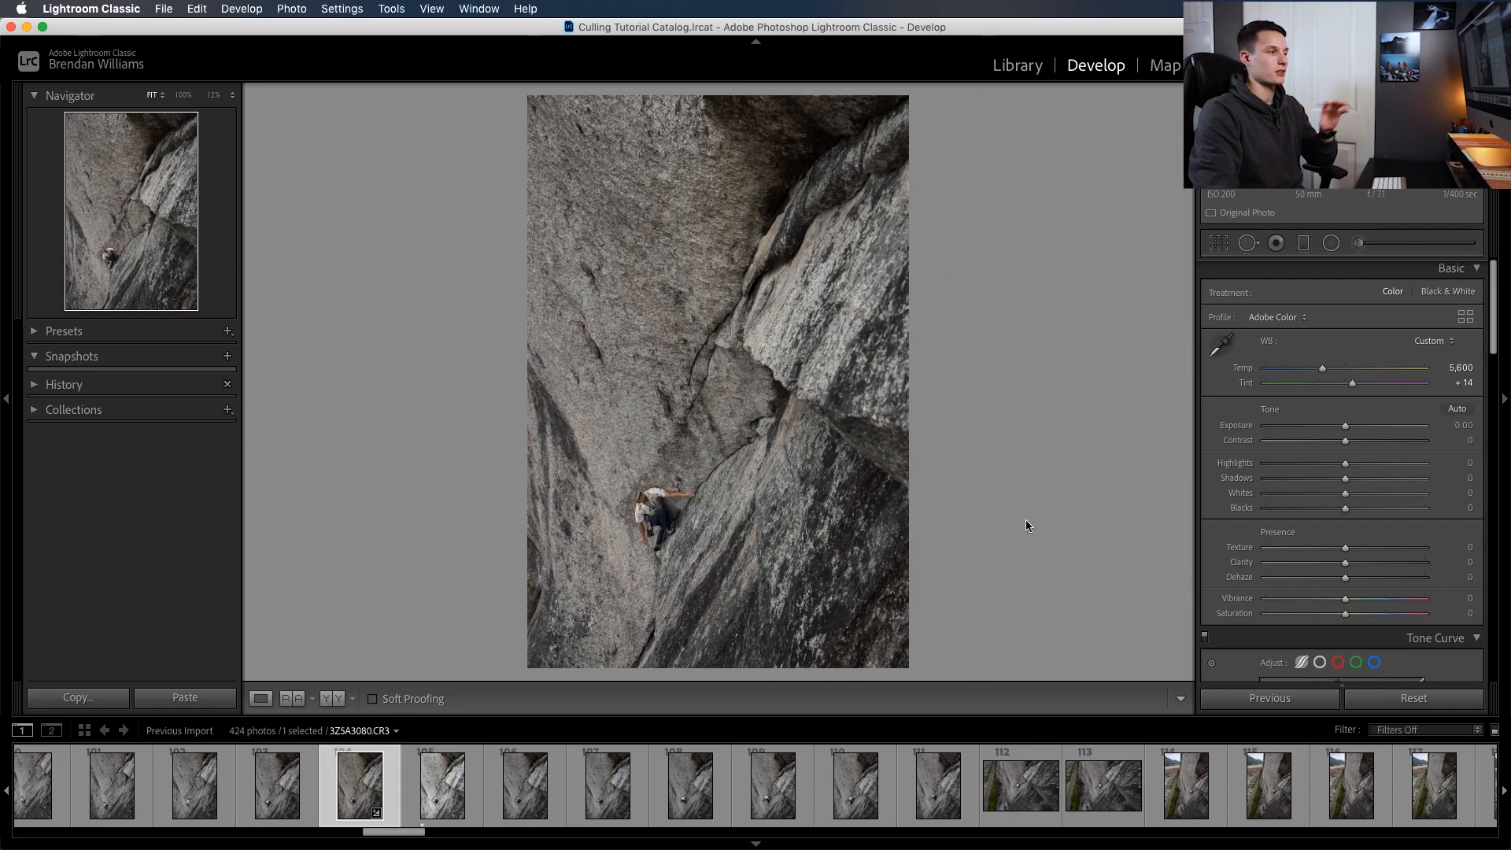
mouse_move(758, 512)
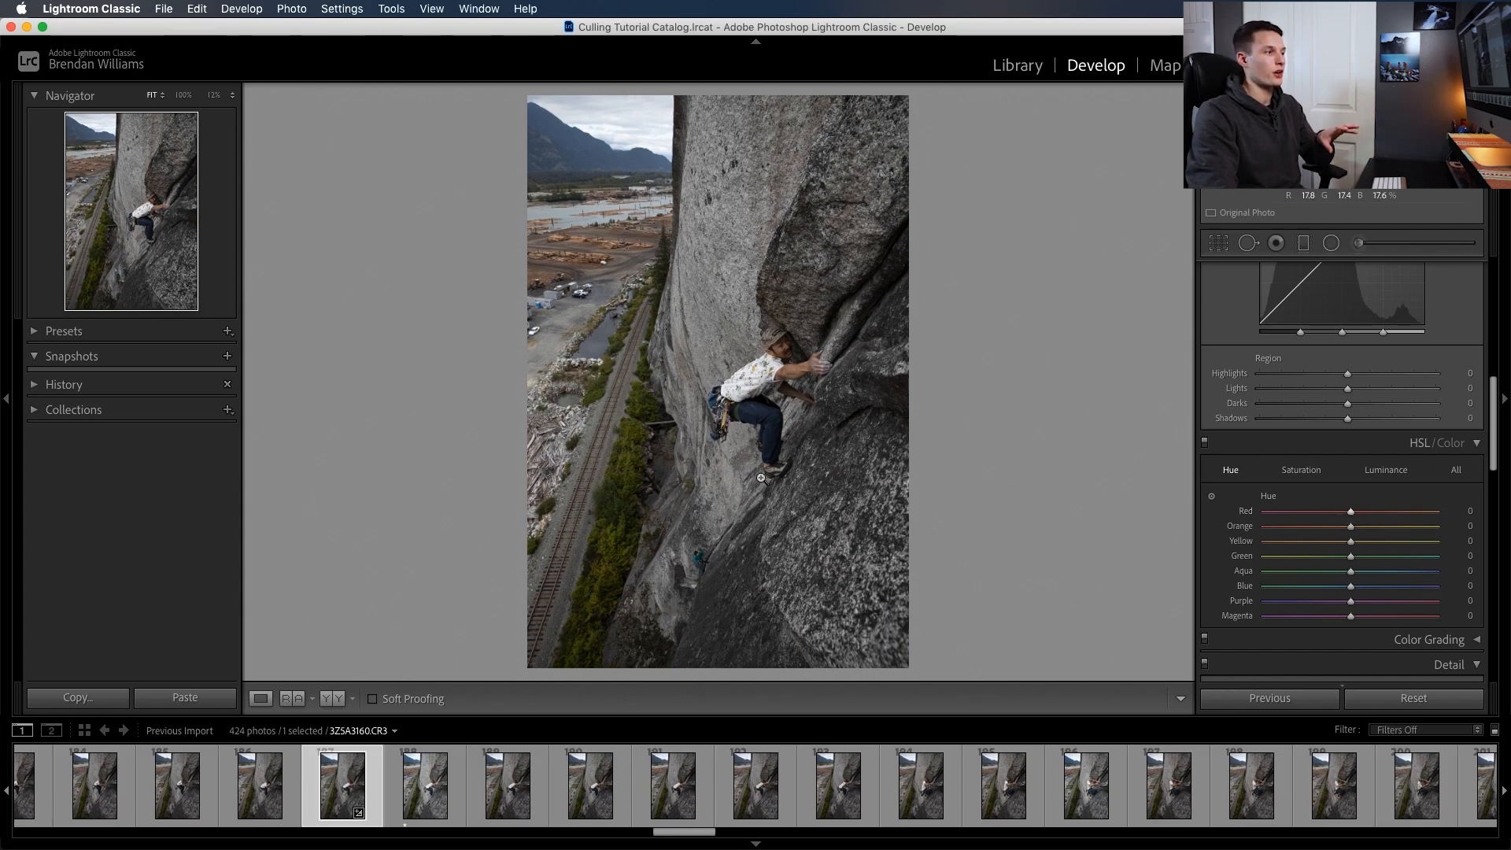
mouse_move(622, 527)
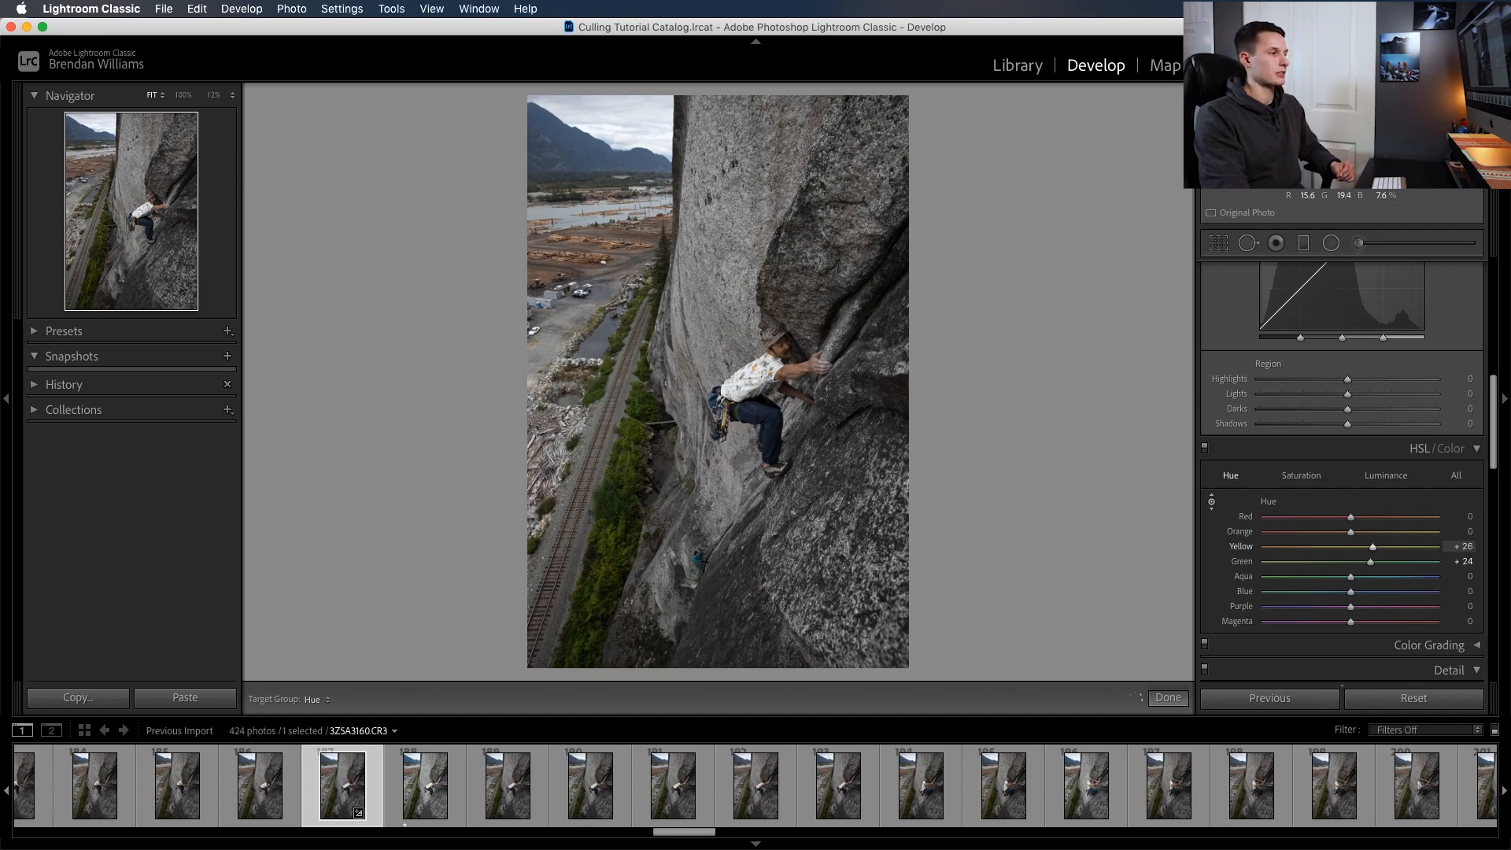
Shift the yellow/green hues and nudge the sky's blue hue in HSL
drag(1372, 546, 1273, 546)
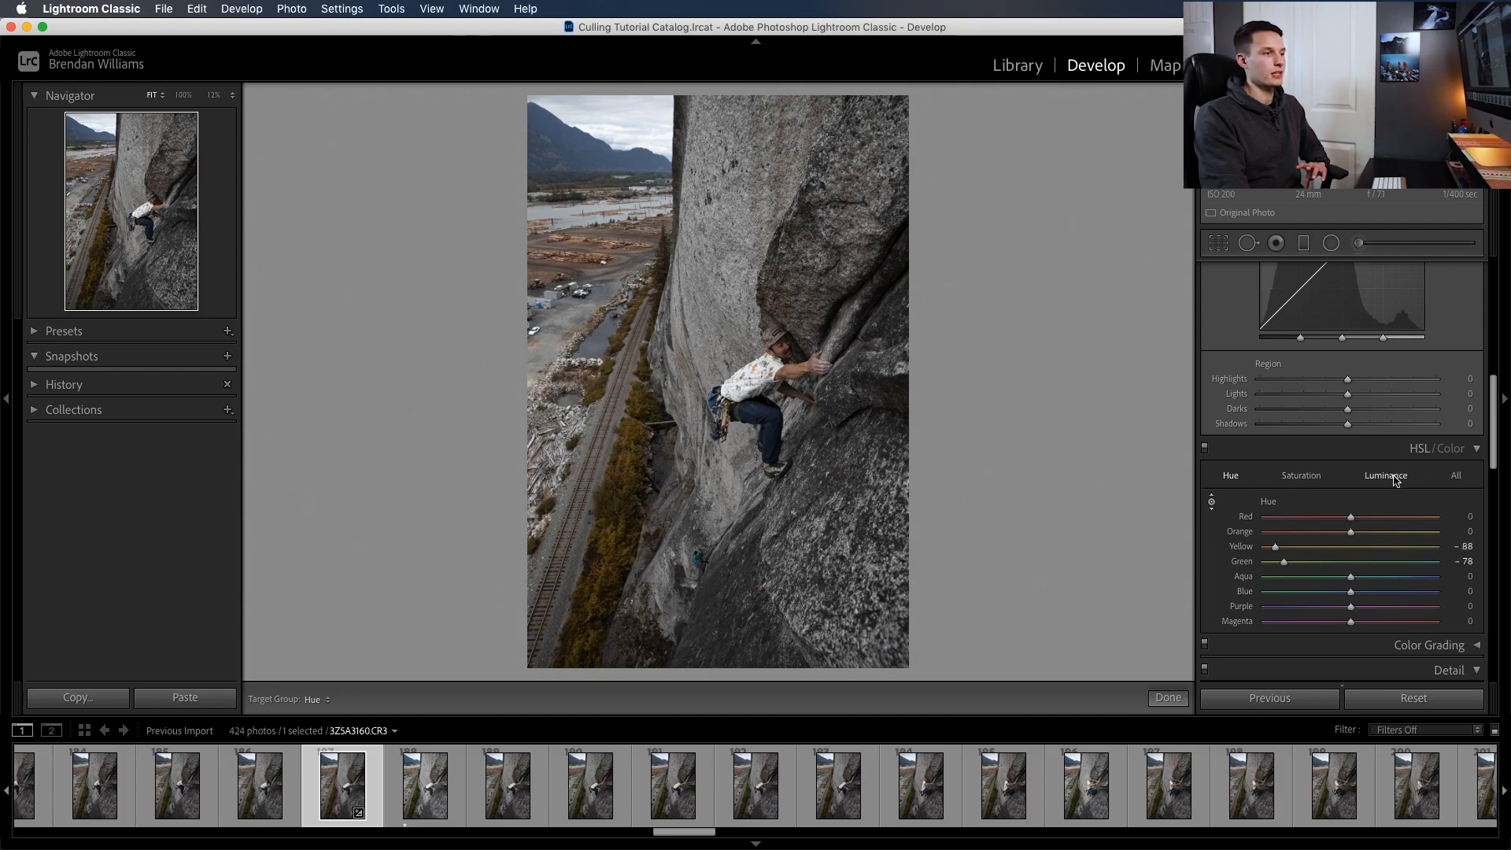
click(1300, 476)
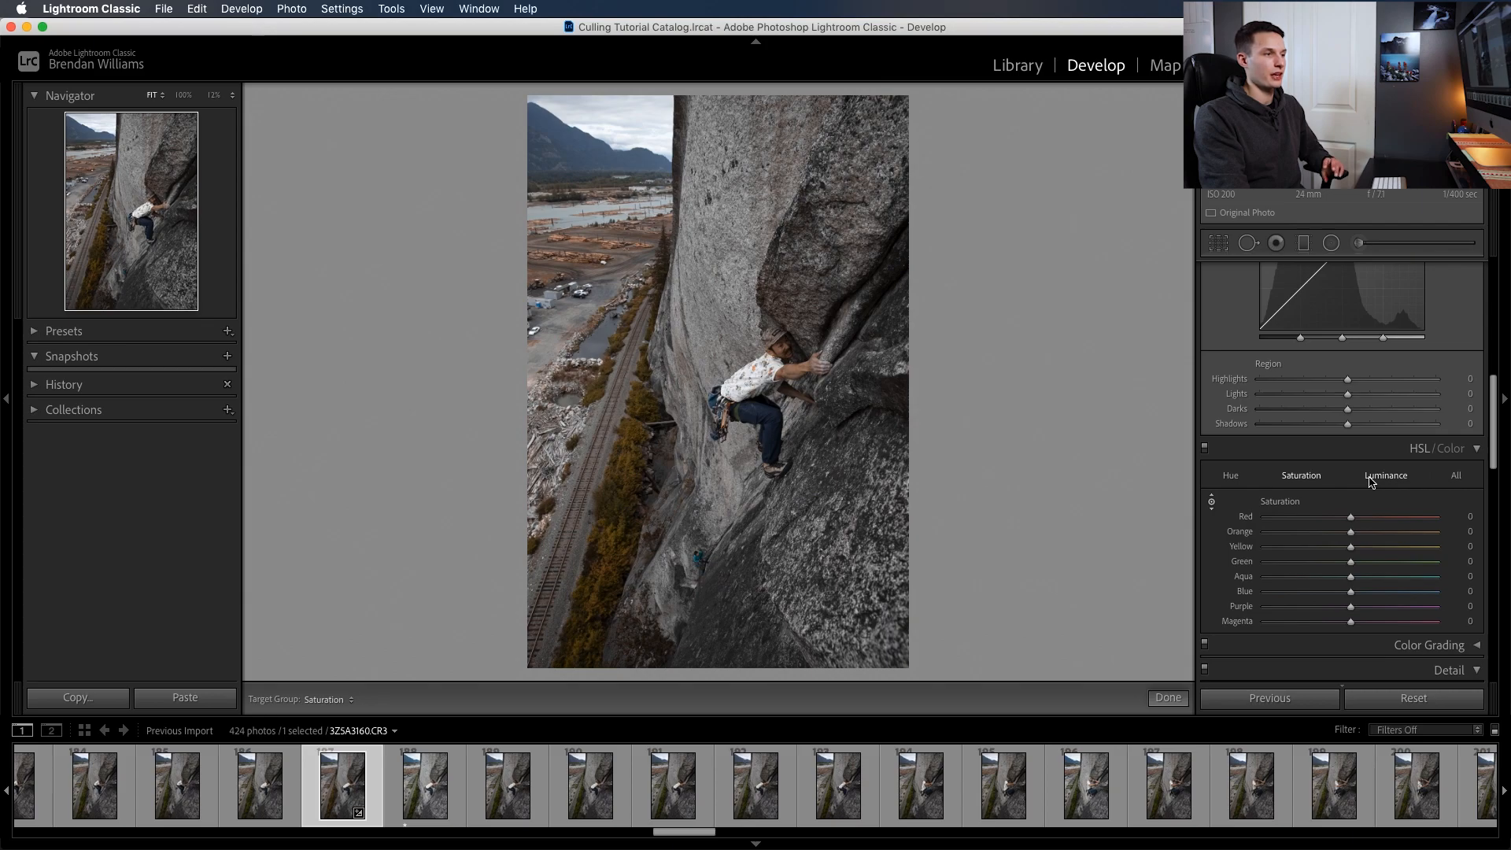
click(1384, 475)
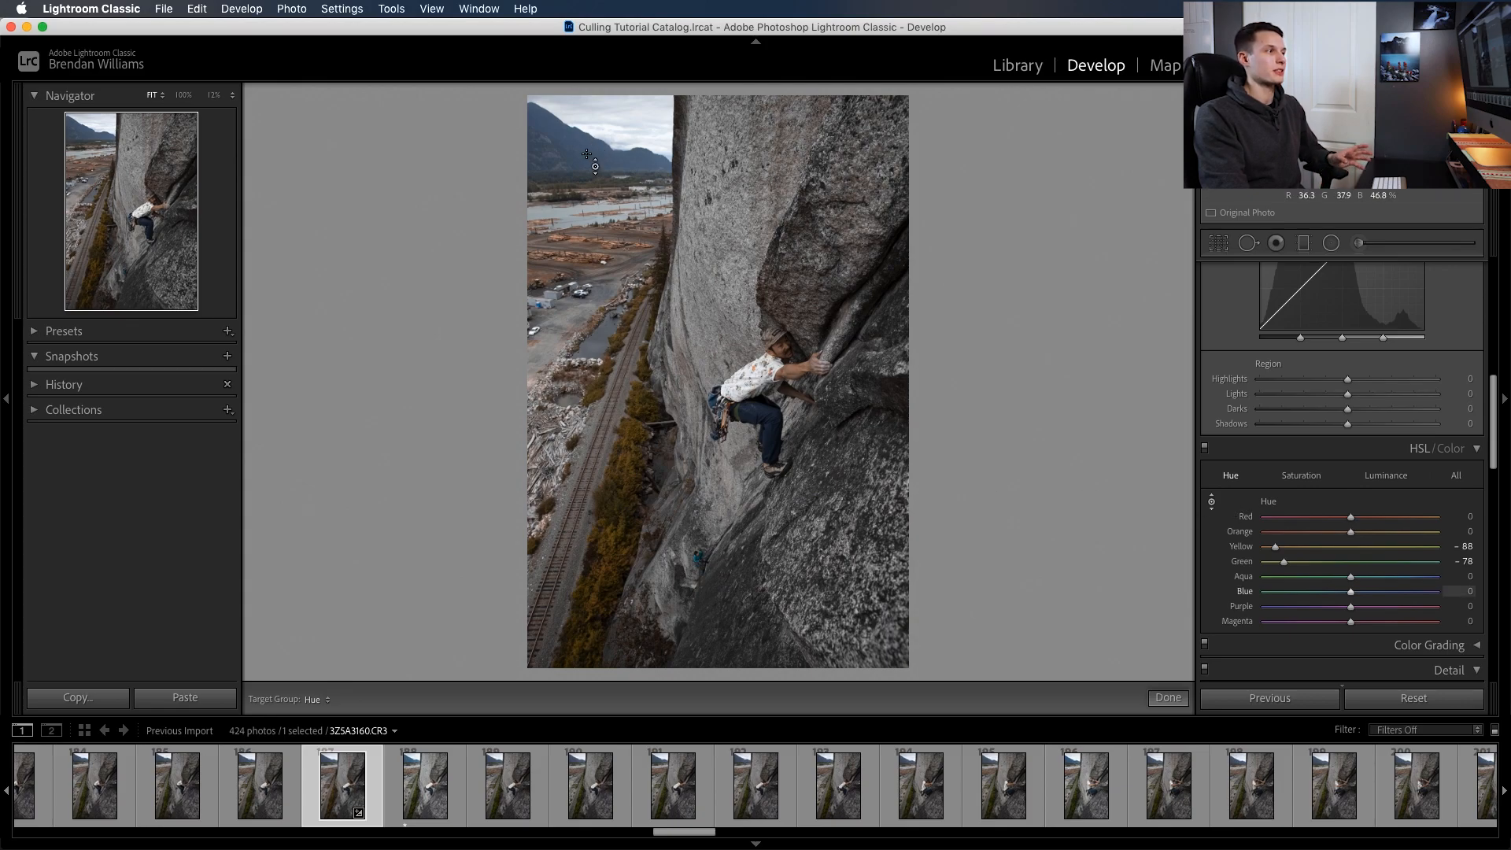
drag(1348, 590, 1321, 590)
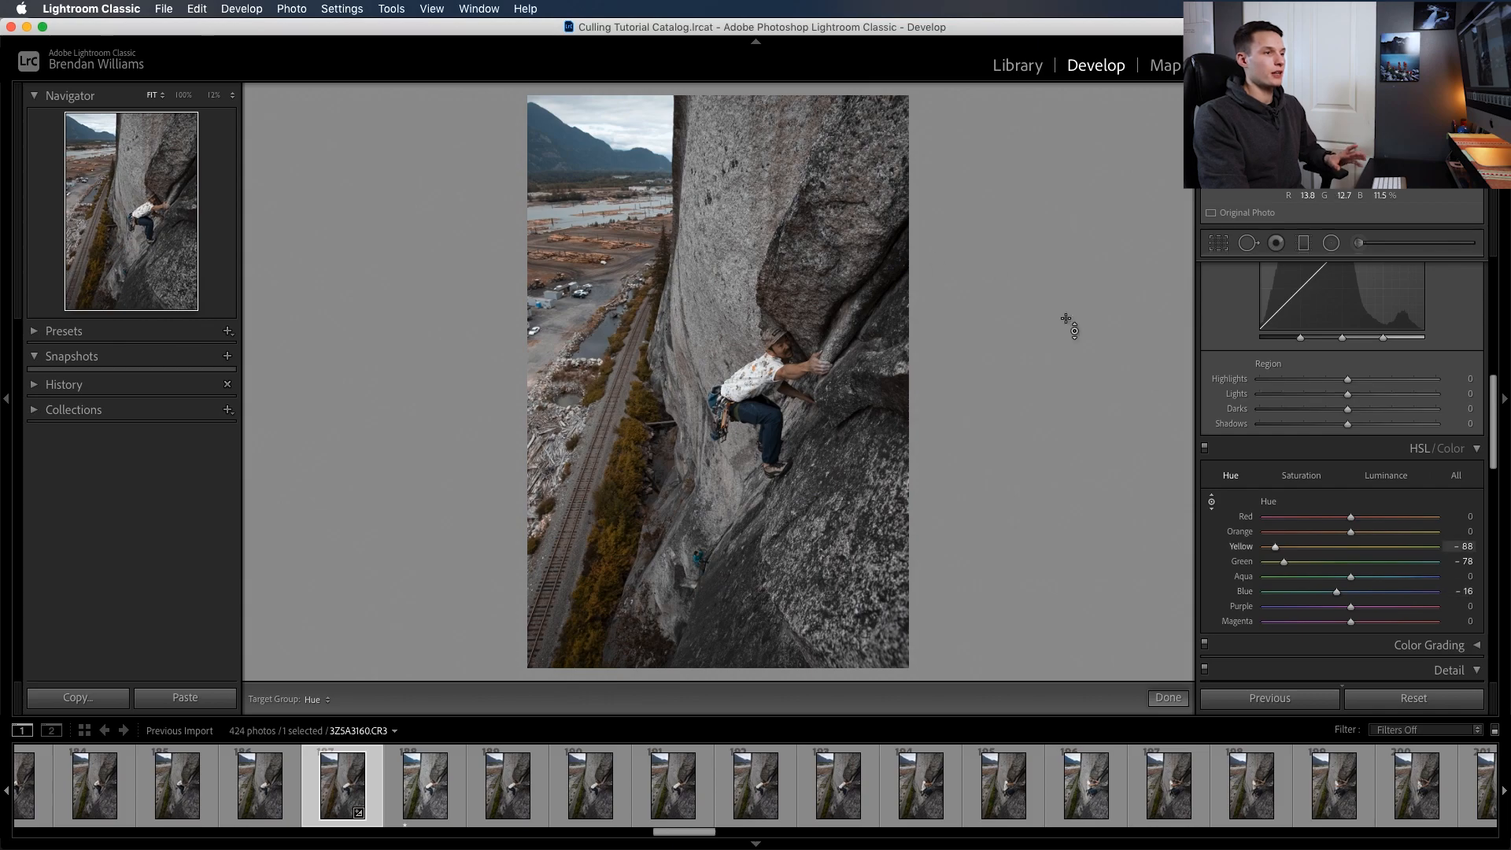
Raise the blue luminance to about +52
click(1384, 475)
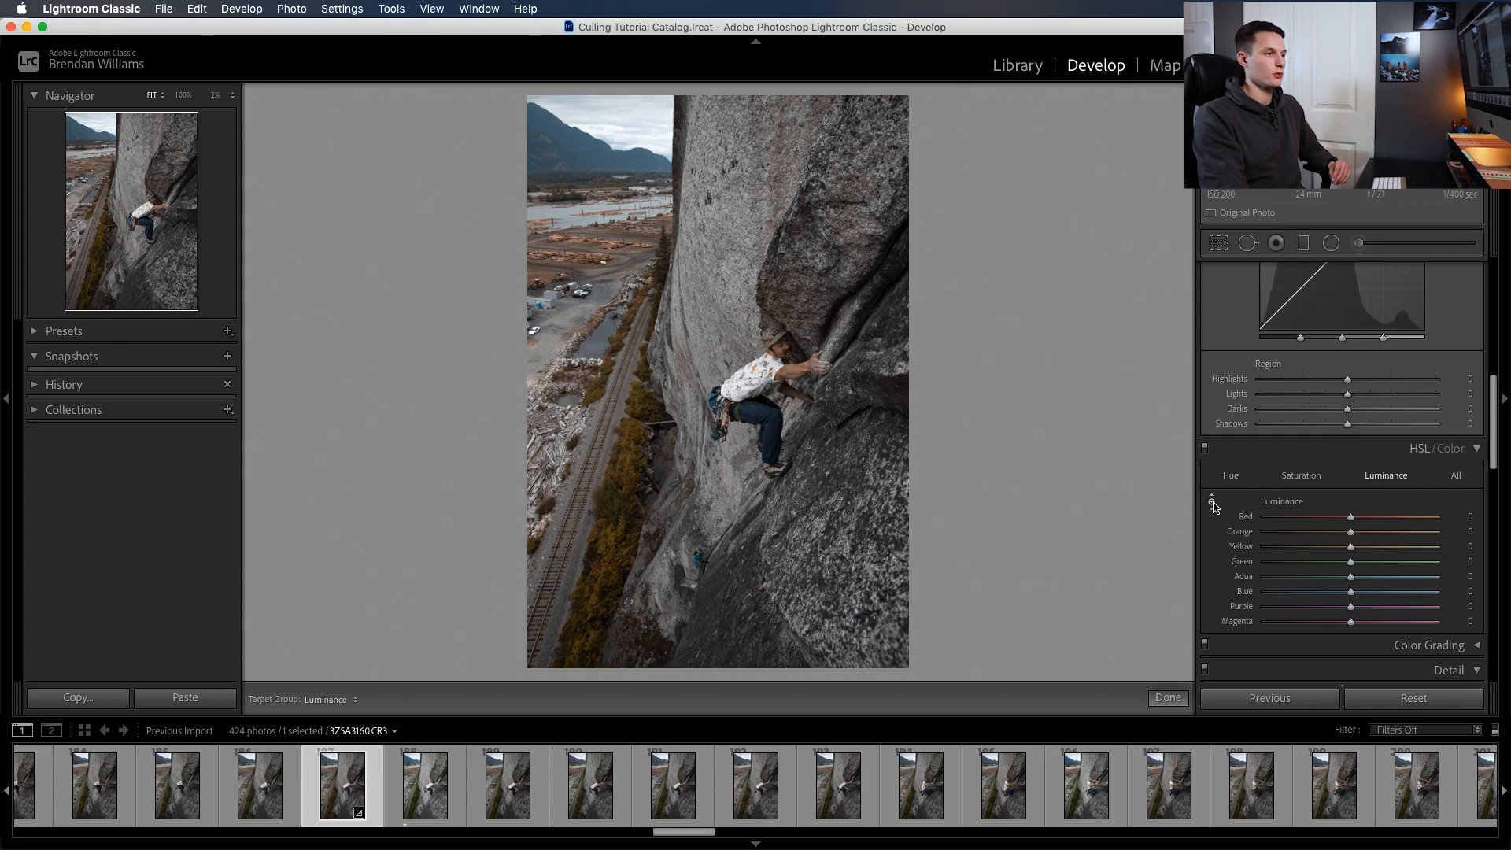
drag(1348, 590, 1410, 590)
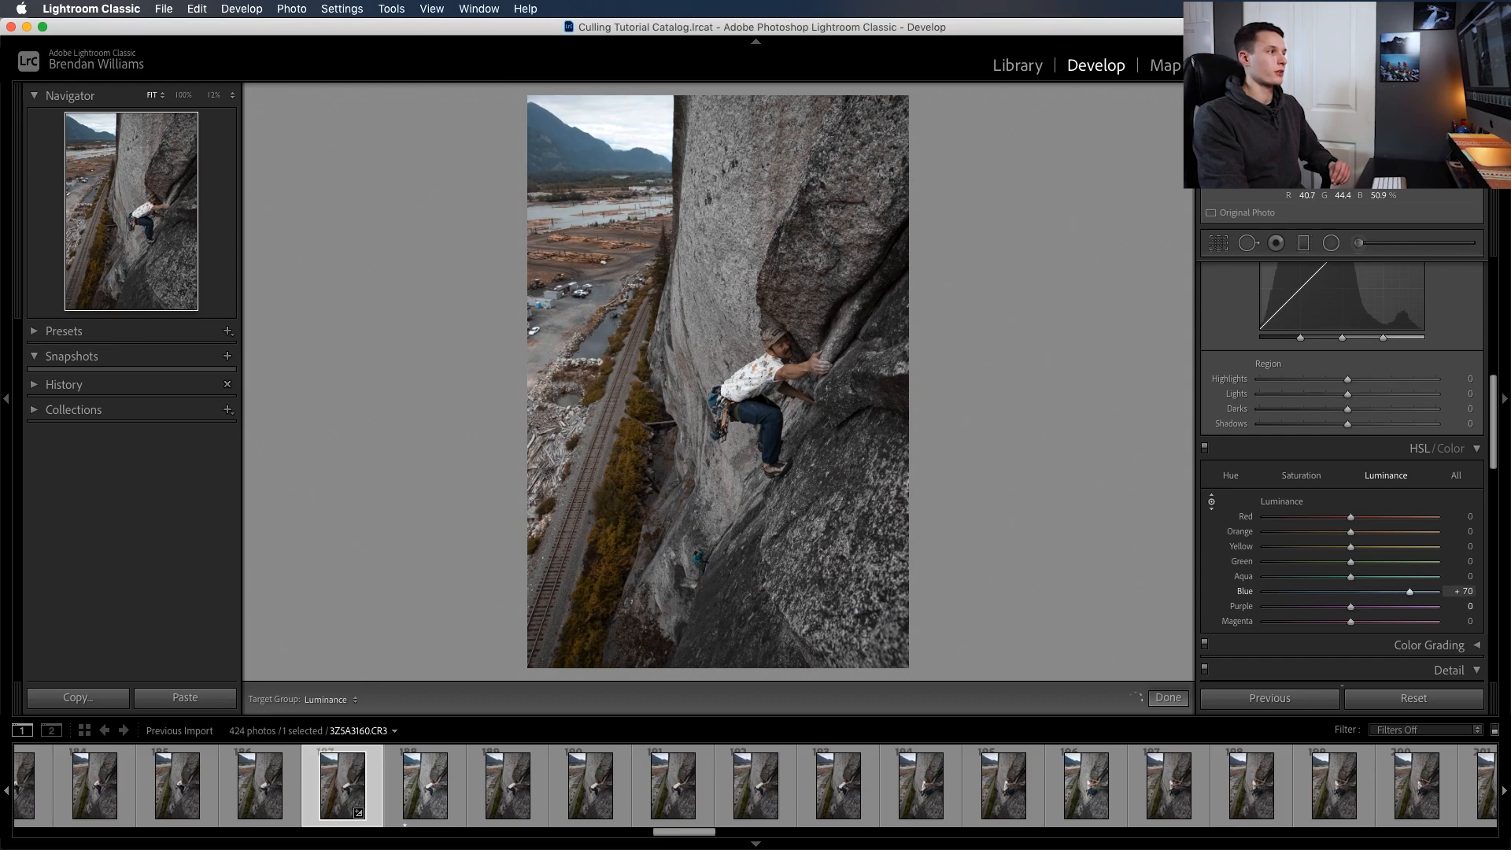
drag(1430, 590, 1380, 590)
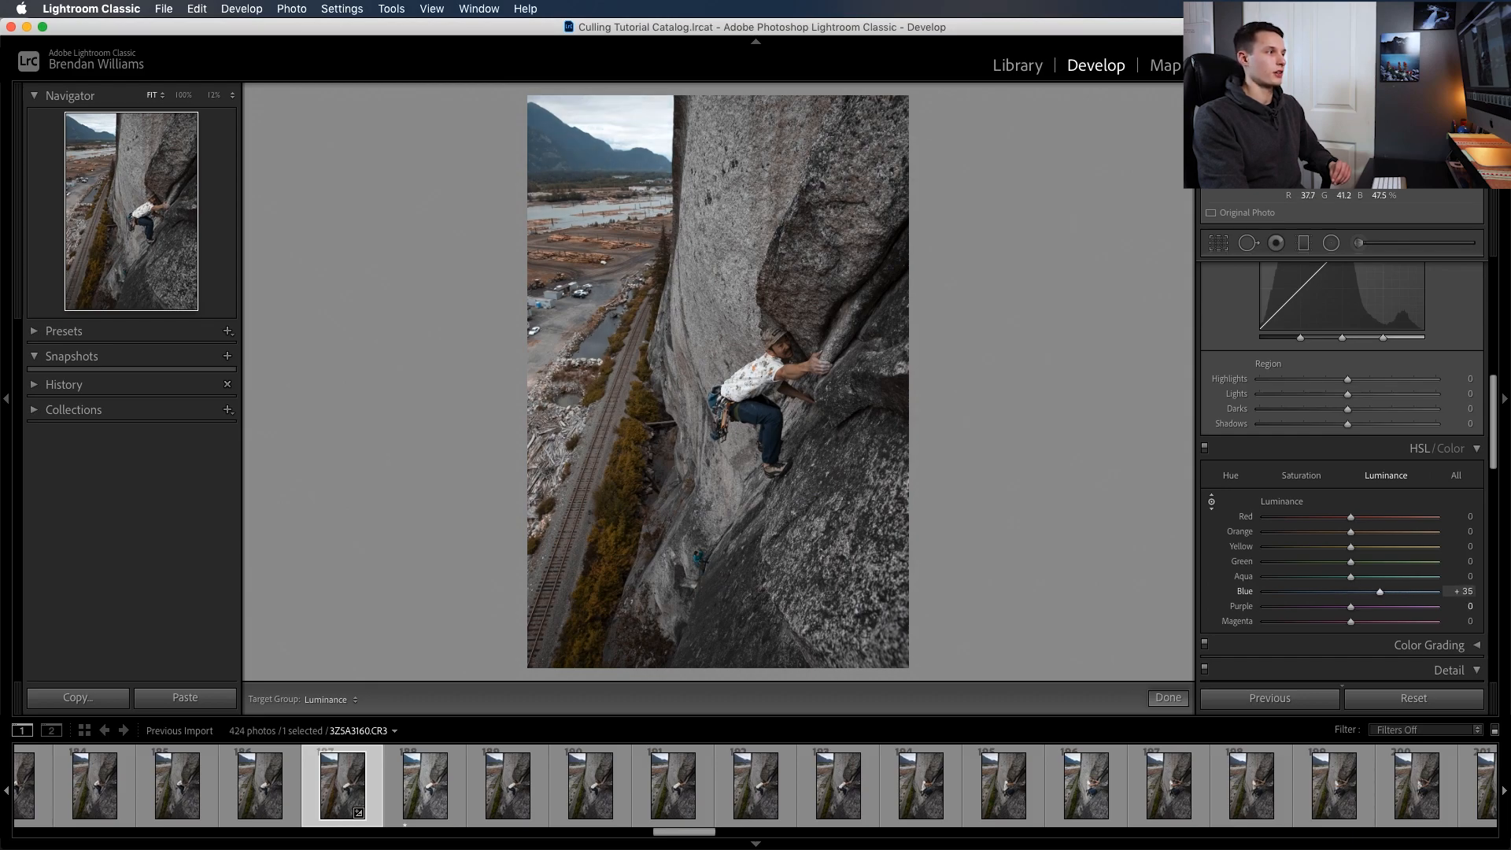
drag(1379, 590, 1394, 590)
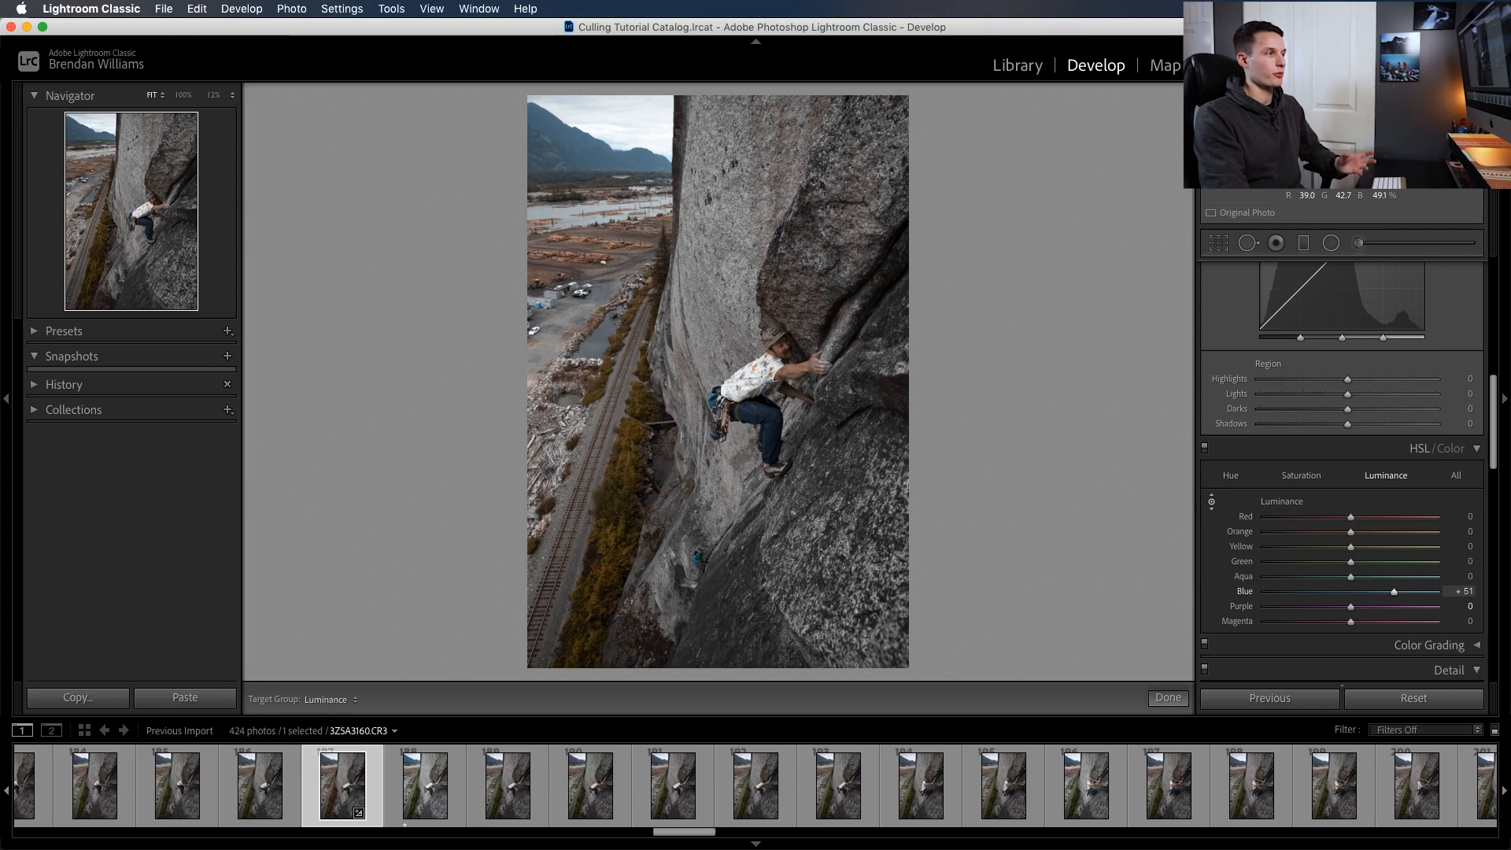
drag(1392, 590, 1394, 591)
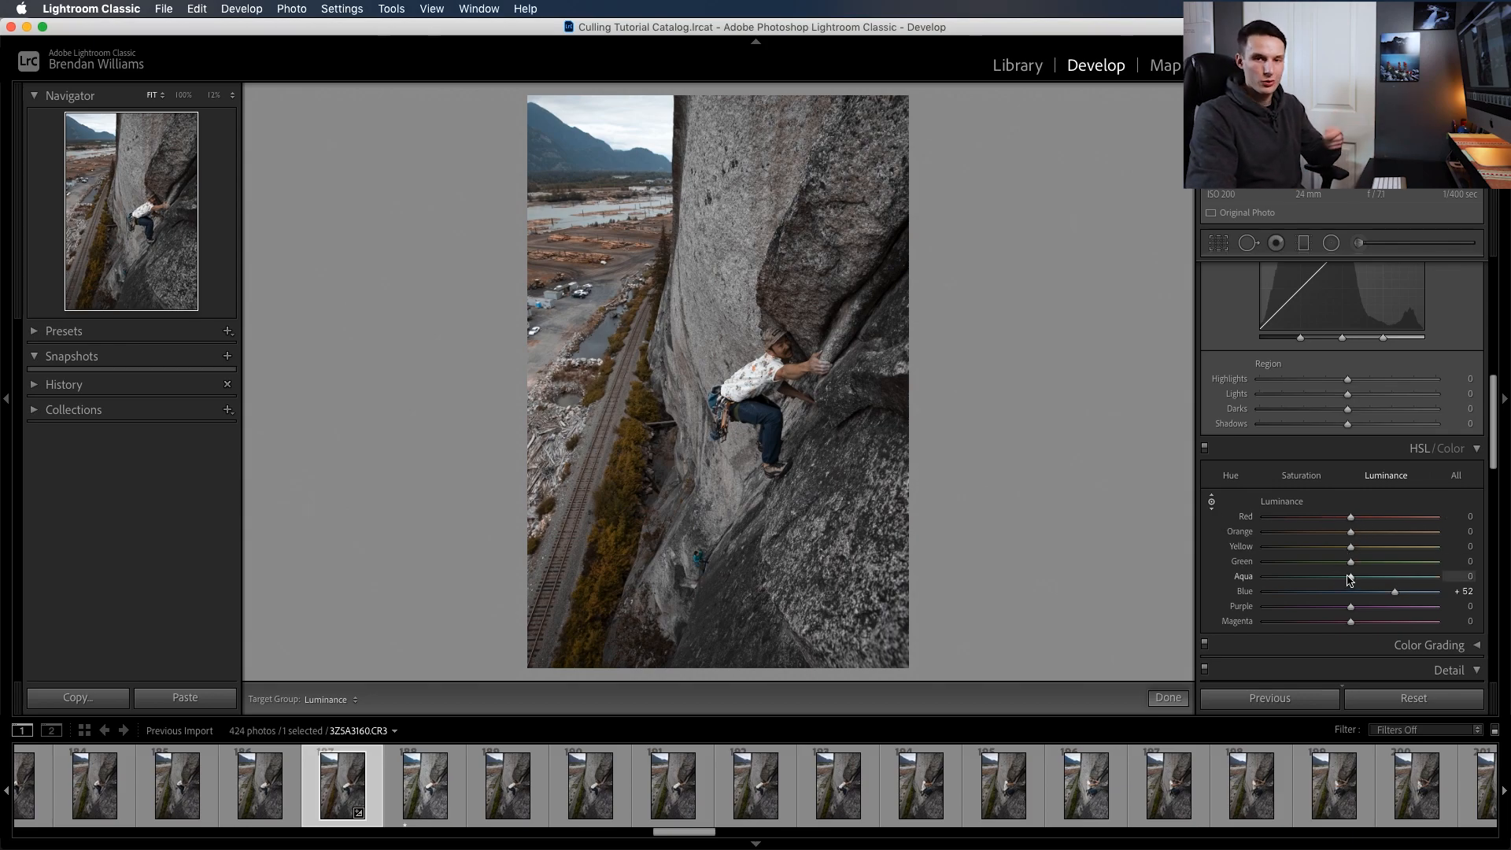
mouse_move(1342, 579)
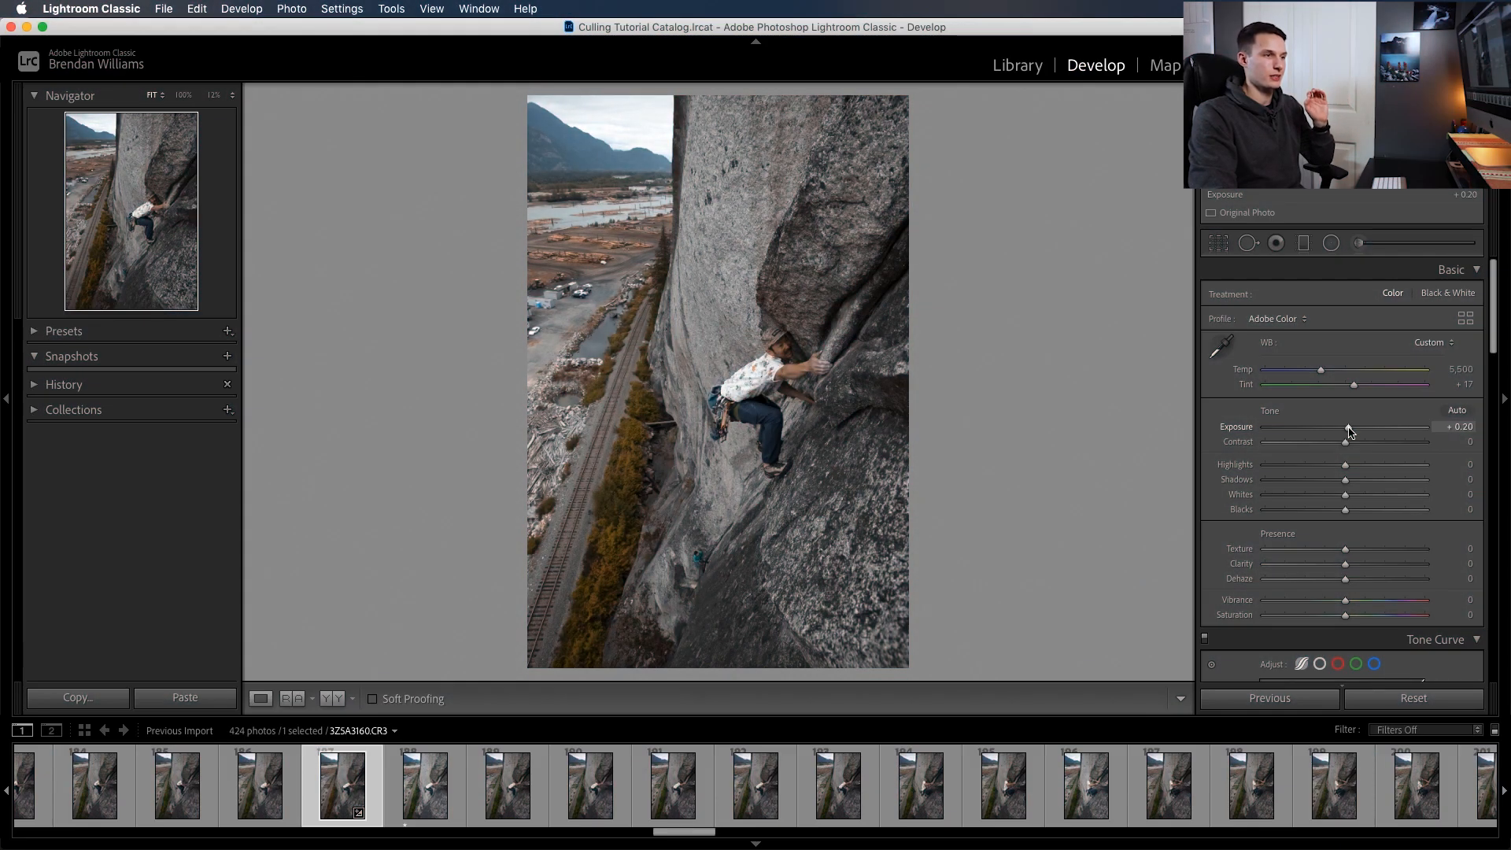
Settle the Exposure at about +0.60 after trying up to +1.00
drag(1345, 431, 1358, 431)
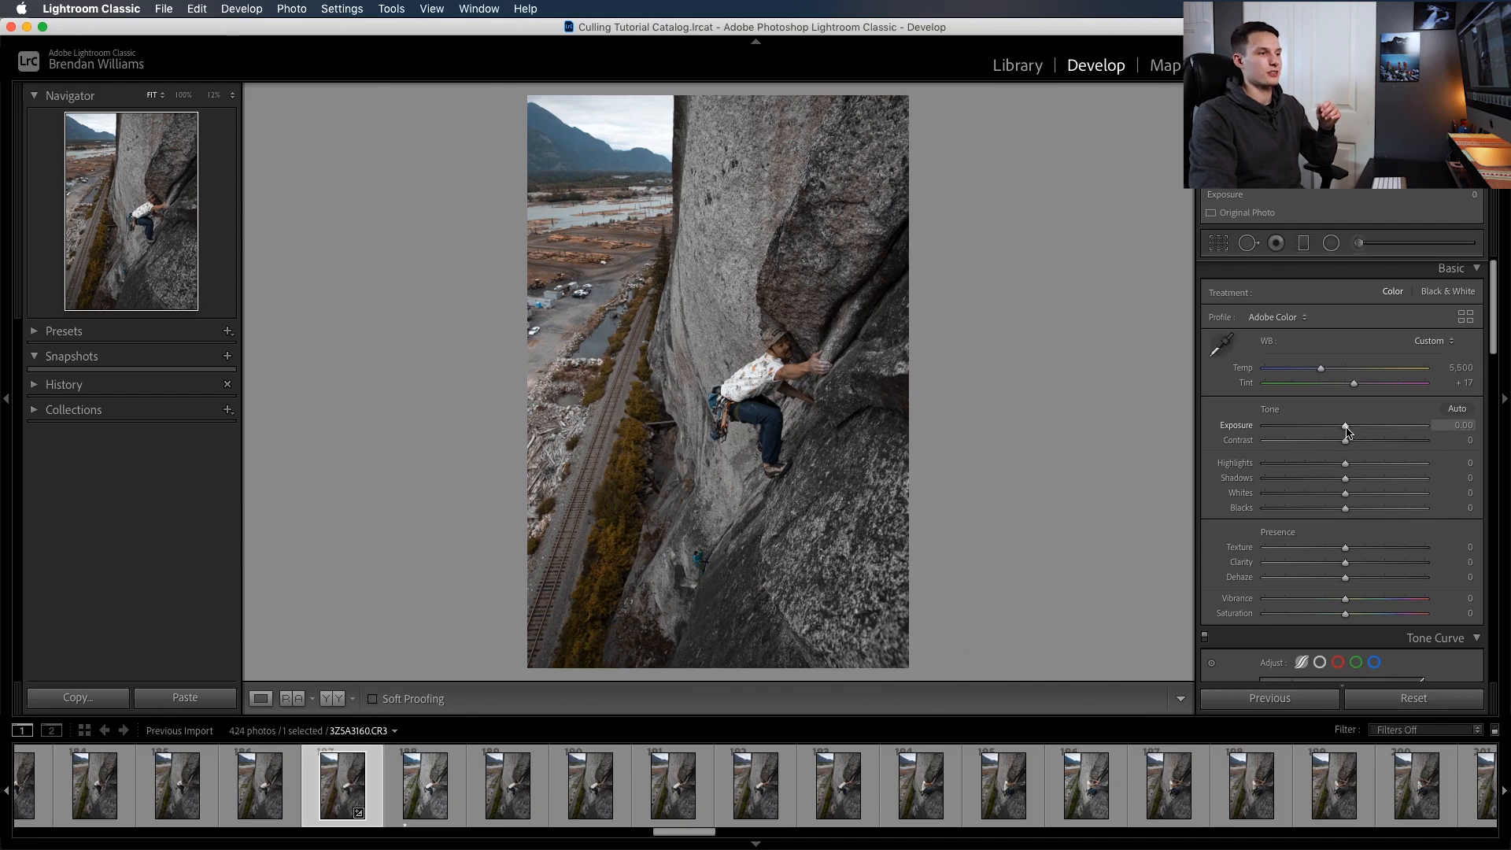
drag(1344, 425, 1349, 425)
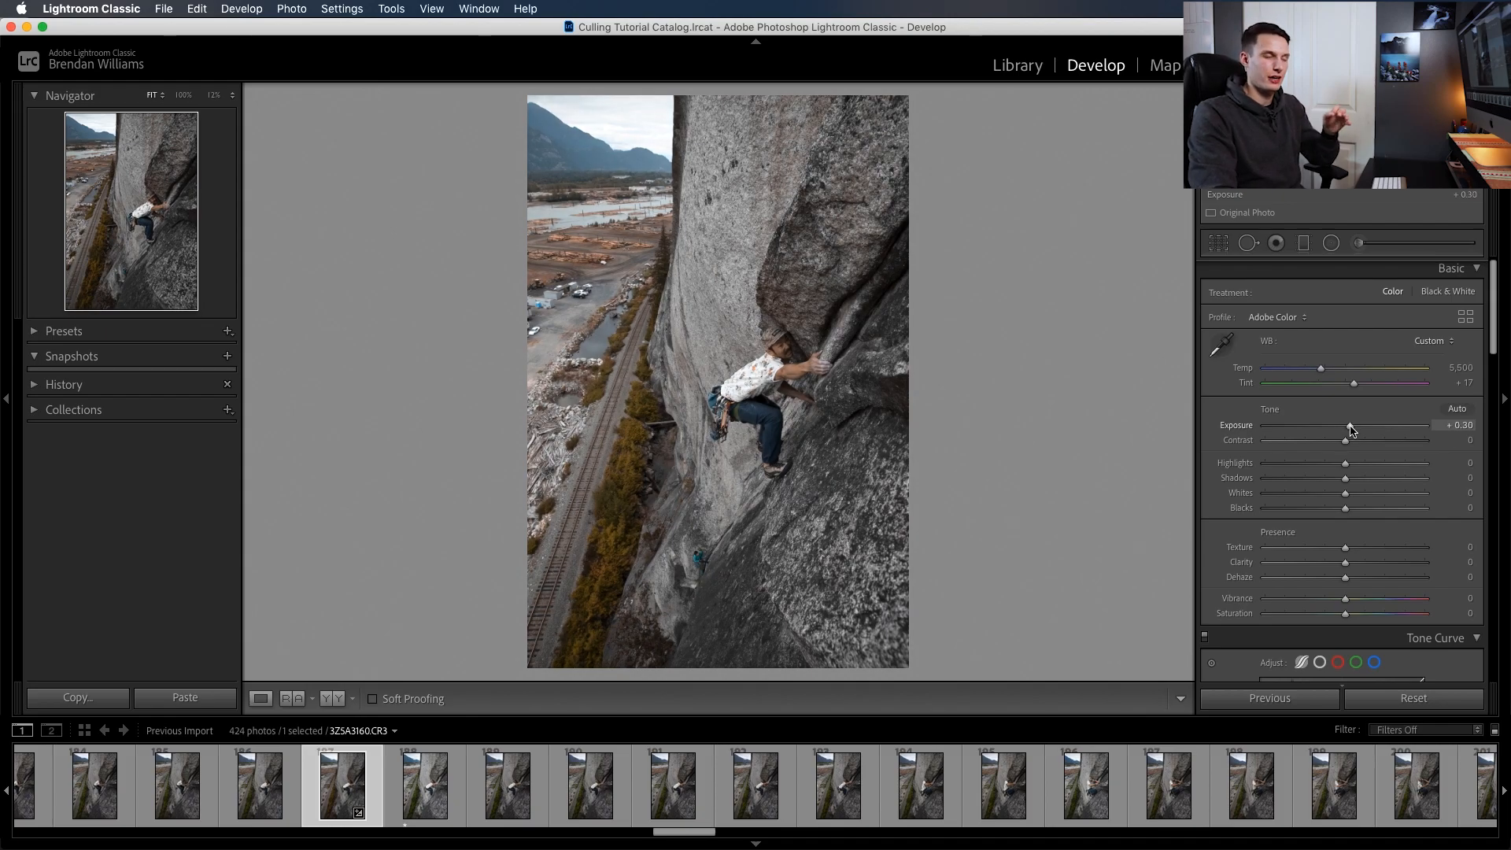
drag(1348, 425, 1361, 425)
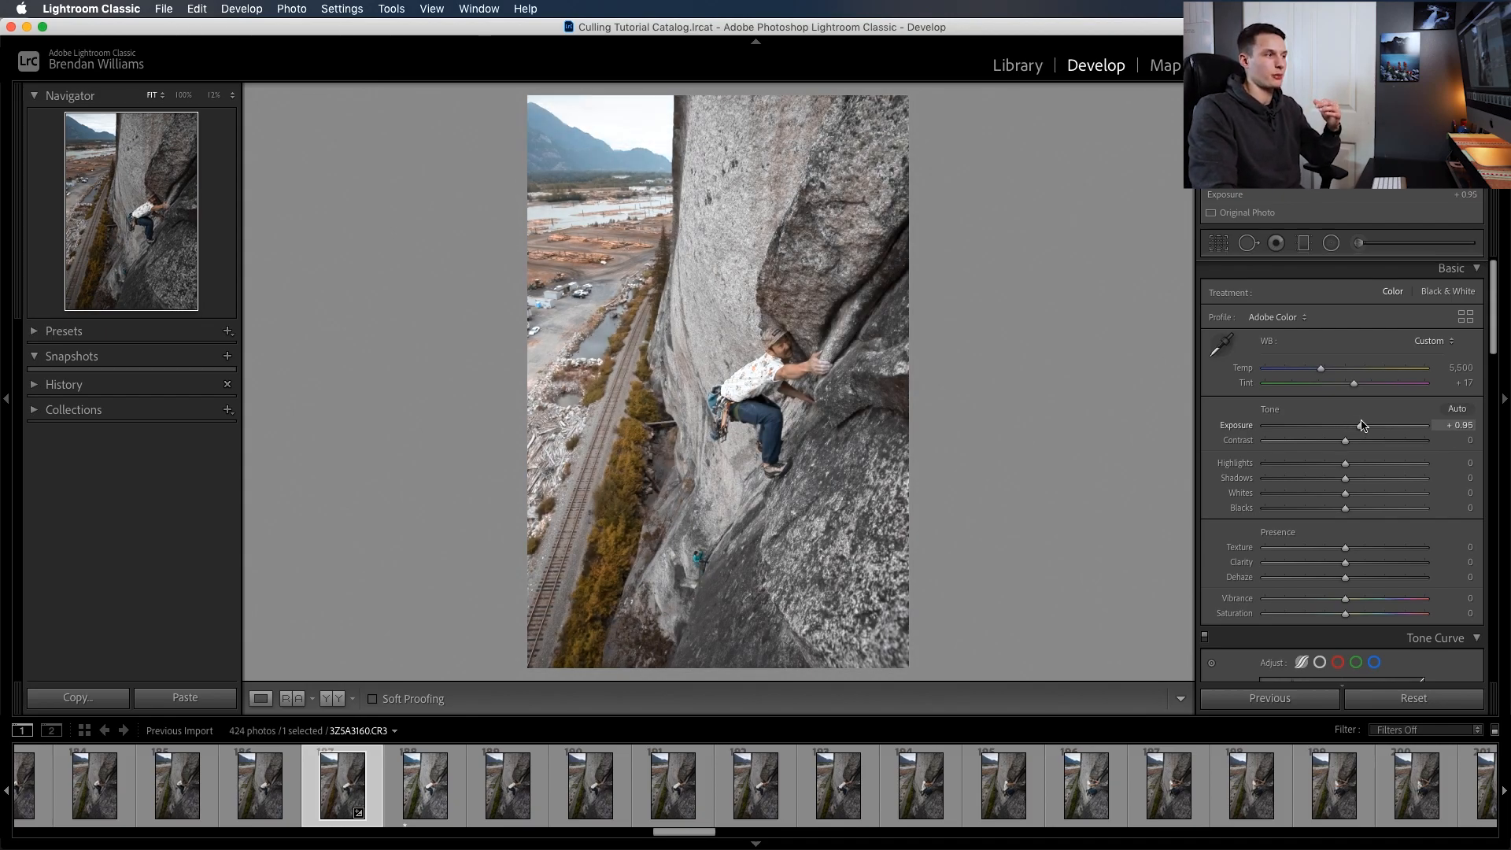
drag(1358, 425, 1361, 424)
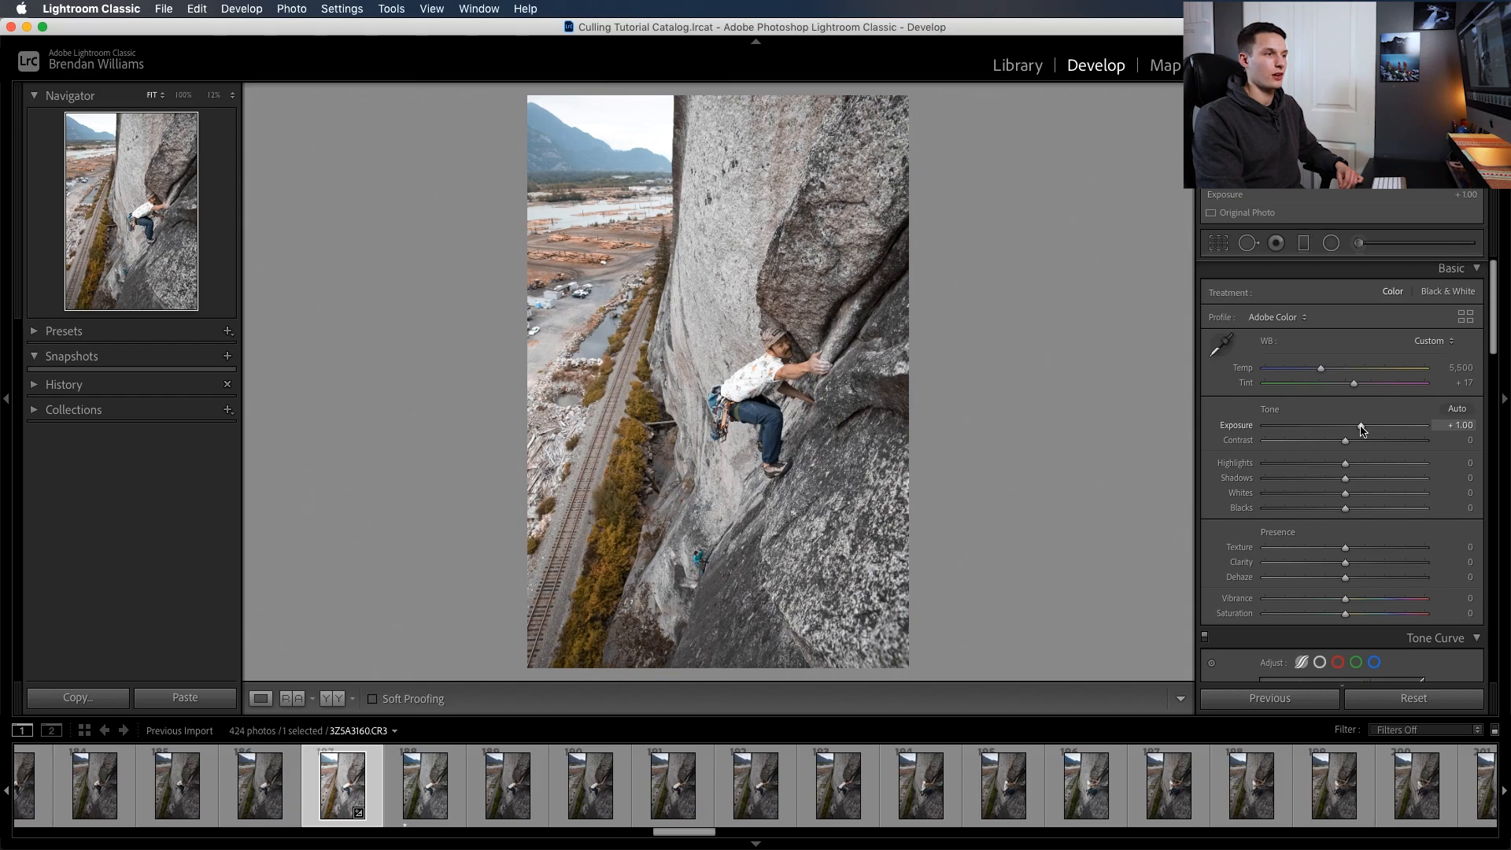
drag(1358, 425, 1349, 425)
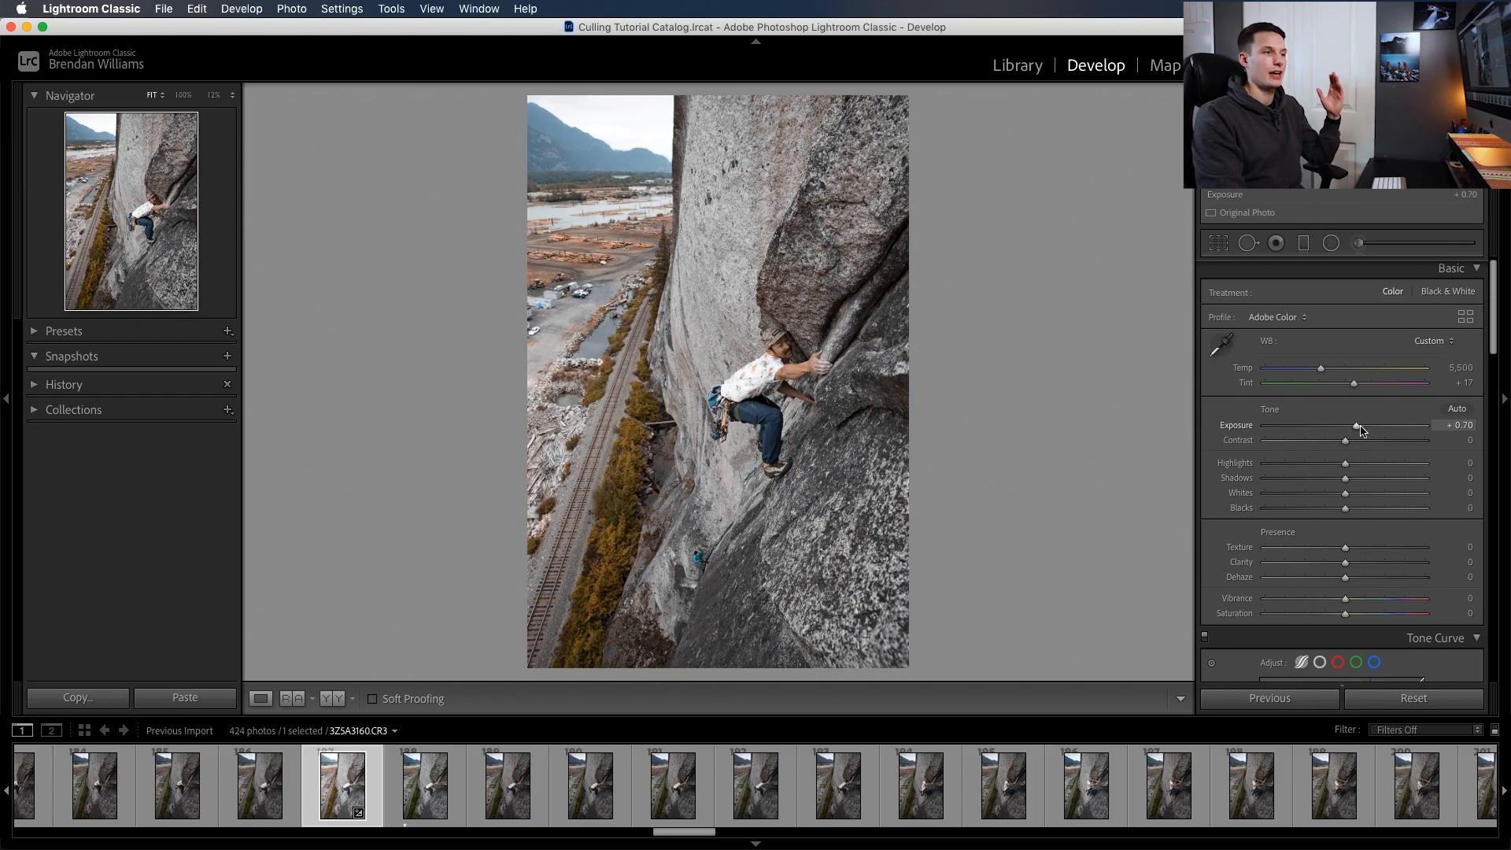
drag(1357, 425, 1353, 425)
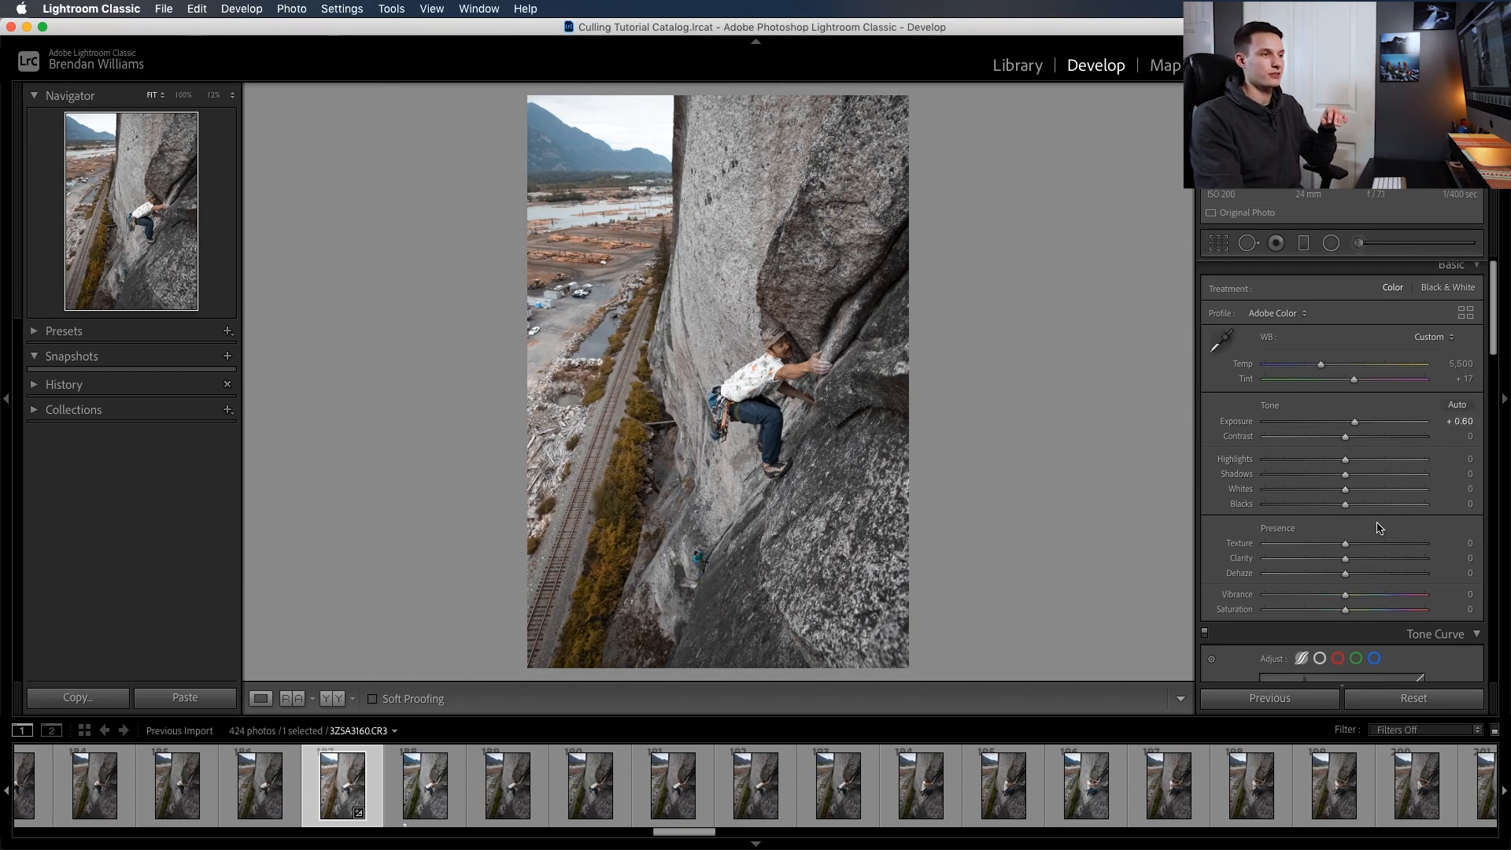
Lift the Highlights to about +55, then undo the last move
drag(1345, 454, 1355, 453)
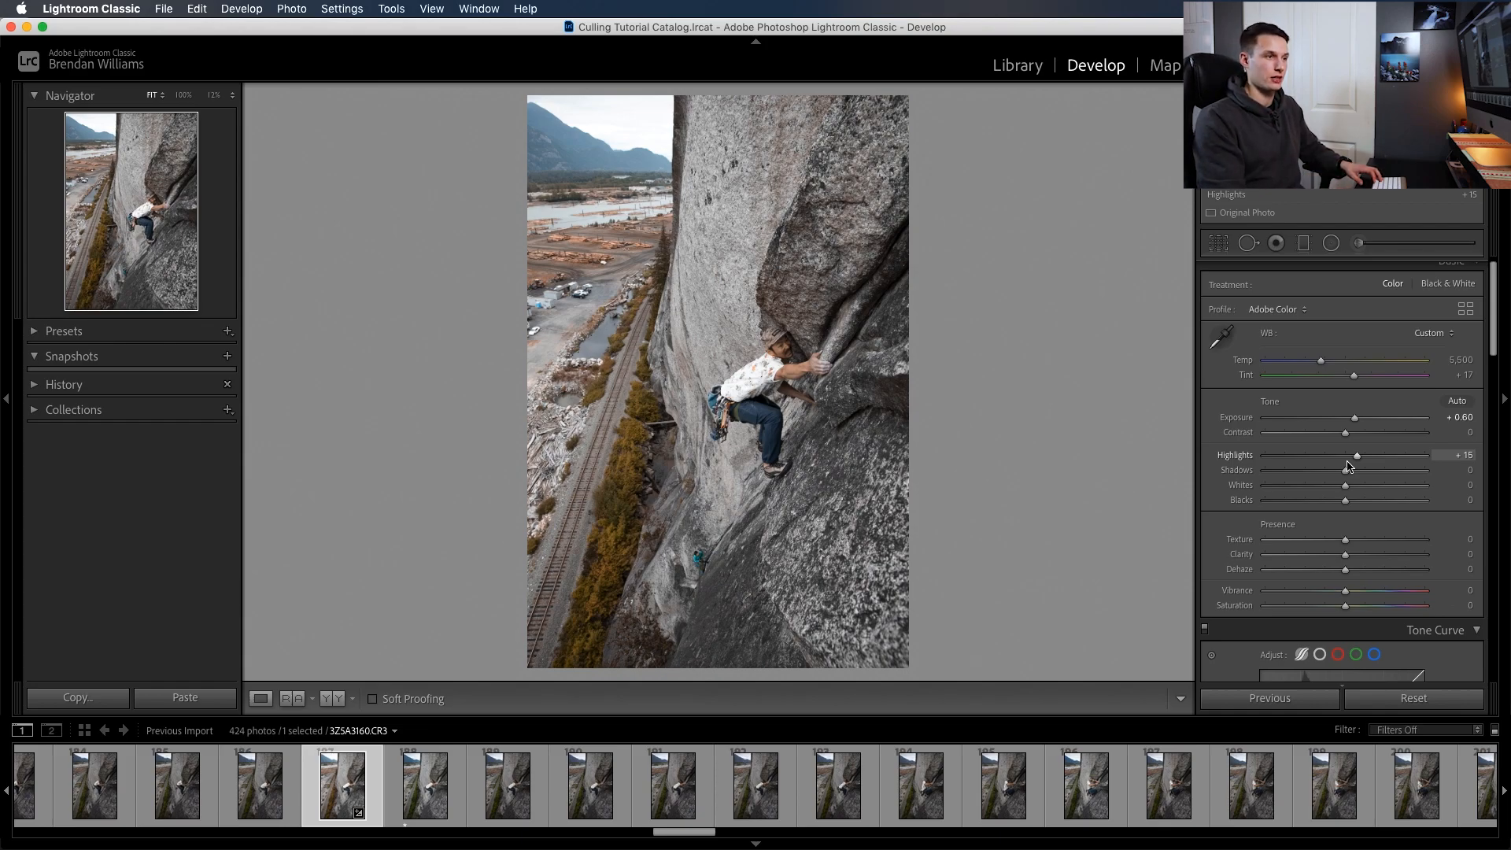
drag(1355, 453, 1388, 453)
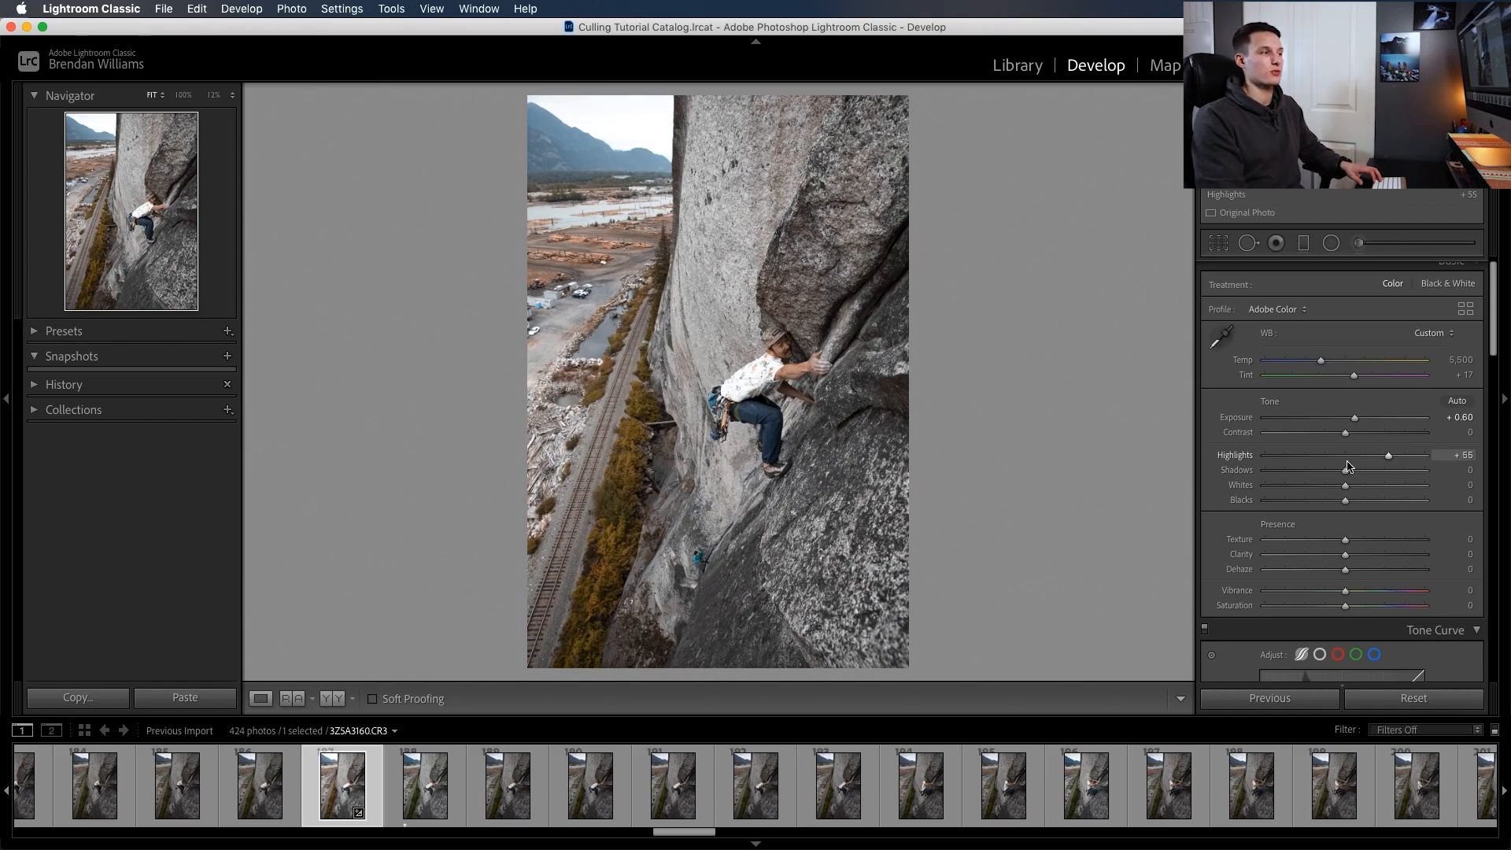
key(cmd+z)
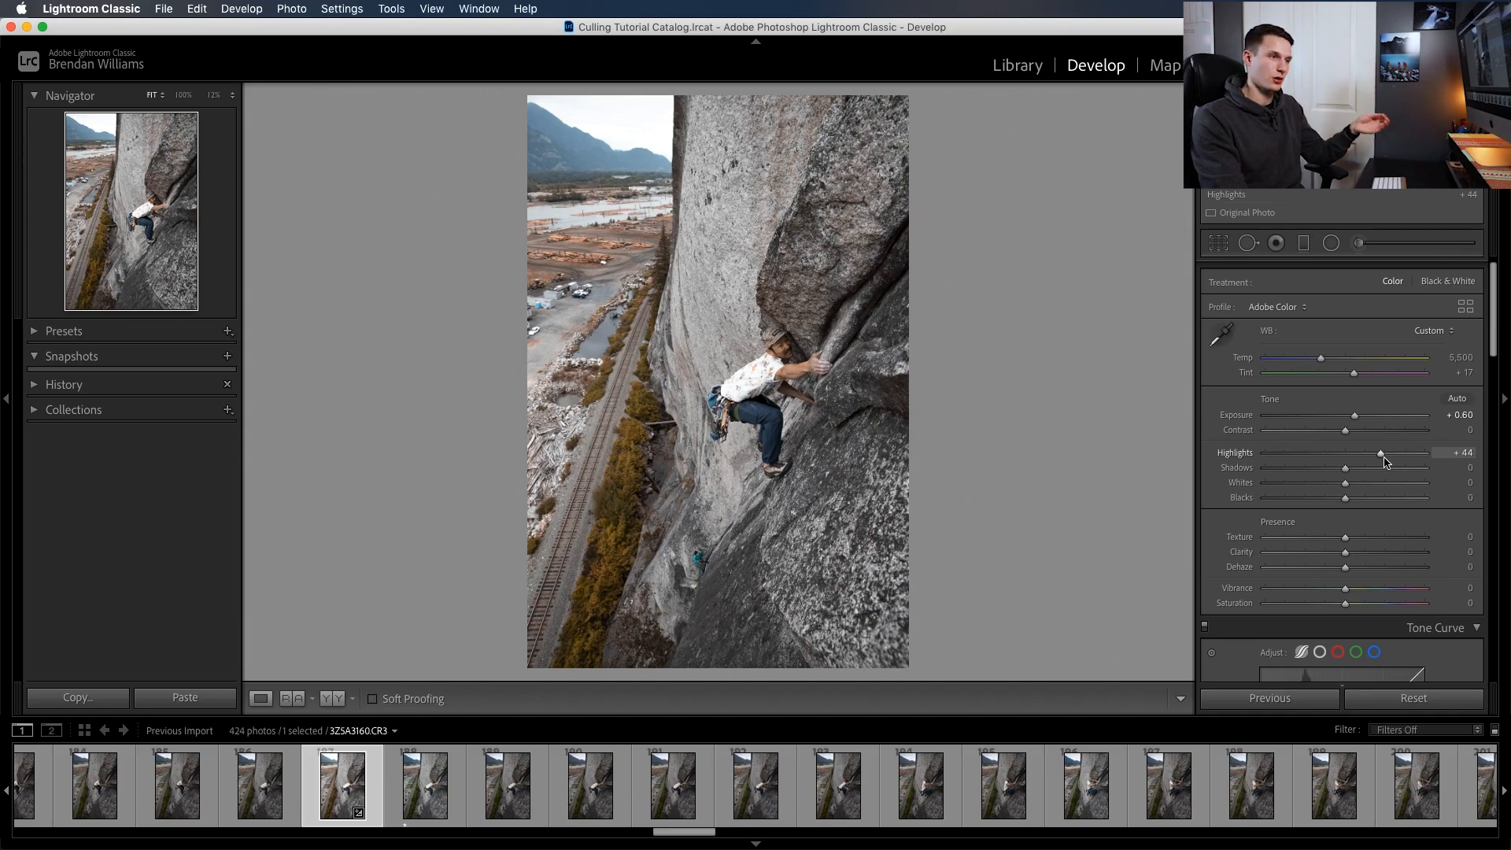
Bring the Highlights back to zero
drag(1380, 454, 1363, 456)
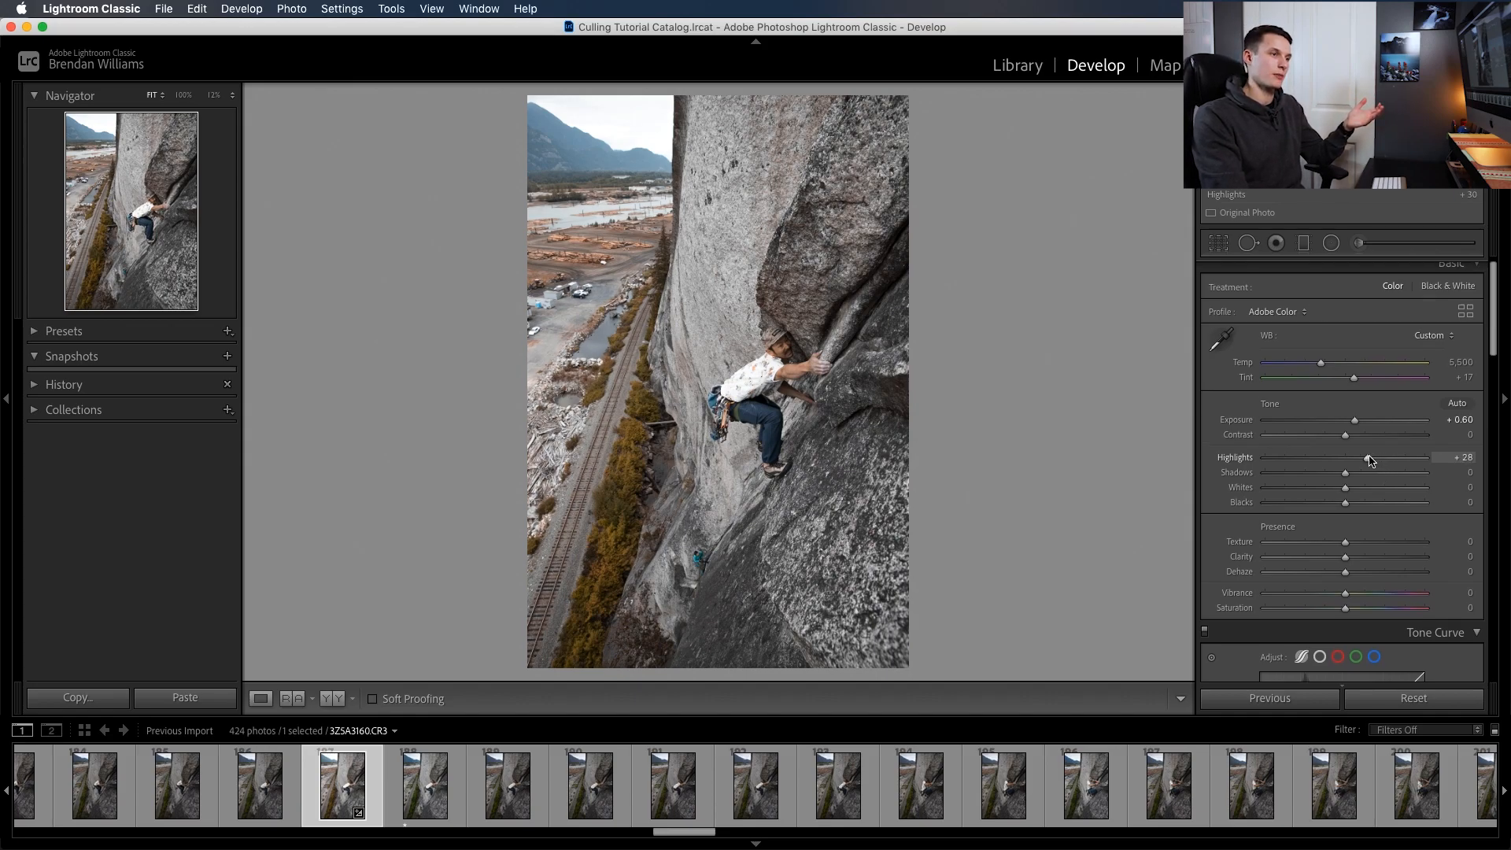
drag(1368, 458, 1347, 458)
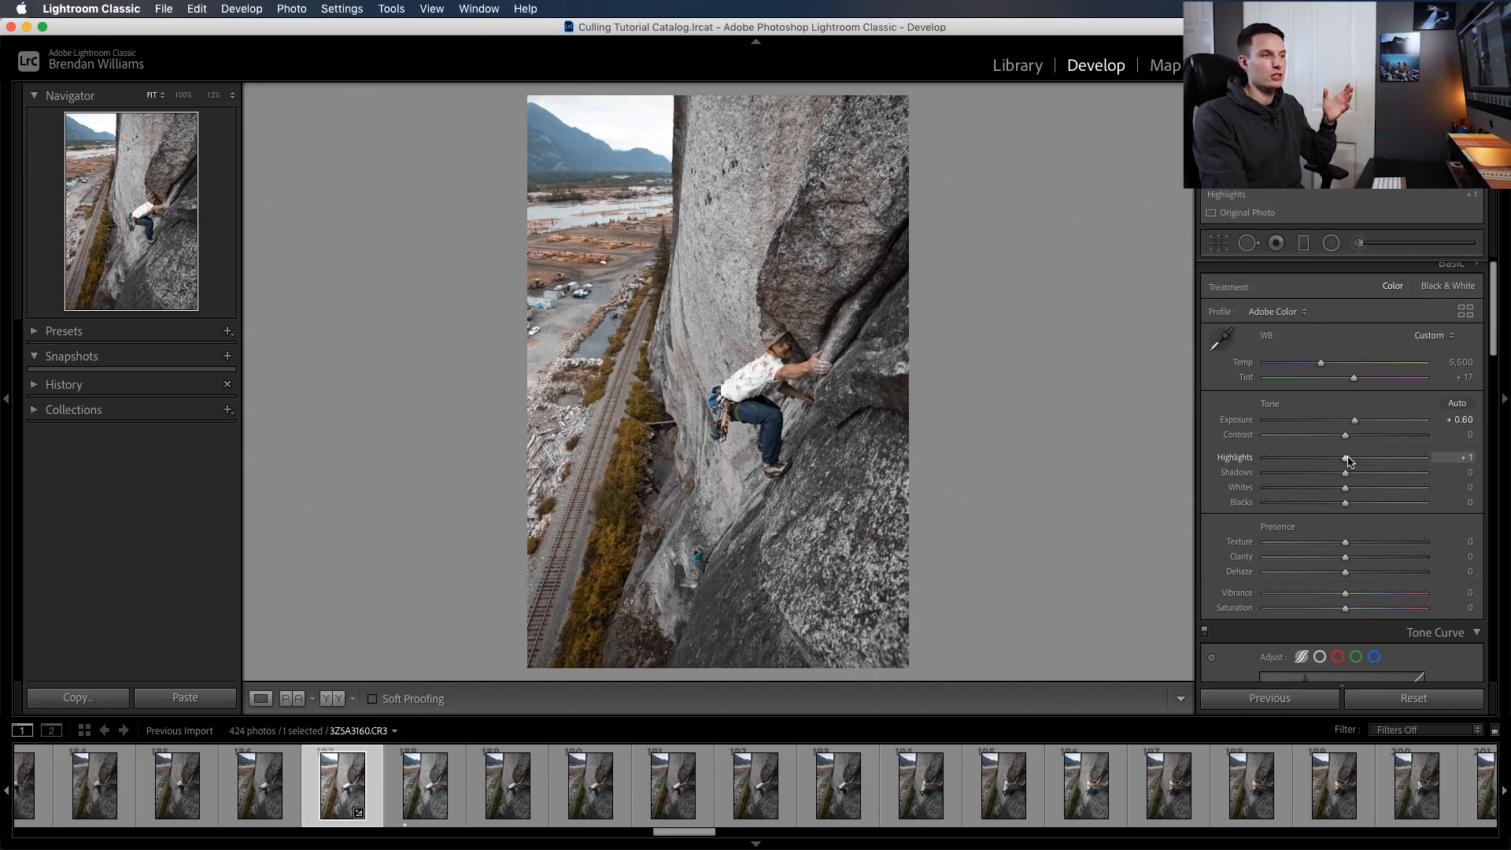
drag(1347, 457, 1367, 456)
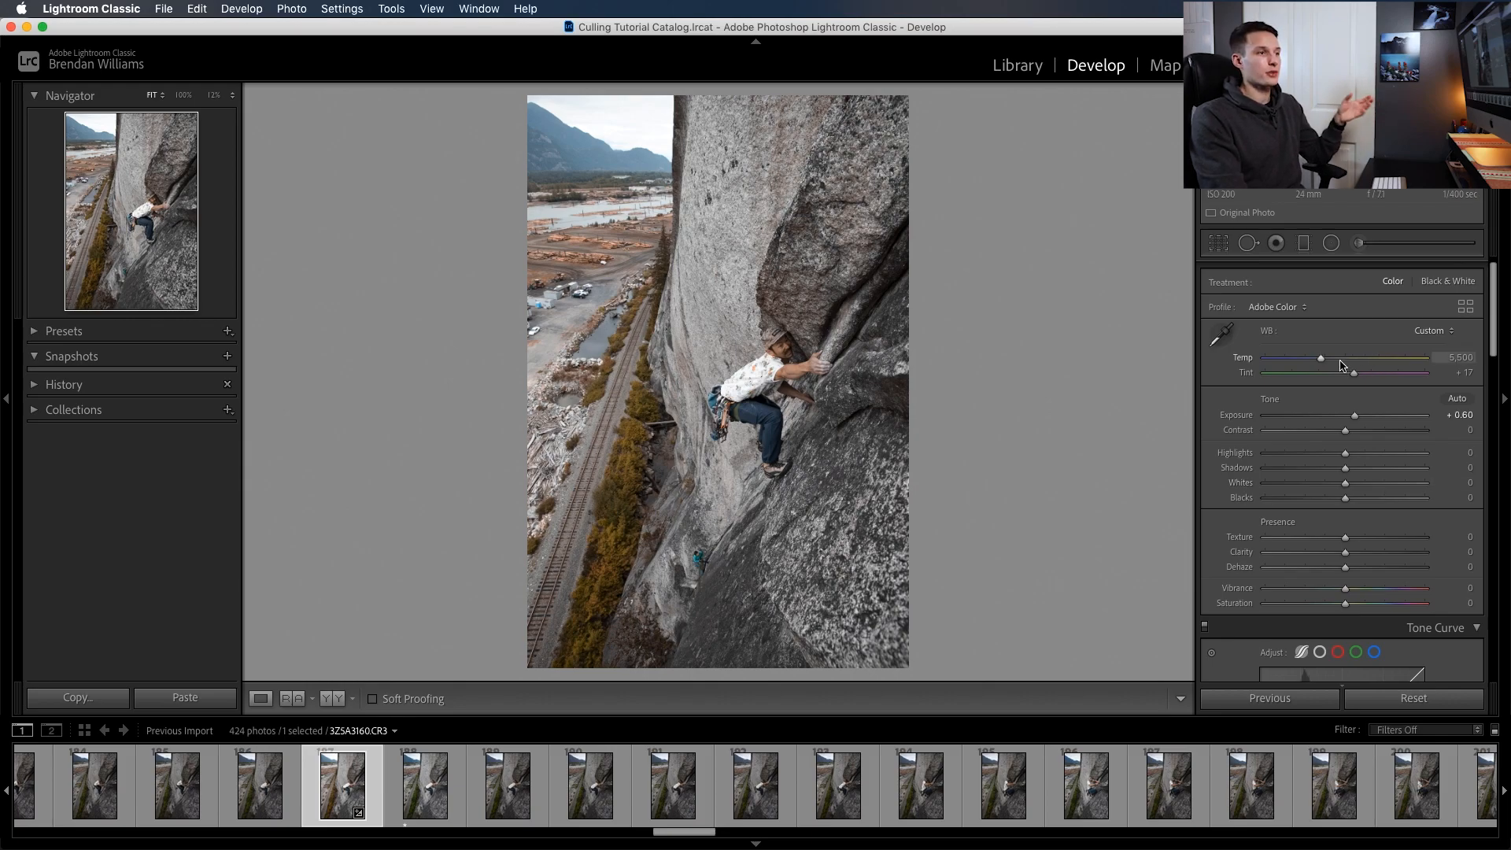
Warm the Temp to about 8130, then drag it back down
drag(1320, 357, 1358, 357)
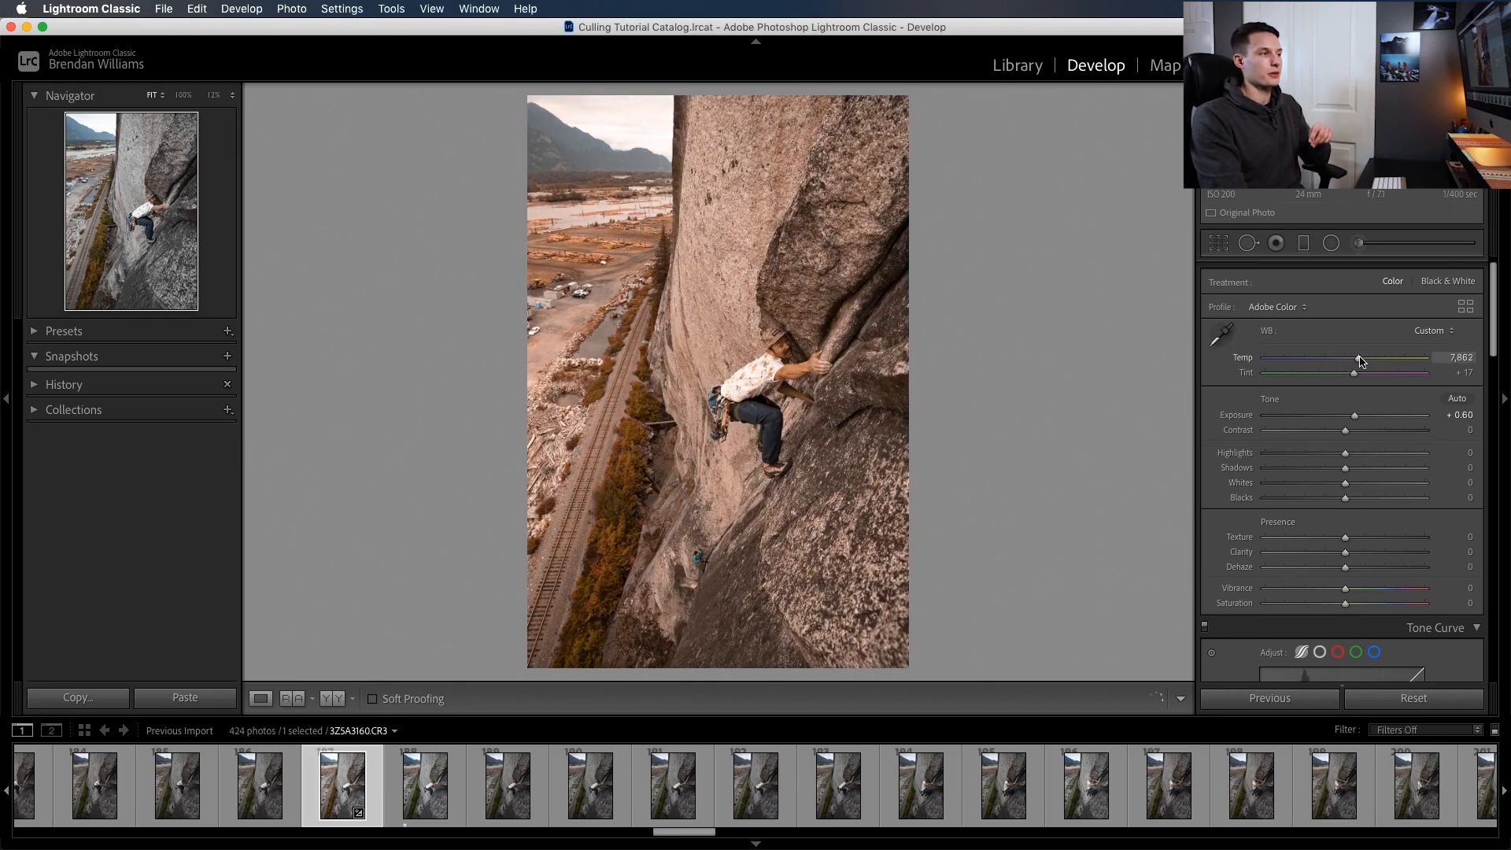
drag(1354, 358, 1360, 351)
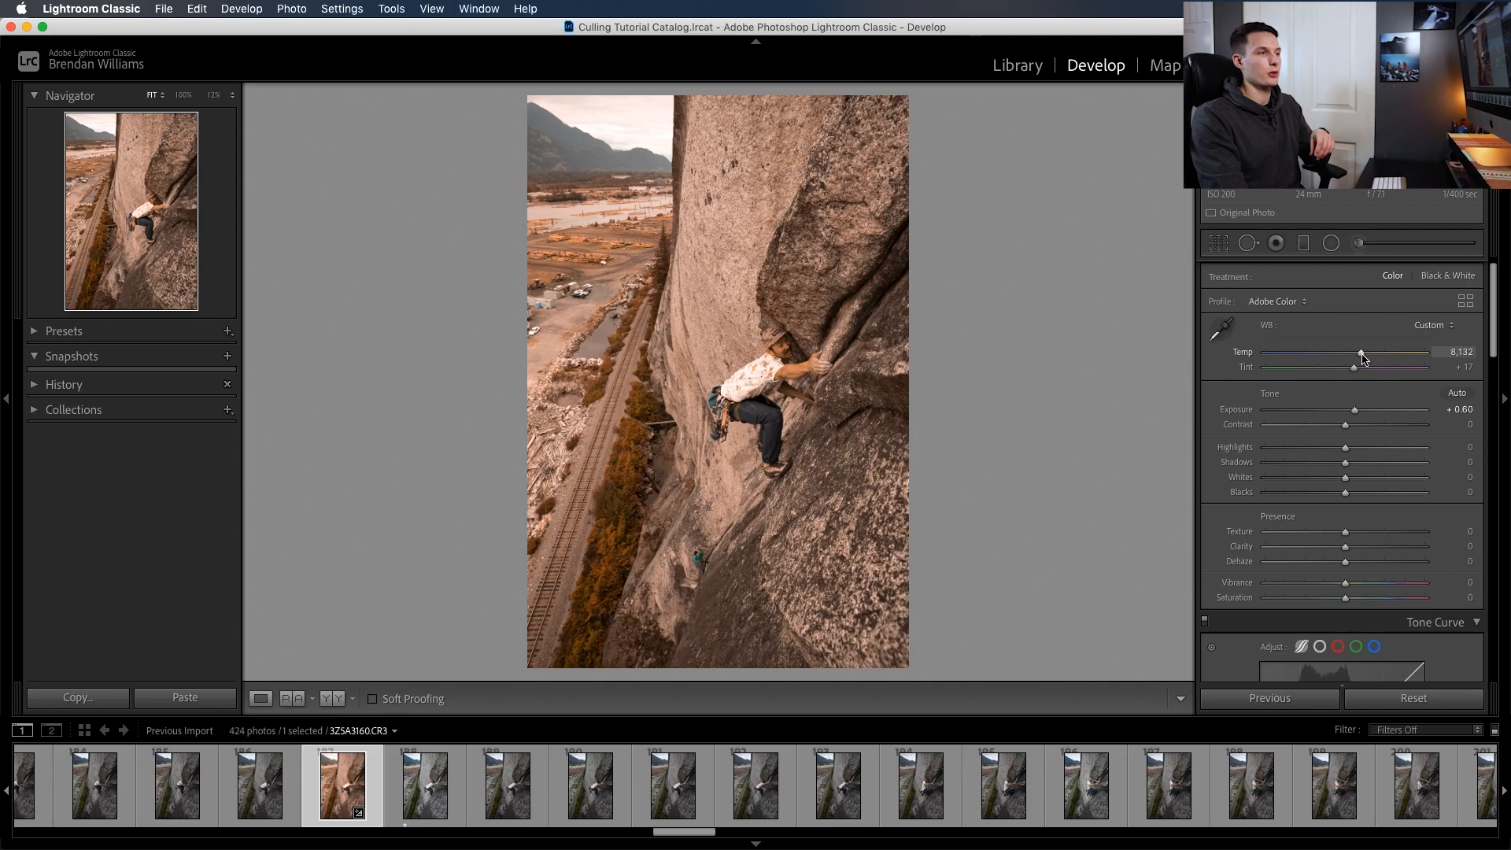
drag(1361, 353, 1320, 352)
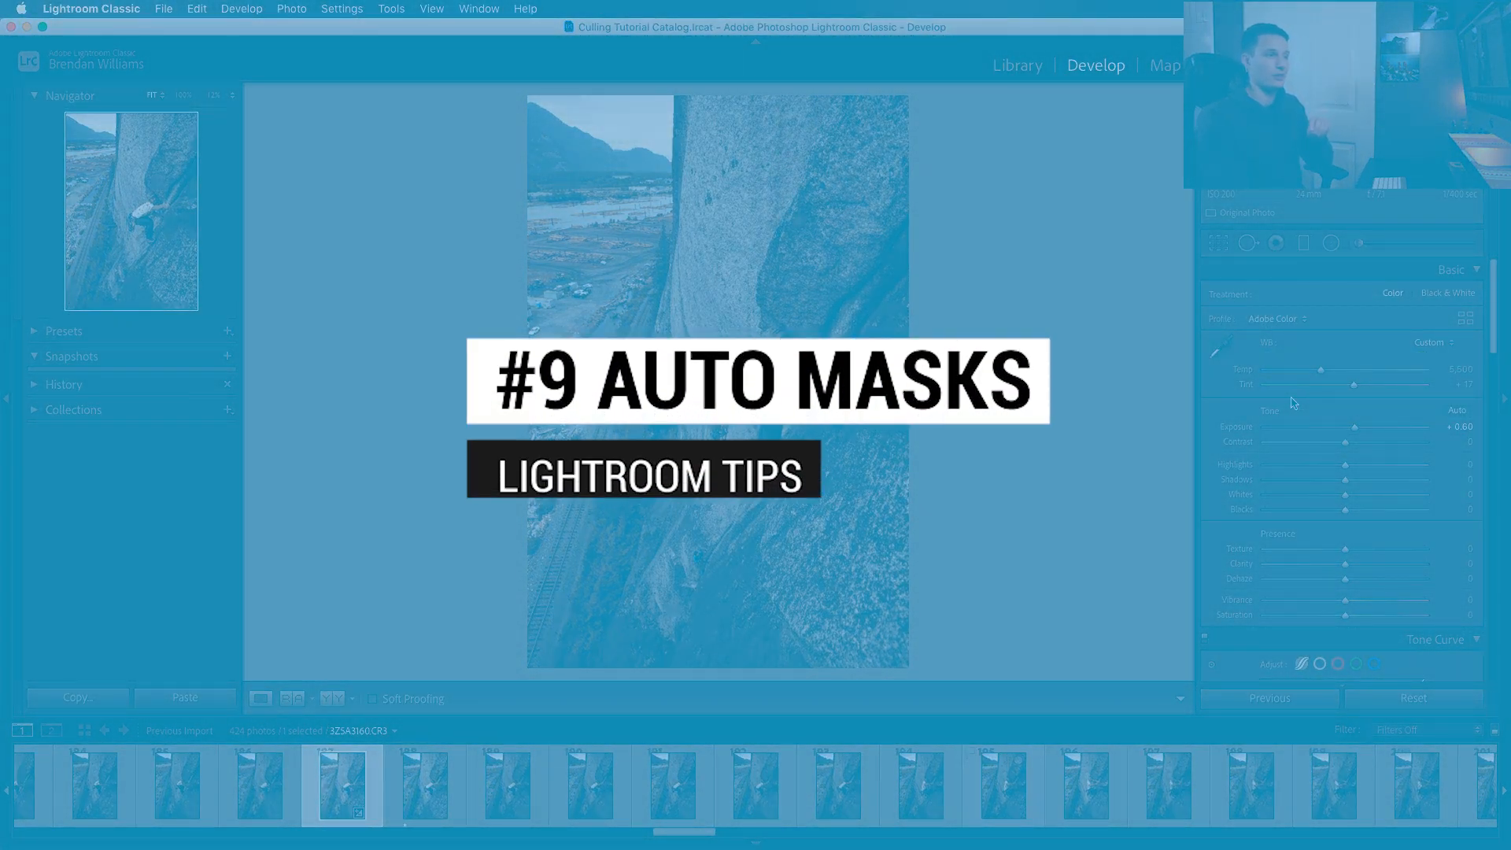
Start a new brush mask at size 12 and zoom in on the rock face
click(1360, 242)
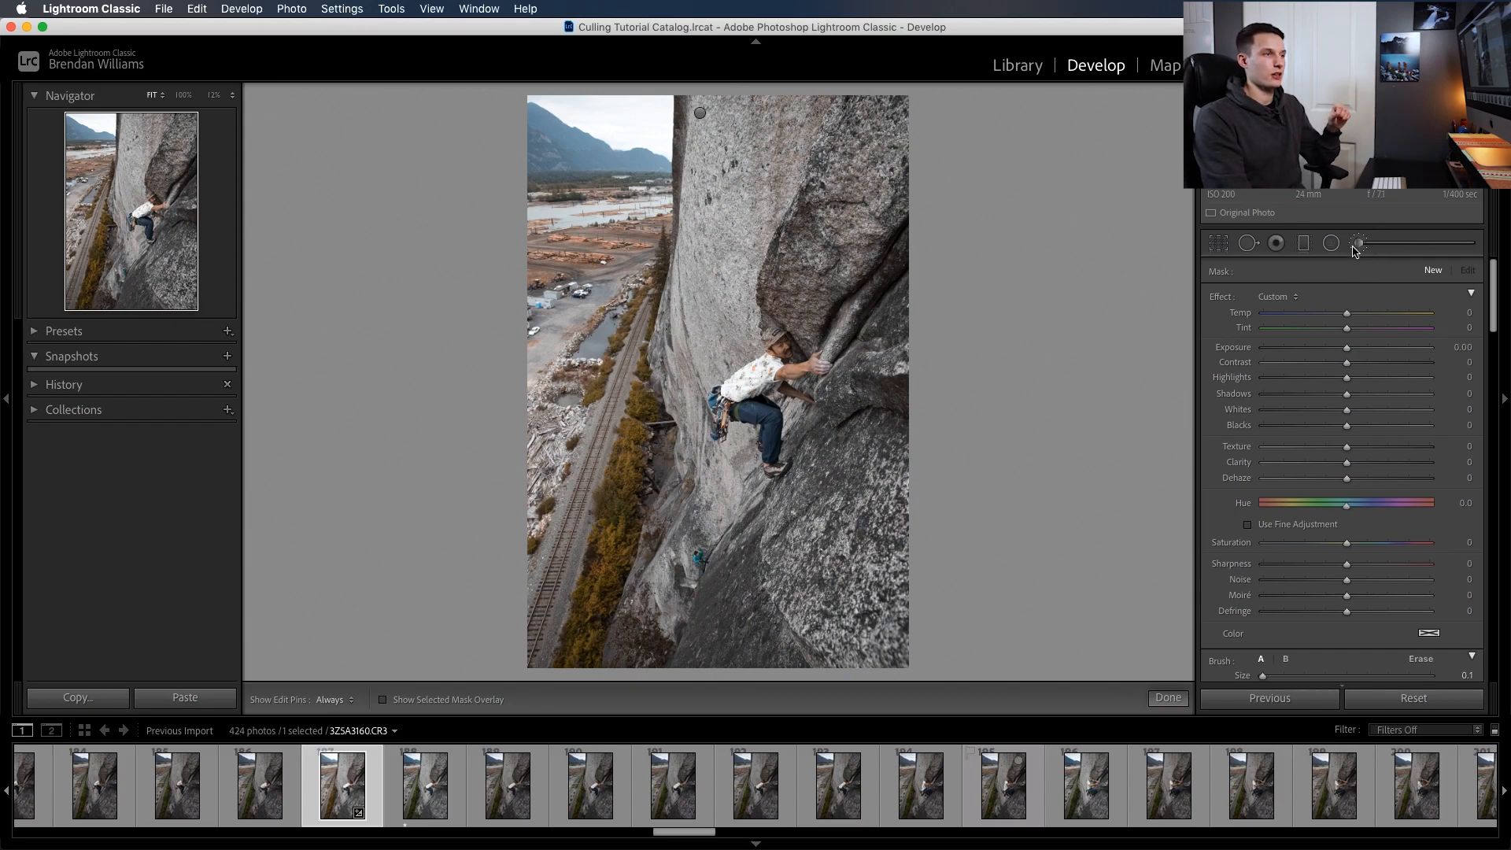
scroll(down, 3)
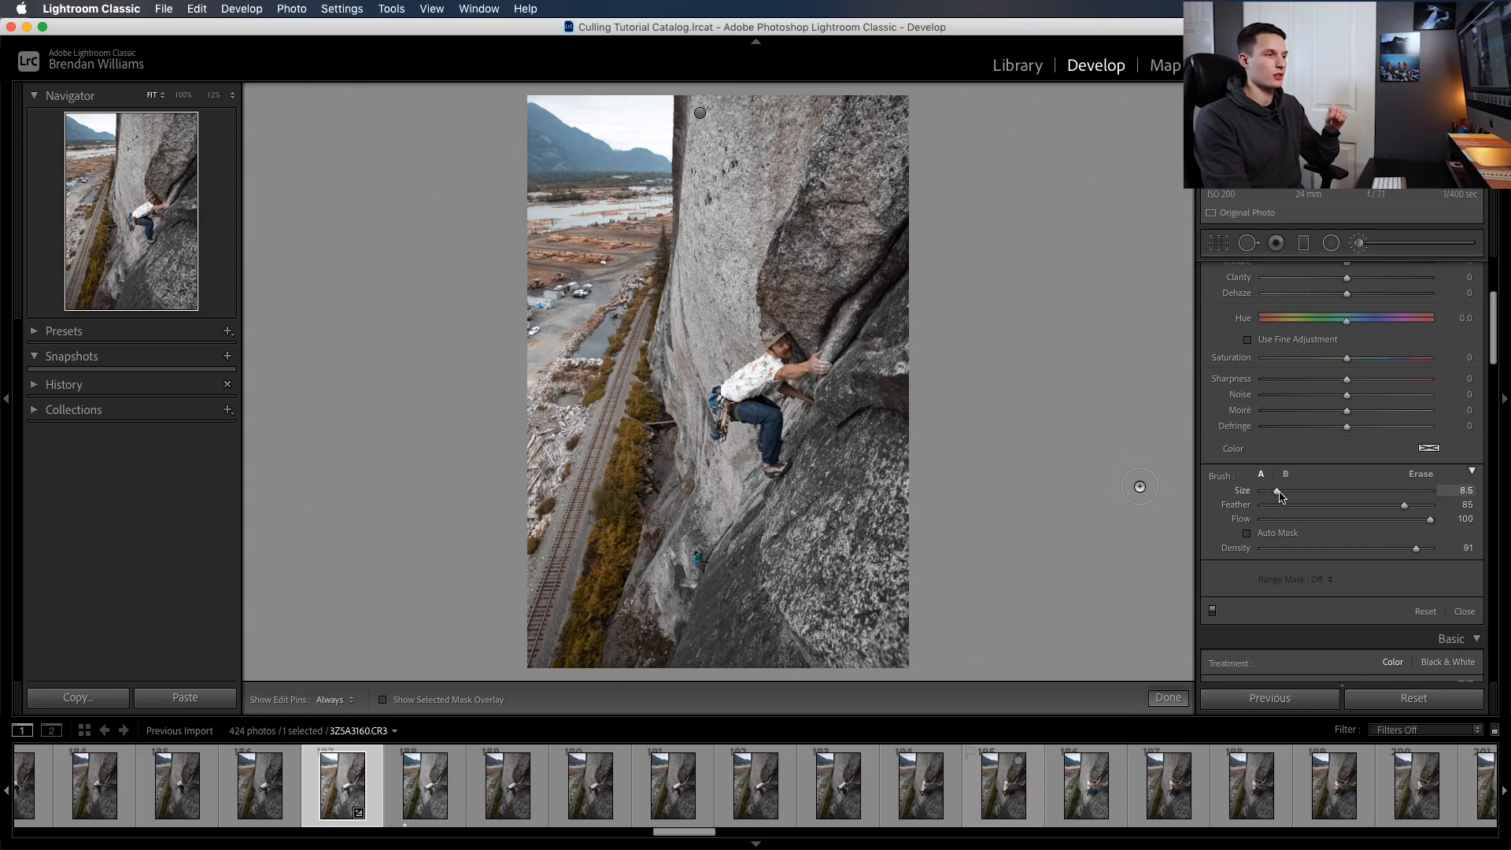
drag(1271, 490, 1284, 491)
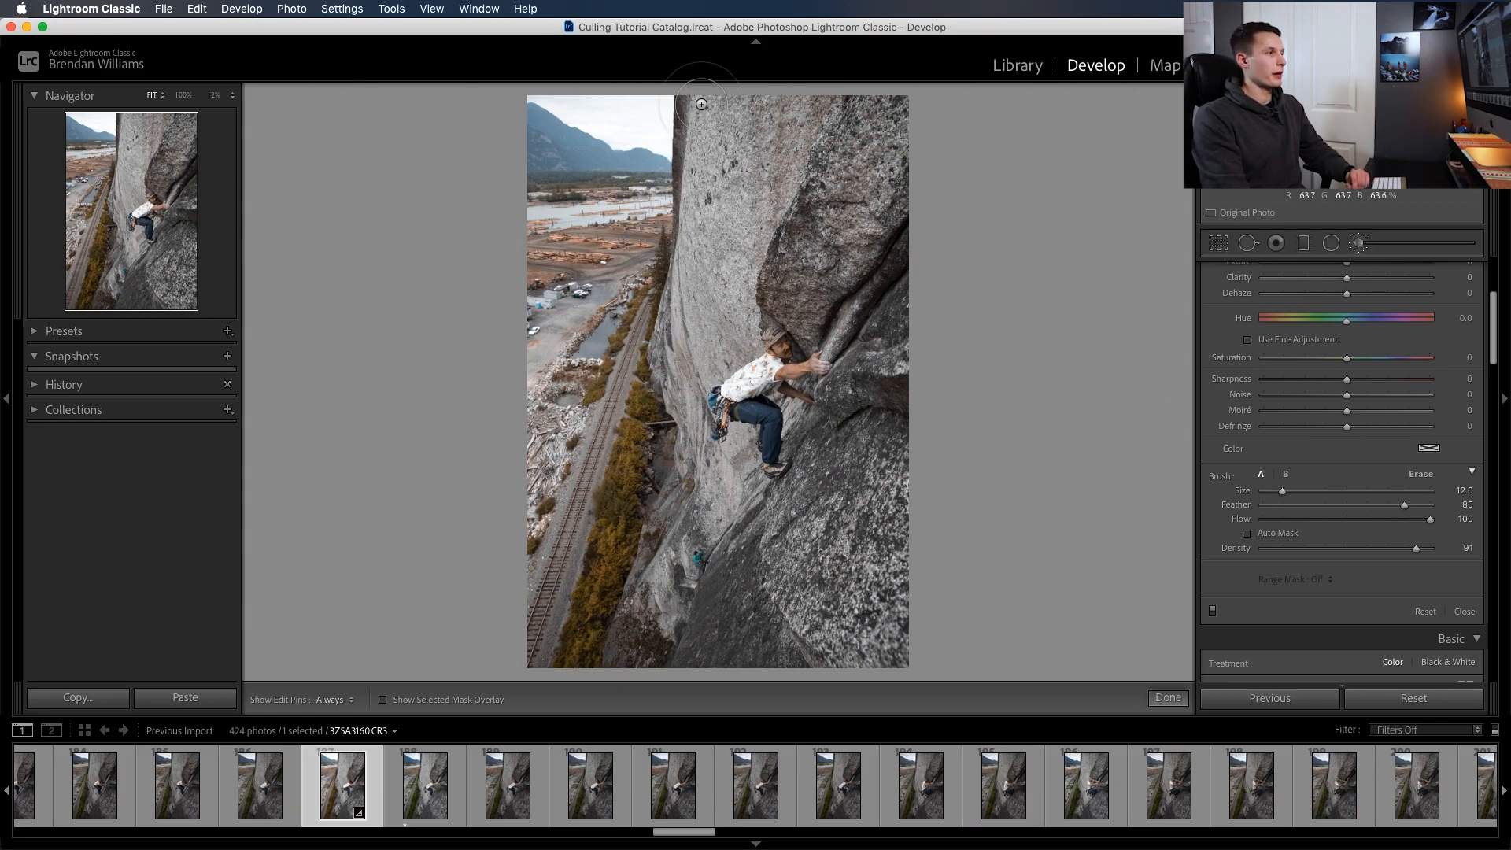
click(333, 699)
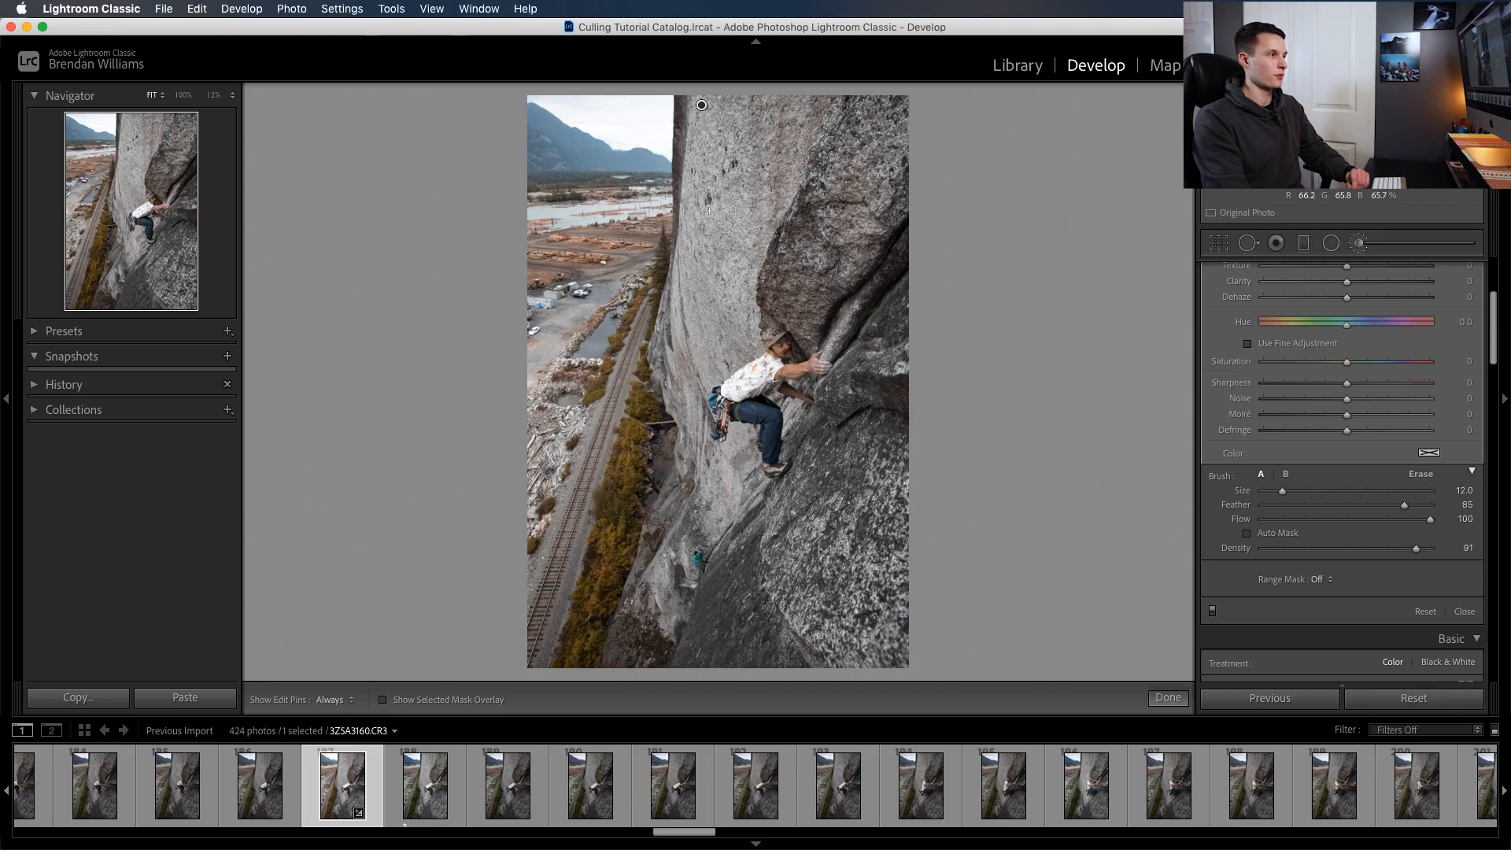
click(382, 698)
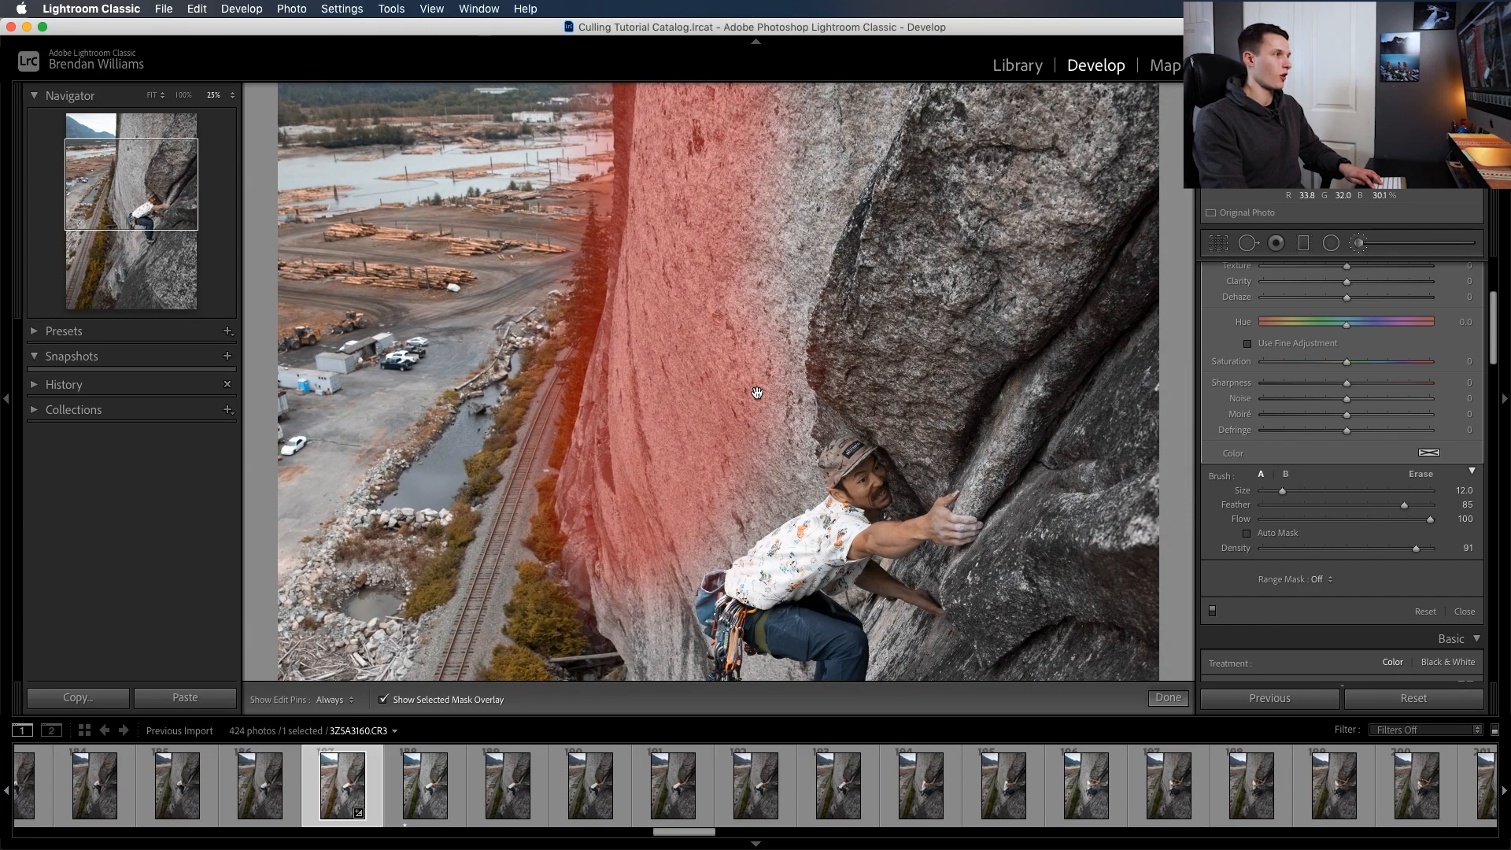
mouse_move(540, 541)
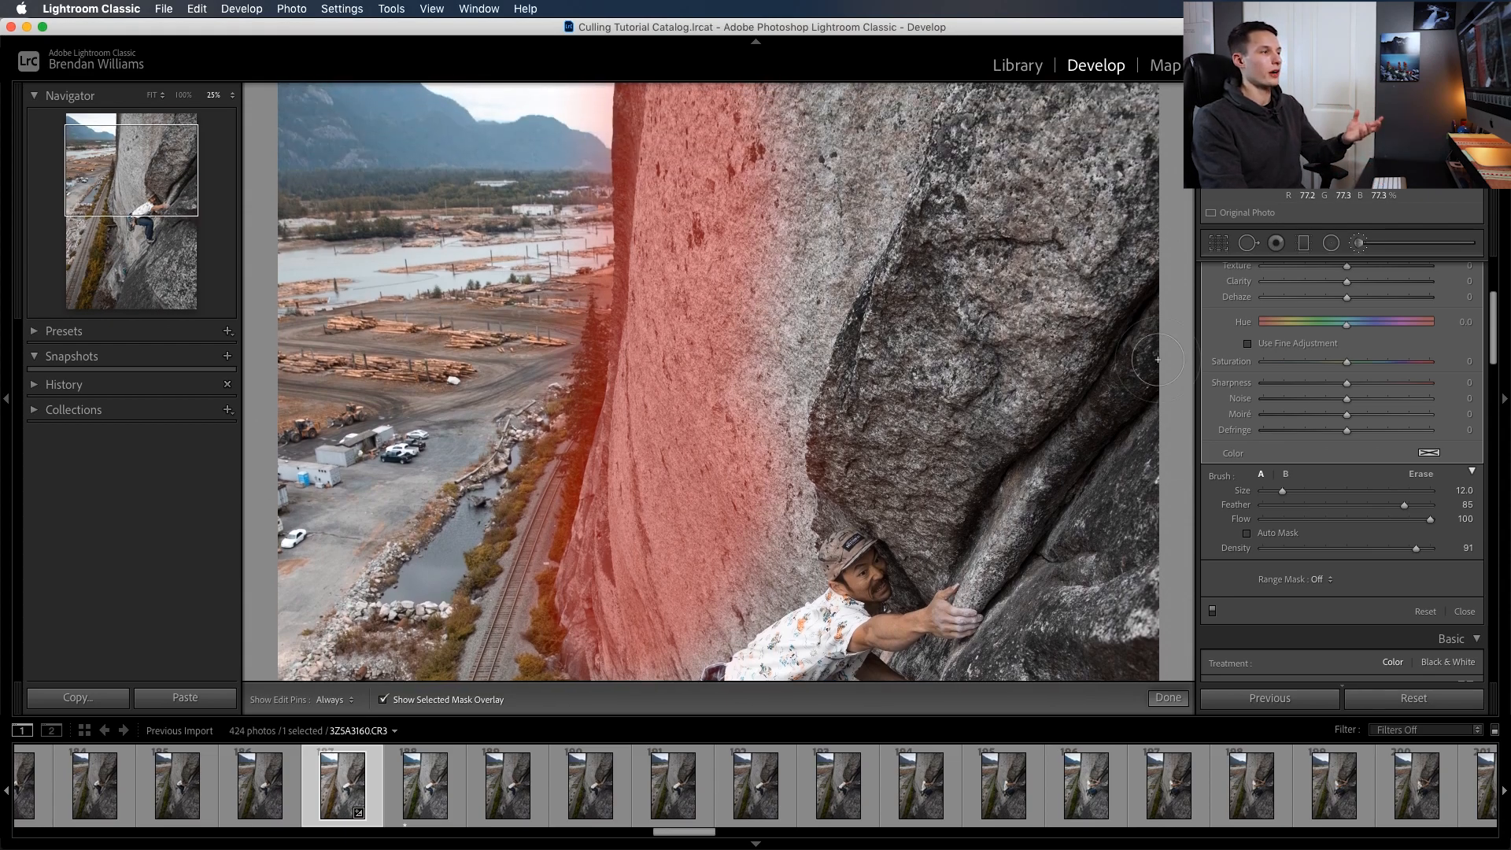
Hide the mask overlay and raise the masked area's exposure to about +1.37
click(384, 699)
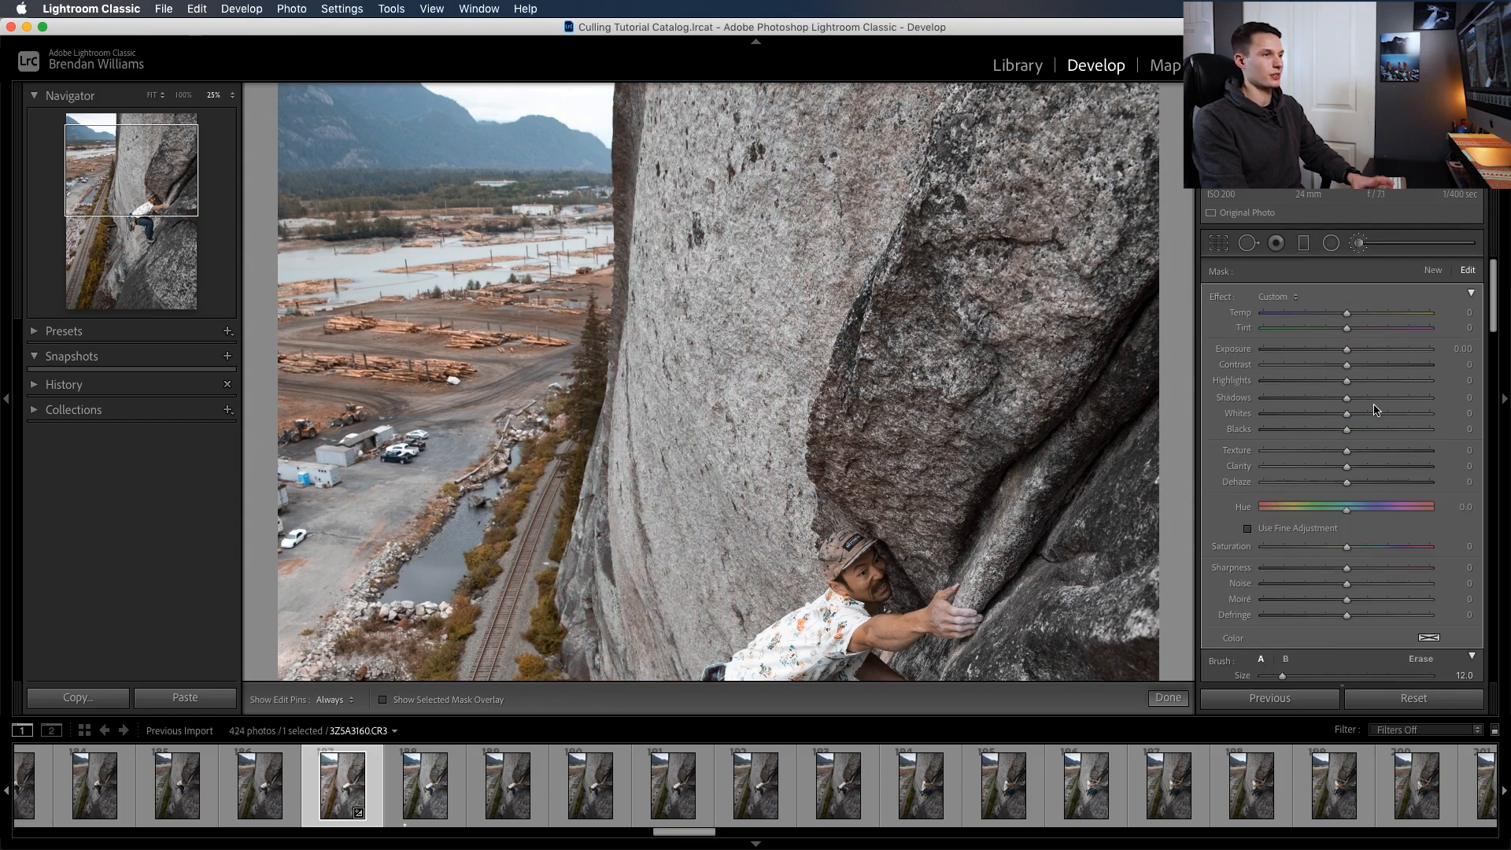
drag(1346, 348, 1368, 348)
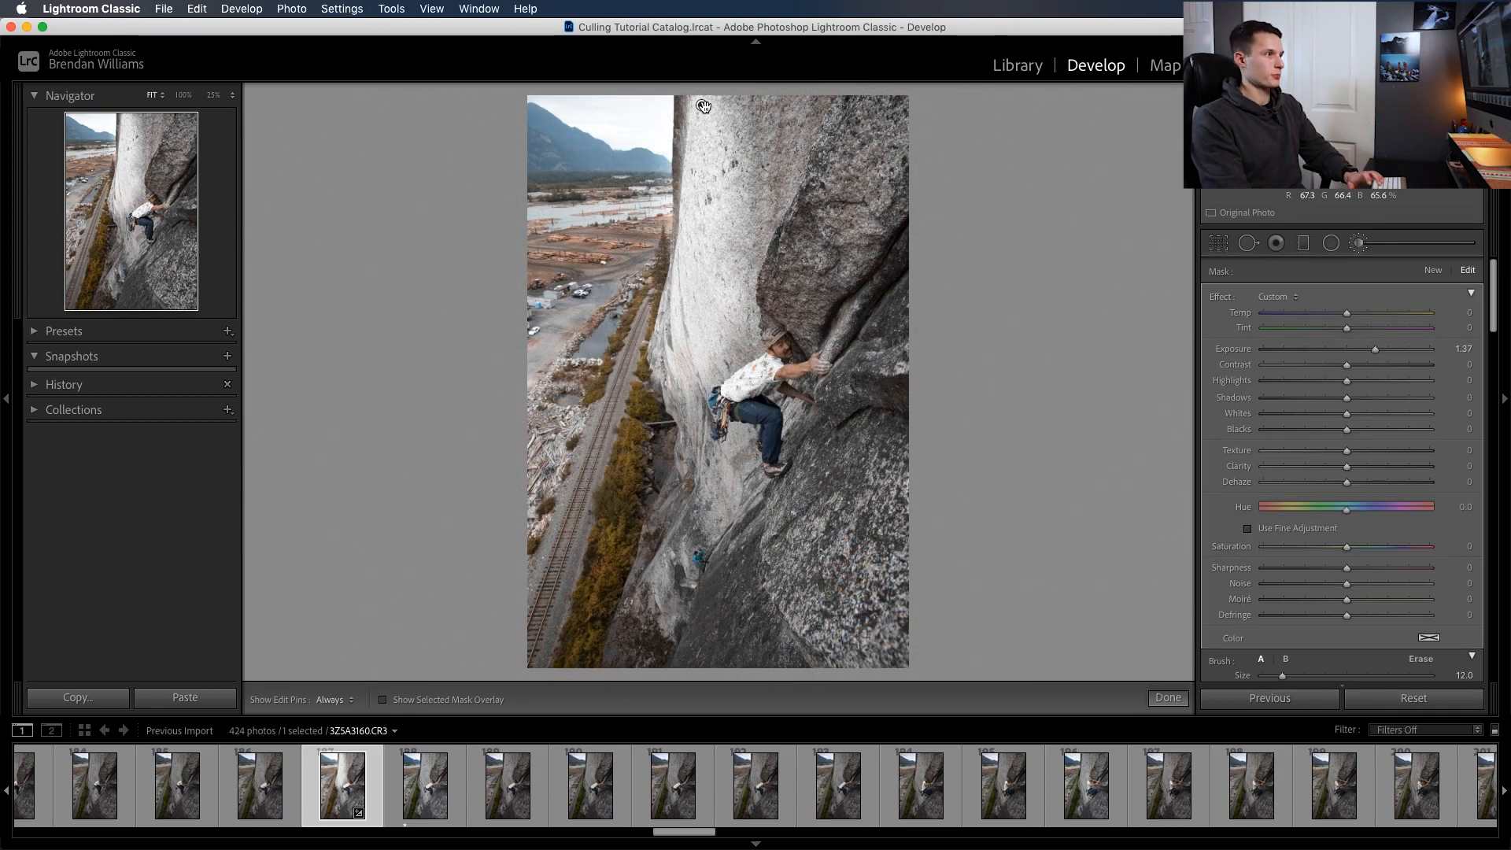
Brush along the rock face edge with Auto Mask on and raise that mask's exposure
scroll(down, 3)
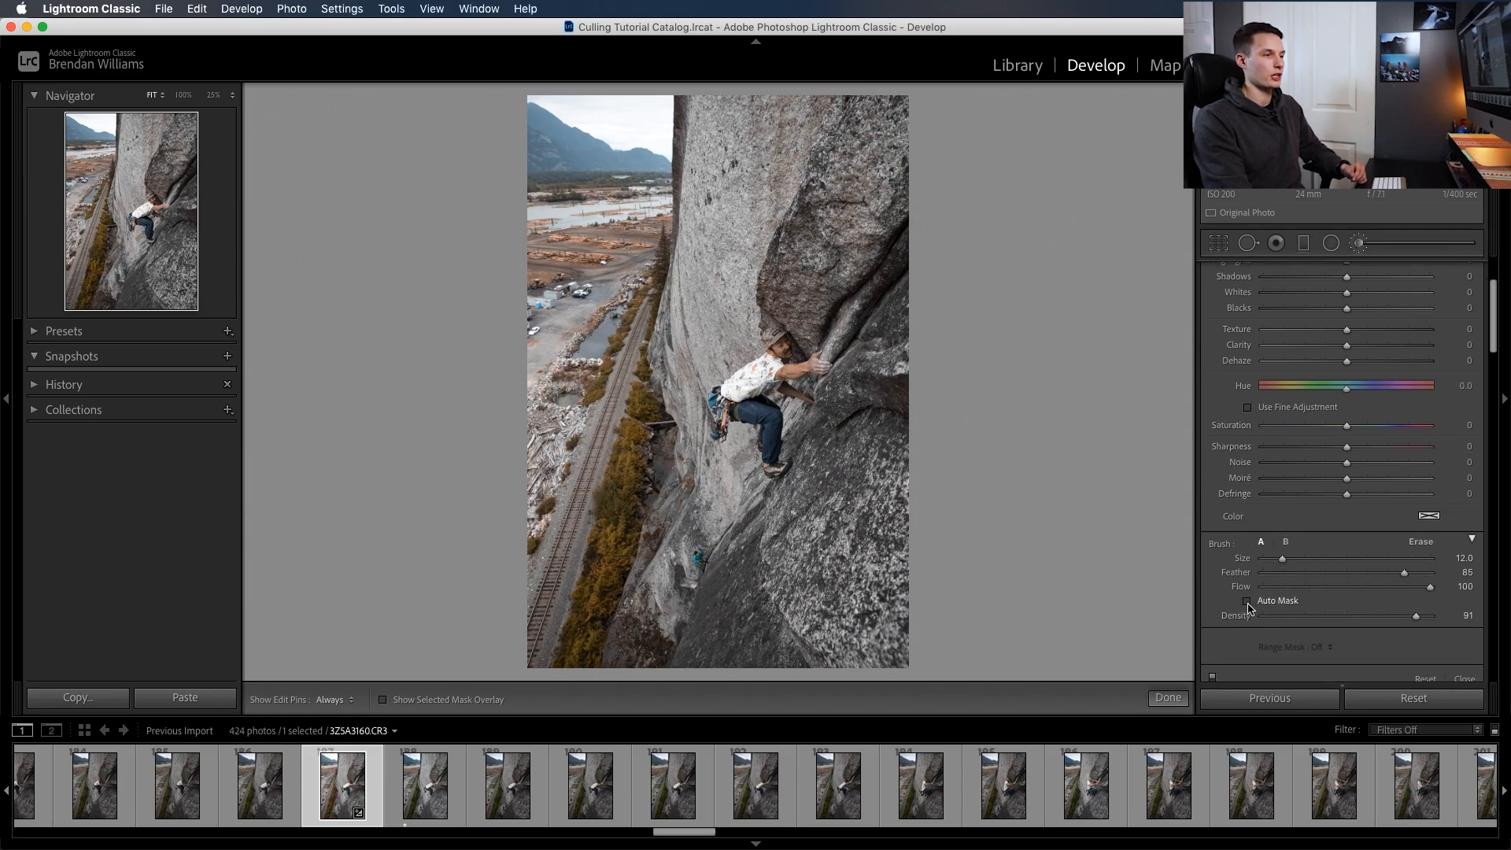
click(1246, 600)
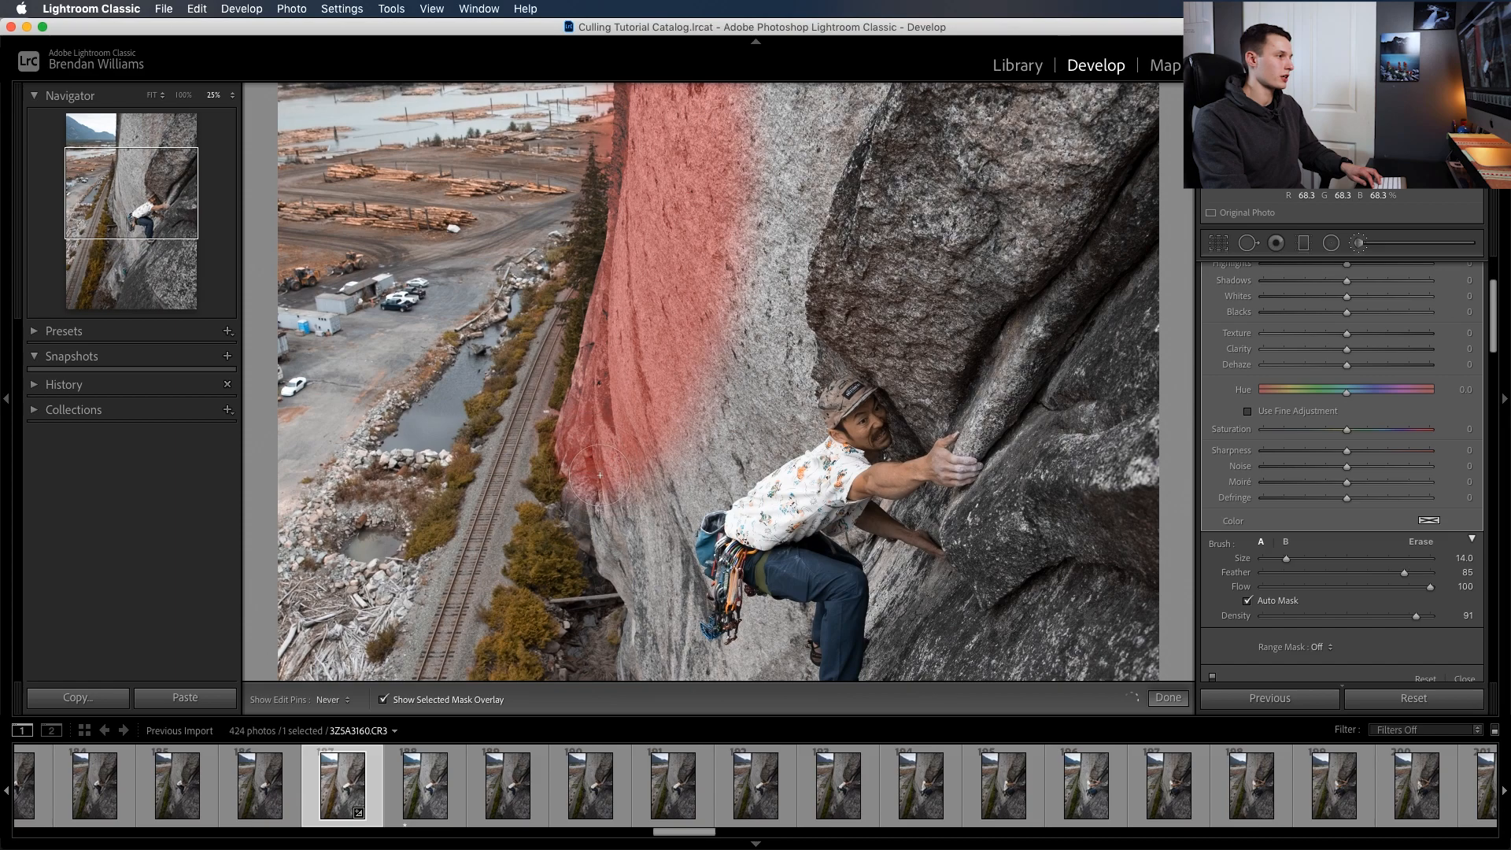
drag(600, 474, 564, 560)
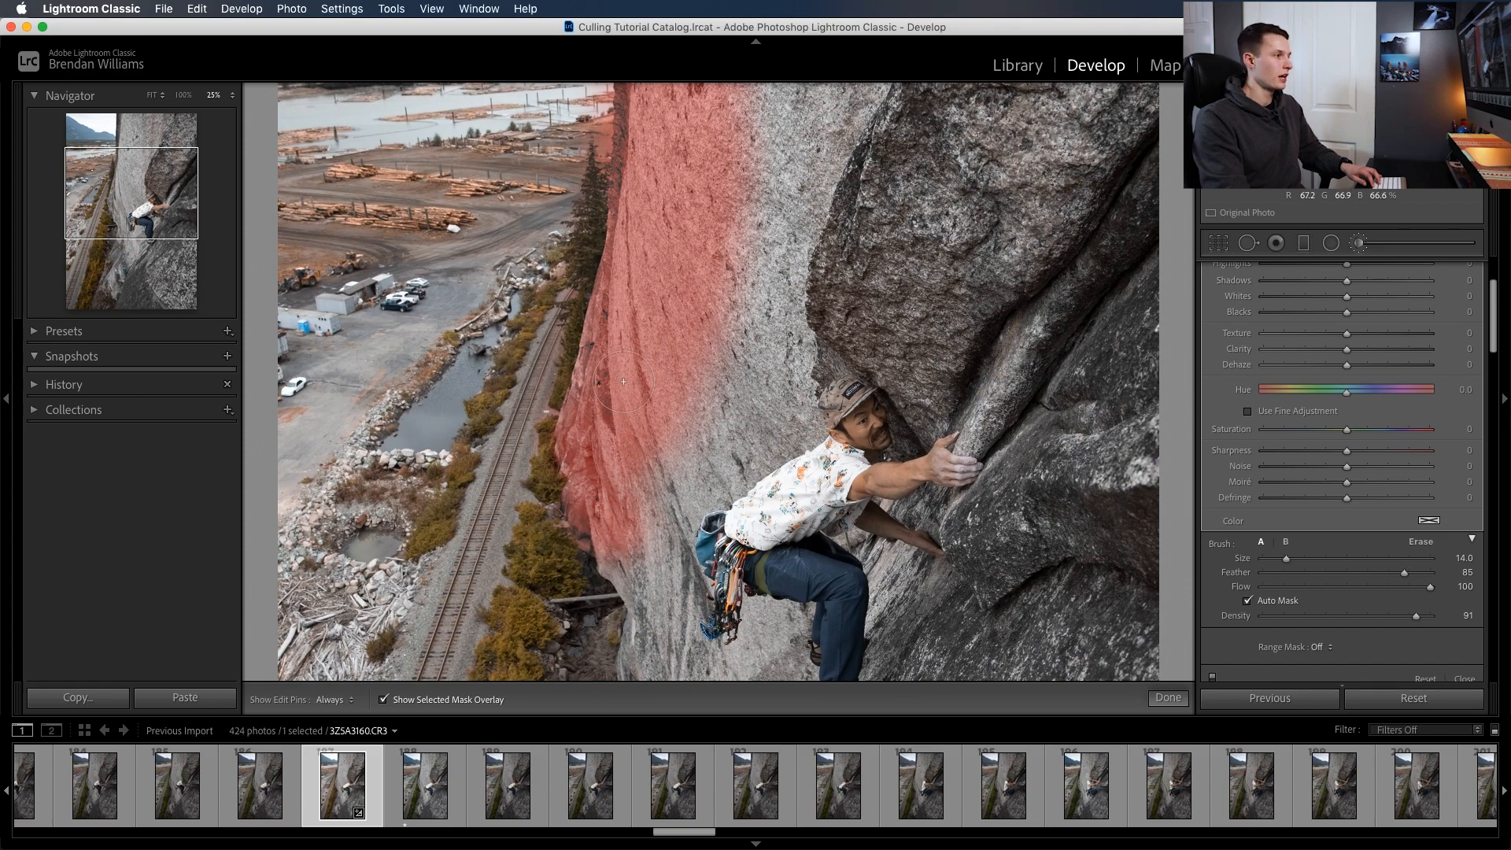
mouse_move(546, 359)
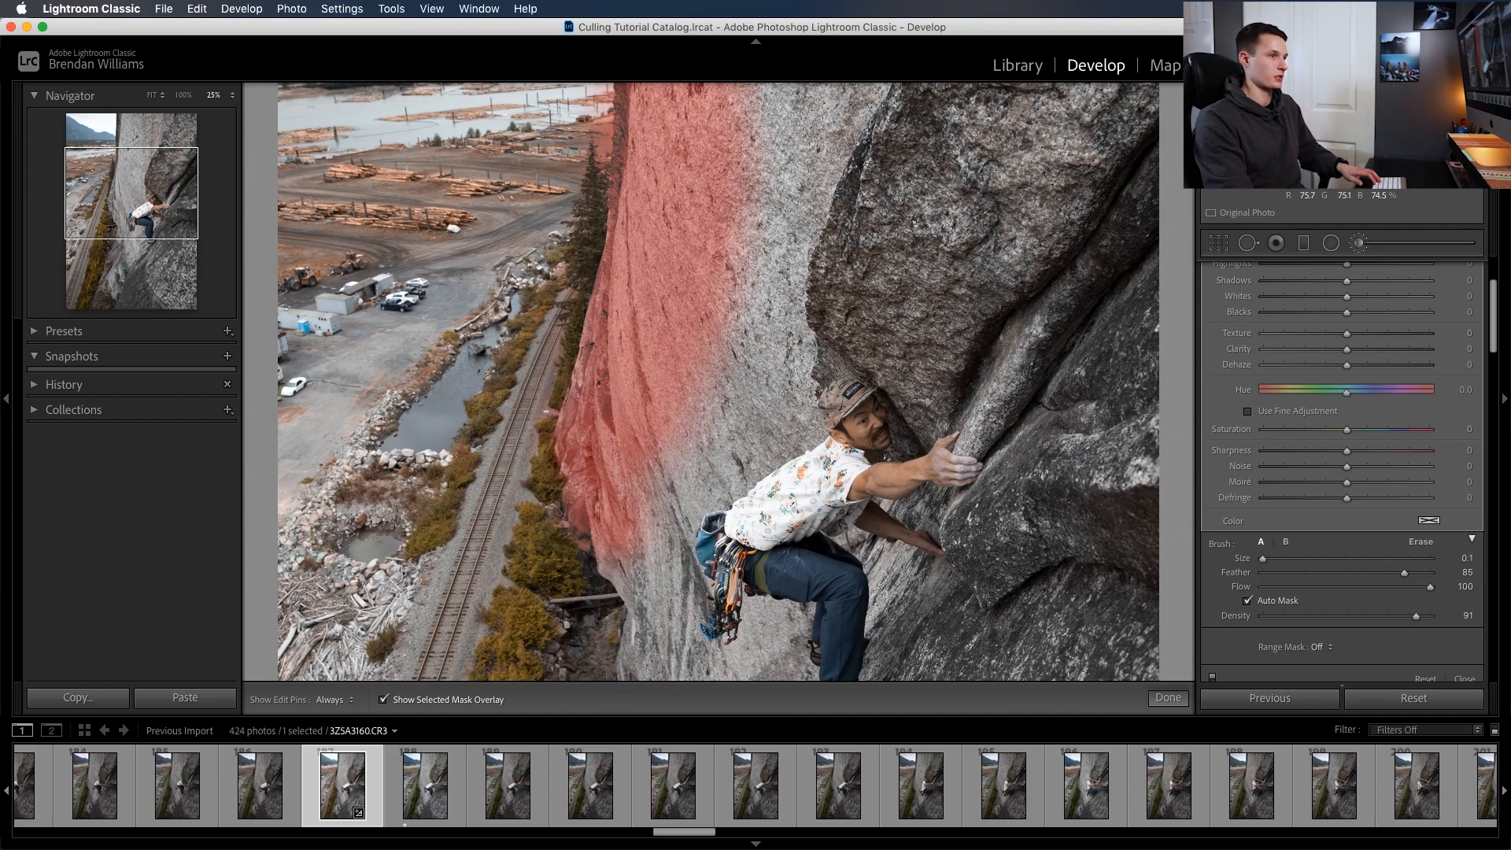
click(382, 699)
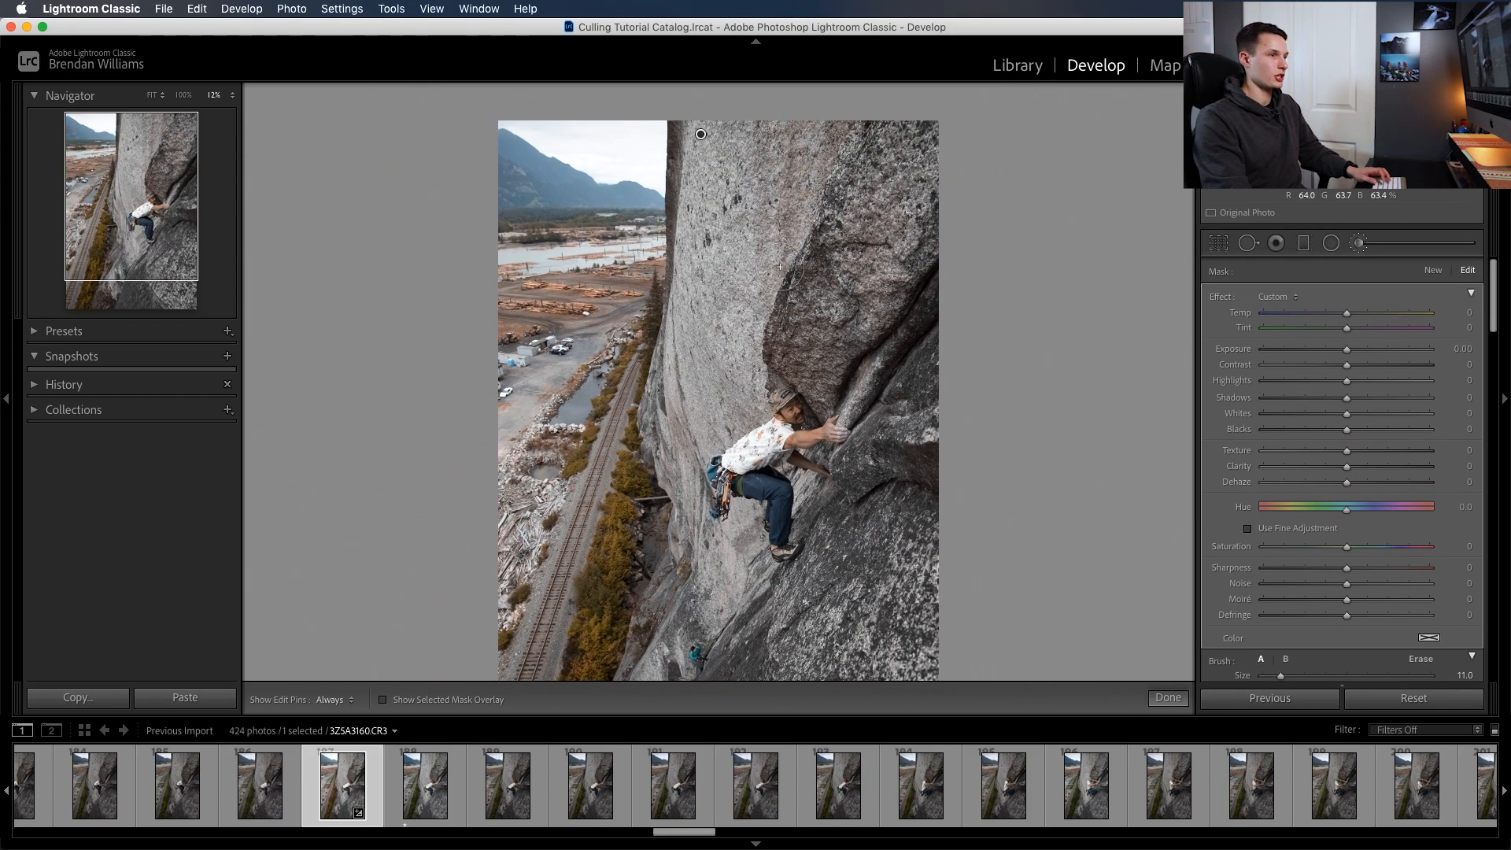
drag(1347, 348, 1363, 348)
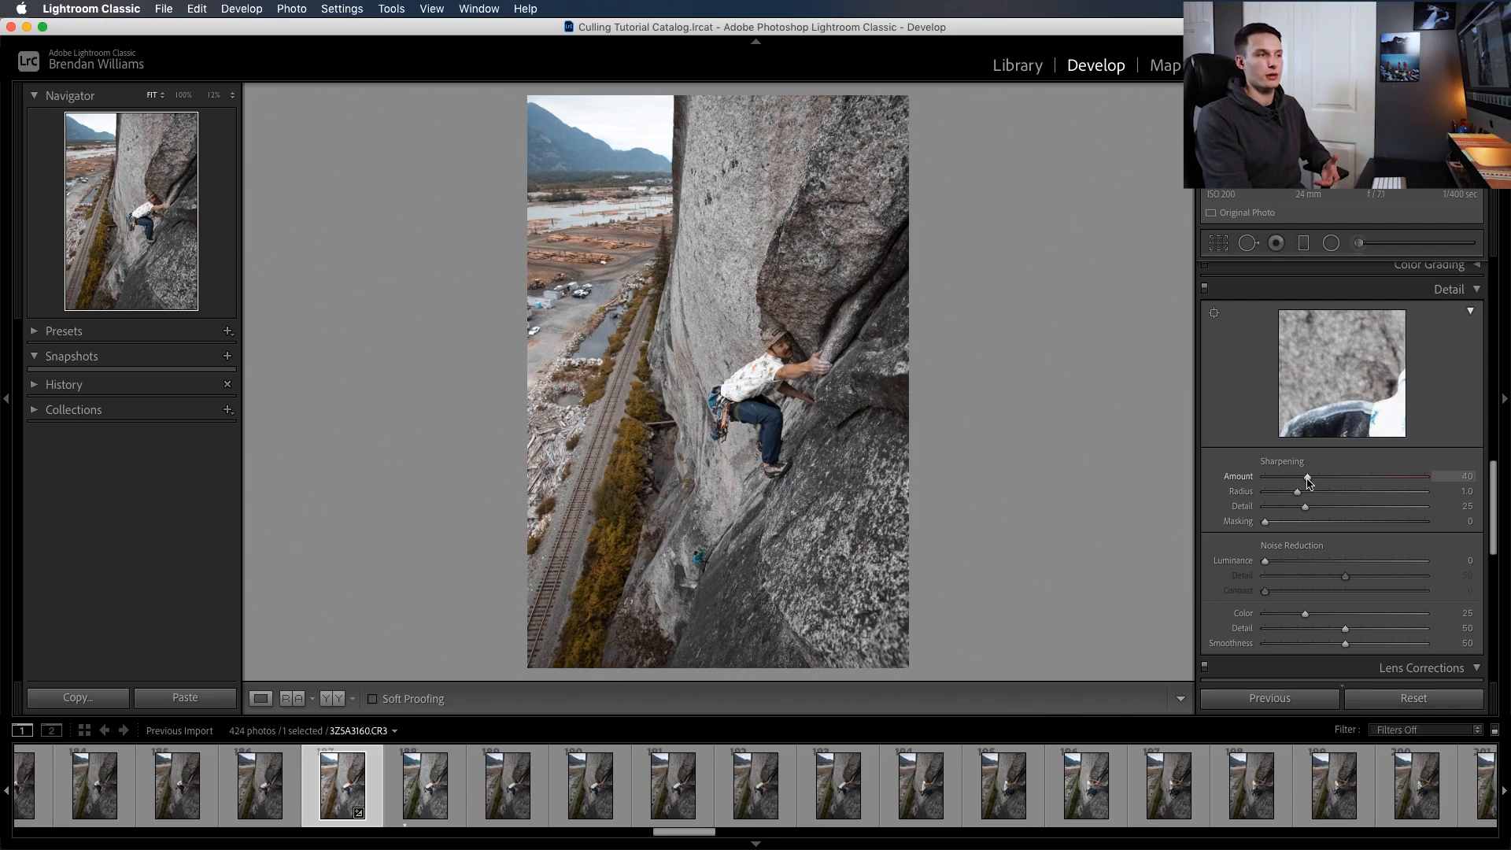
Set the Sharpening Amount slider to 48 in the Detail panel
drag(1307, 475, 1332, 475)
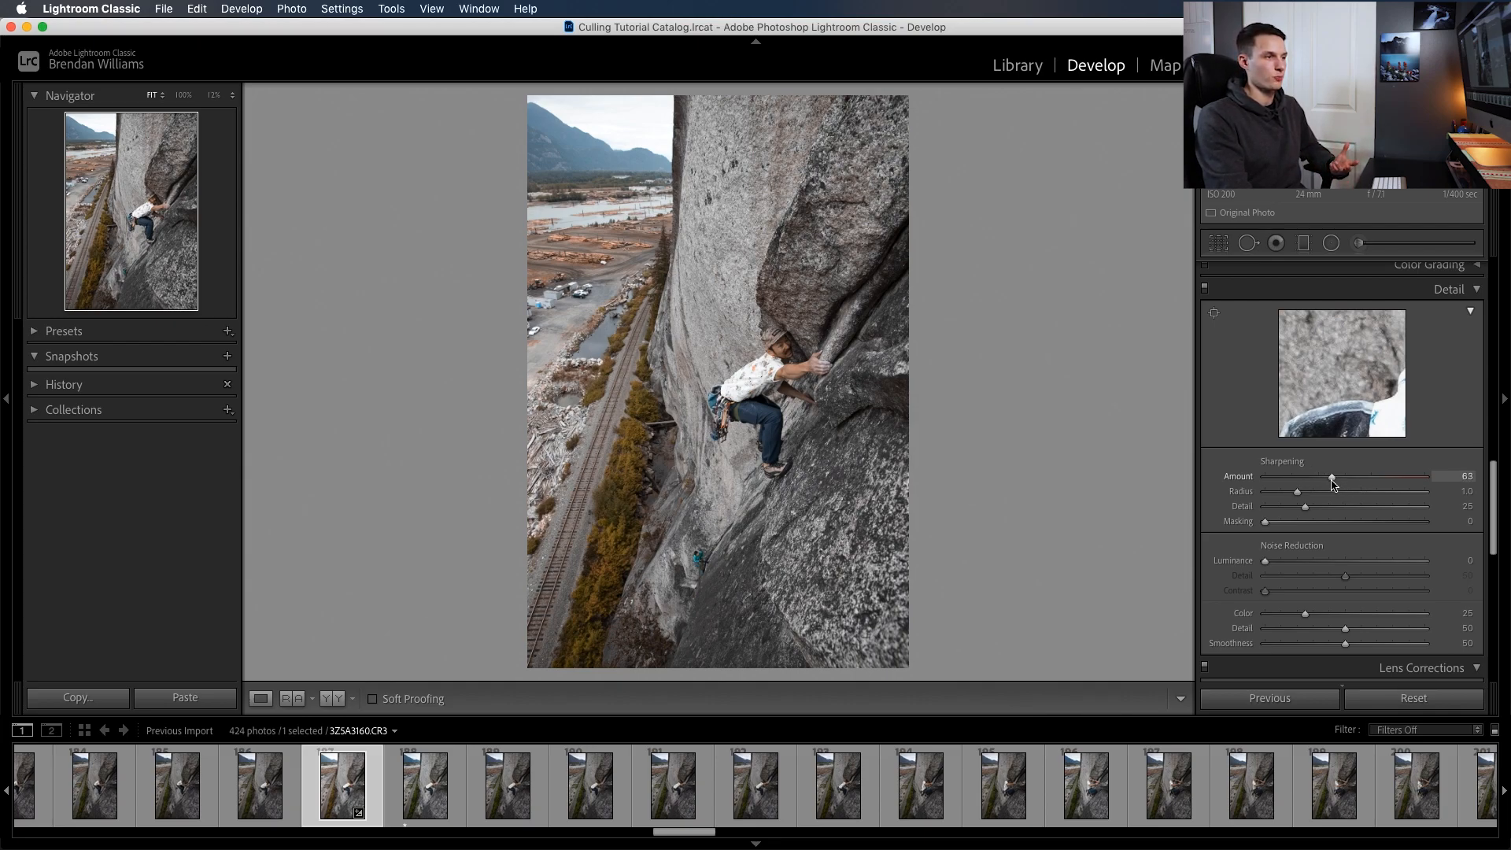
drag(1331, 476, 1315, 476)
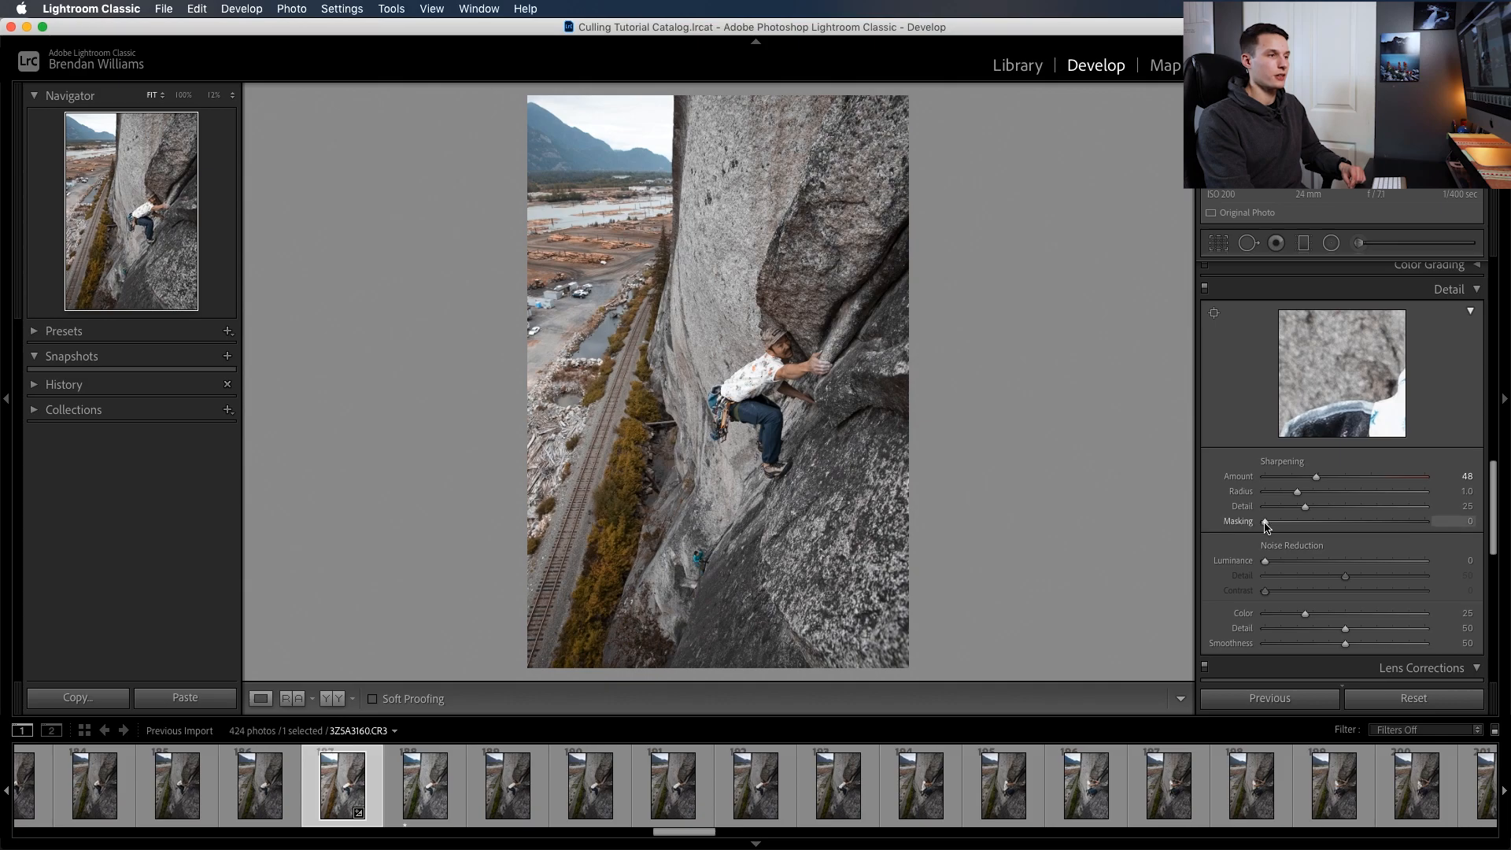
Sweep the Sharpening Masking slider up through 24, 30, 45, 51 to about 56, then back to zero
drag(1265, 521, 1307, 521)
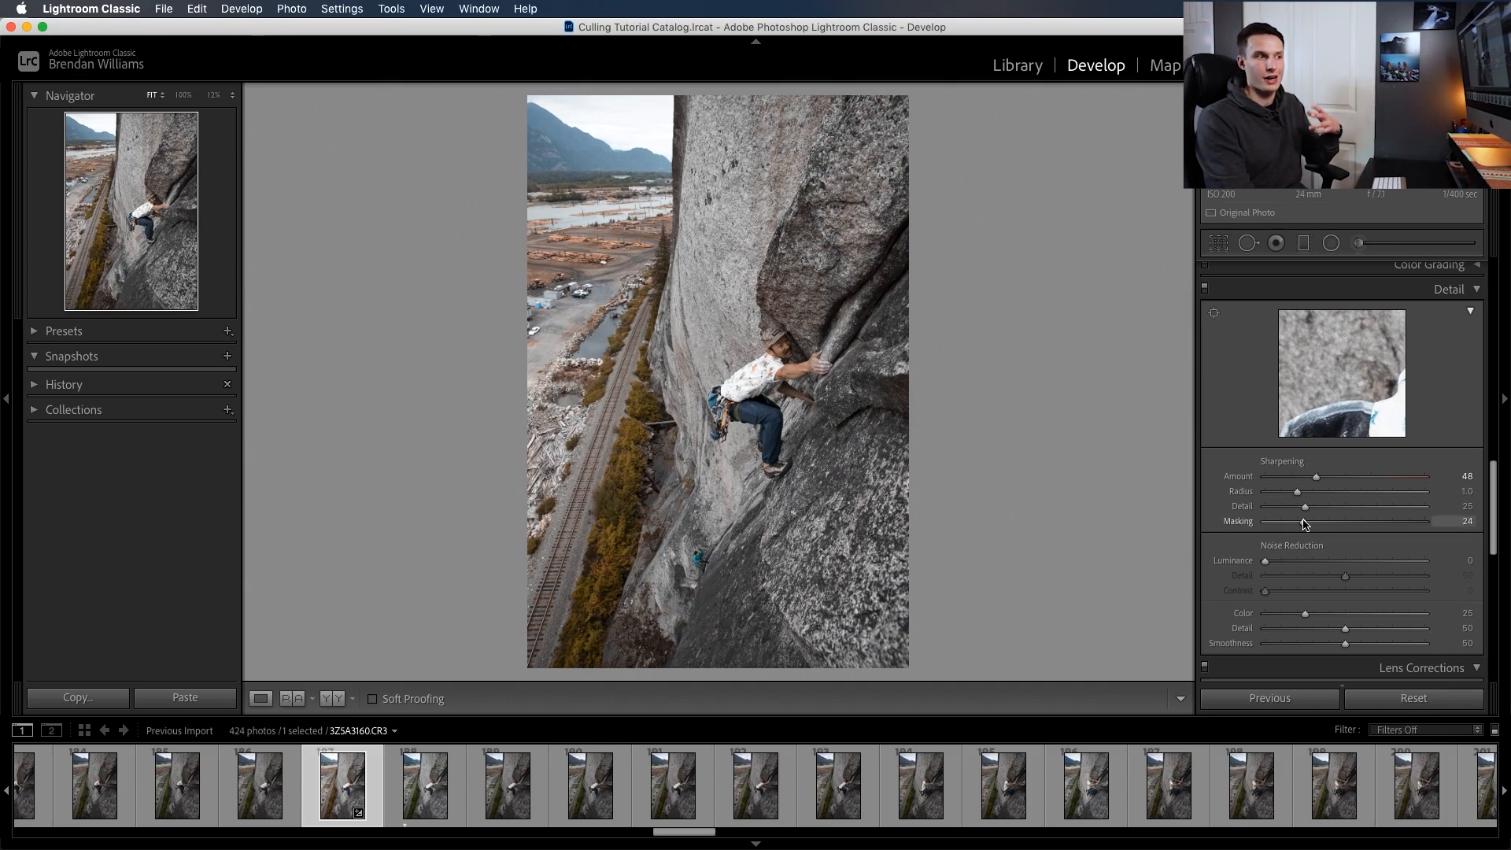
drag(1298, 521, 1311, 521)
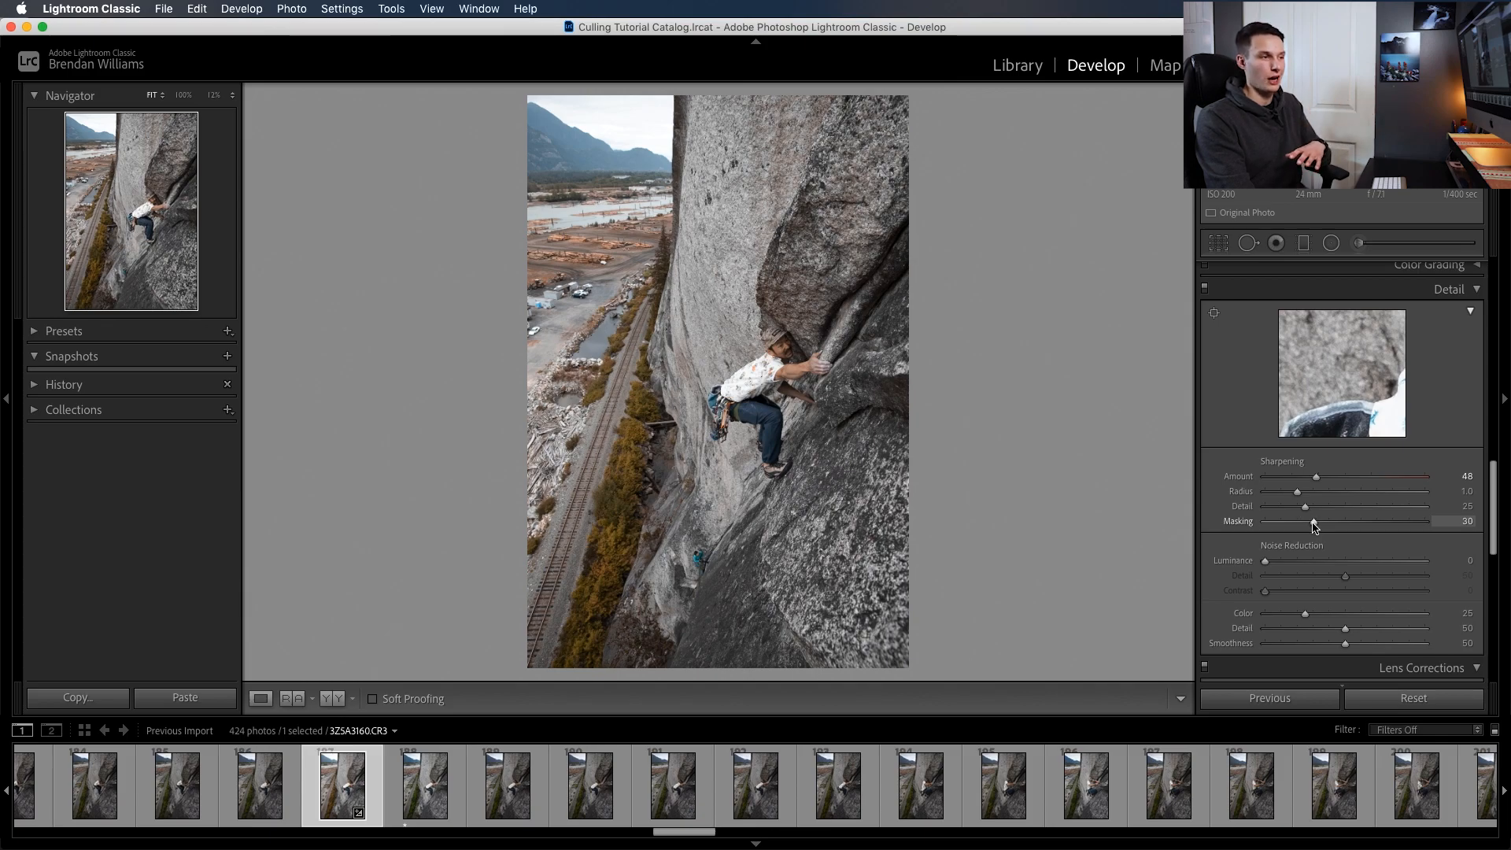
drag(1312, 521, 1337, 521)
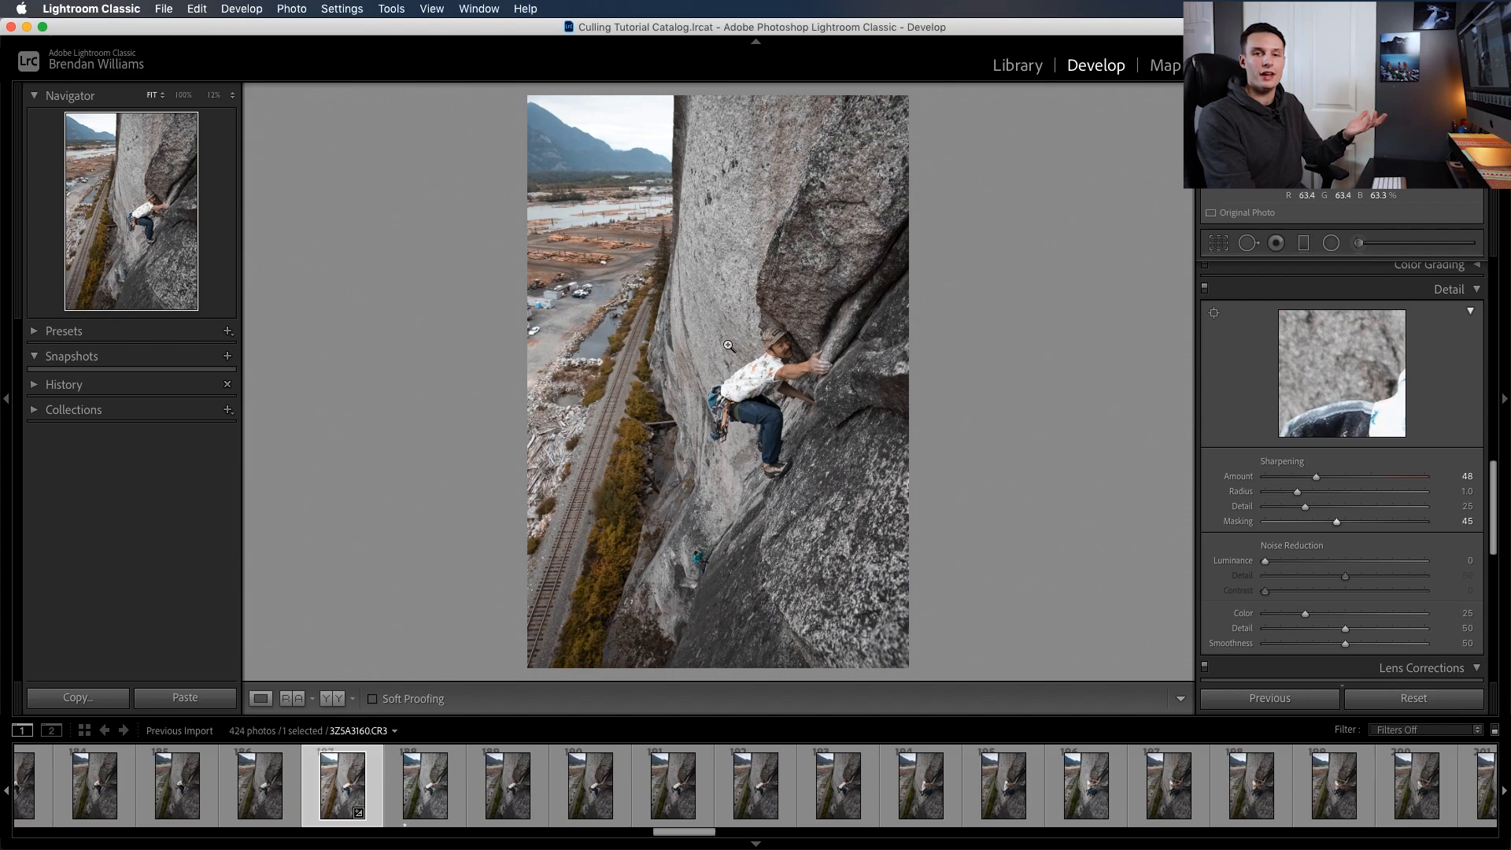
drag(1336, 521, 1345, 521)
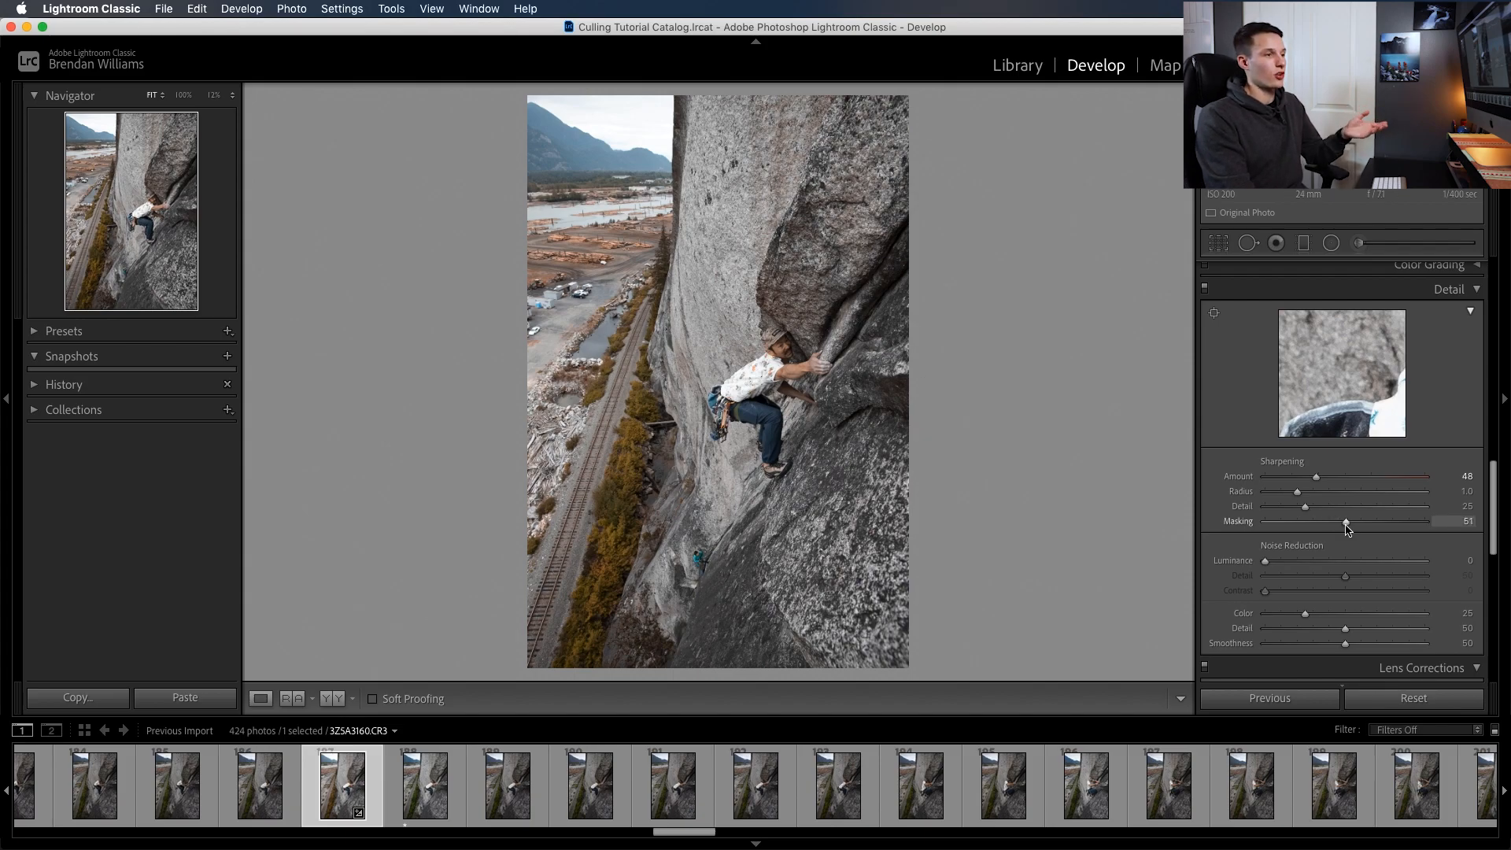
drag(1345, 521, 1354, 521)
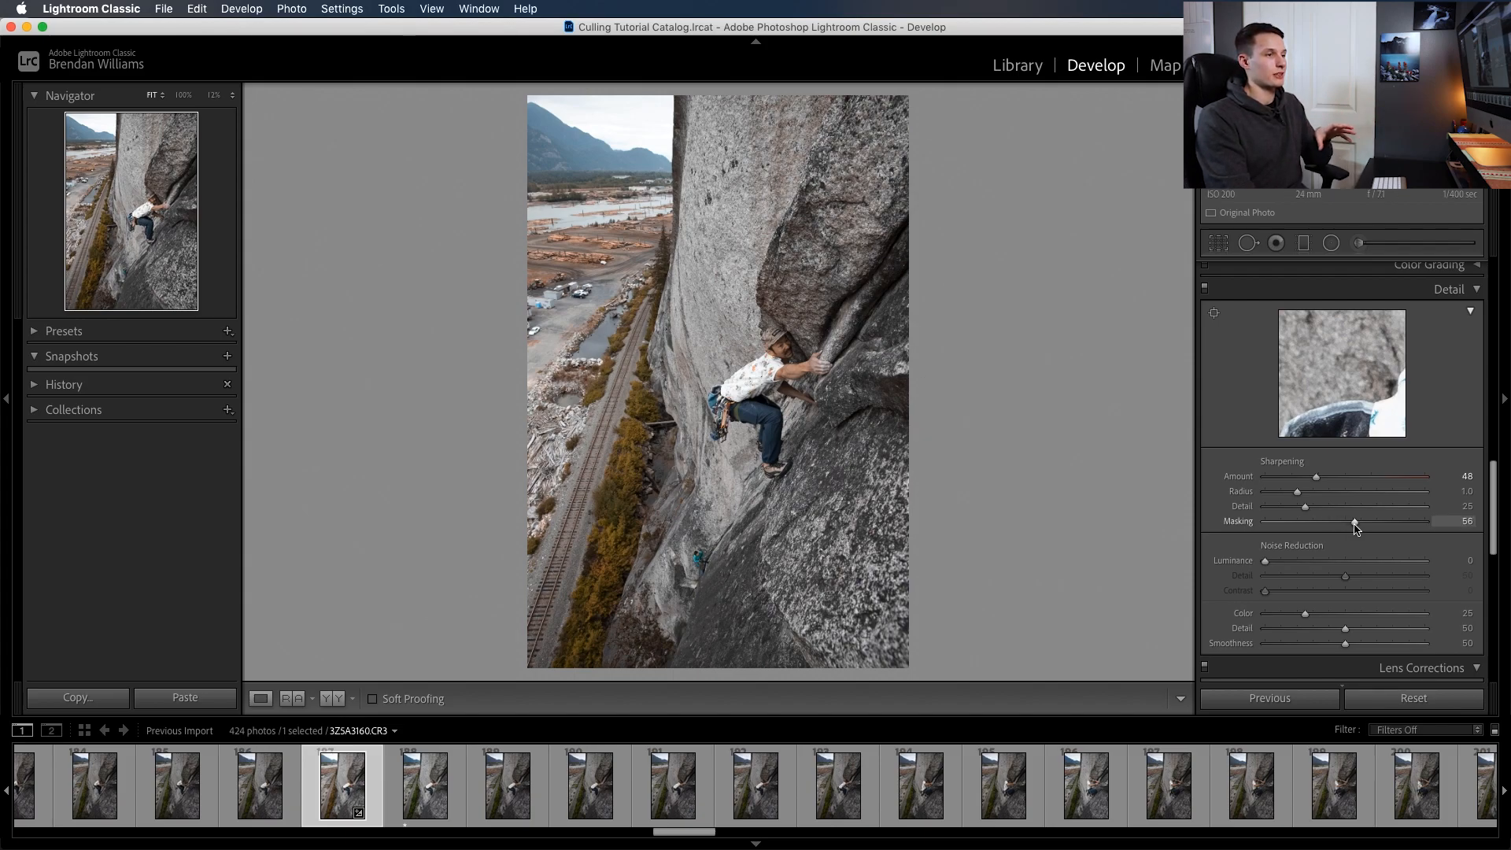
drag(1353, 520, 1265, 521)
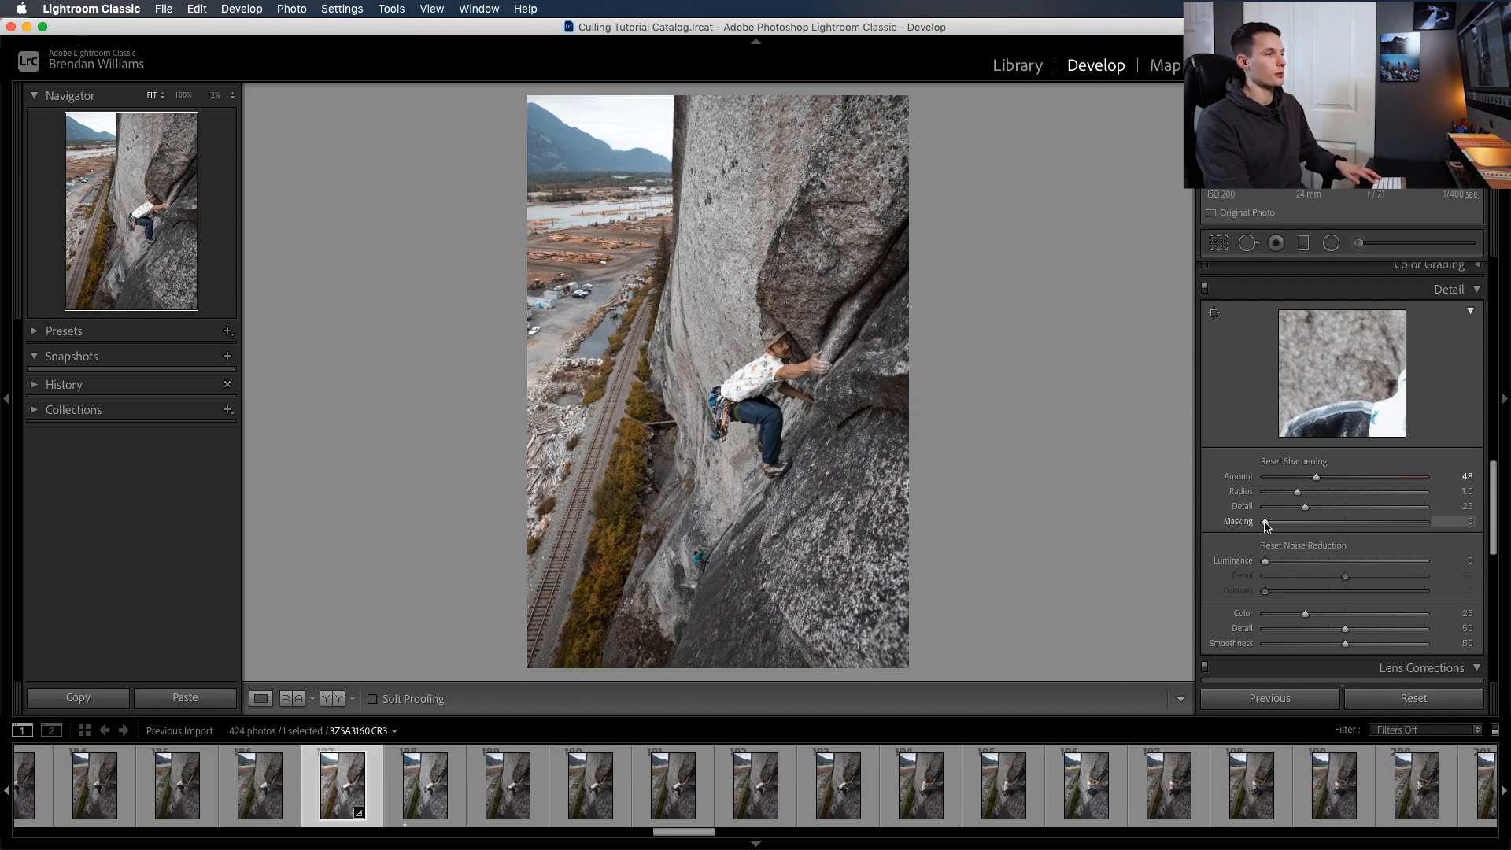
With the Alt black-and-white mask preview, raise Masking through 28, 60, 73 up to about 85
drag(1265, 523, 1276, 523)
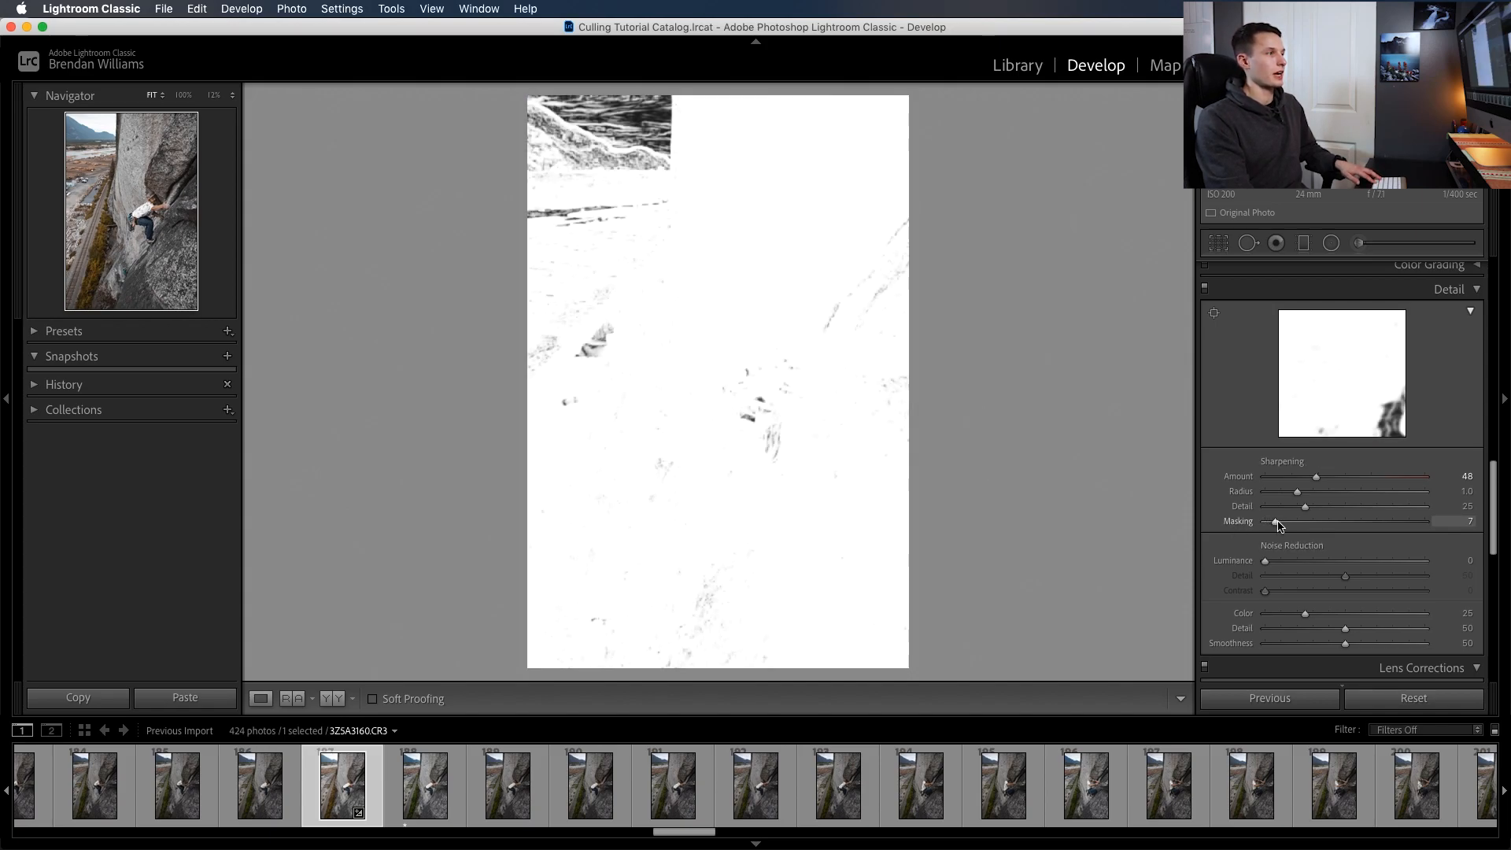
drag(1276, 521, 1311, 520)
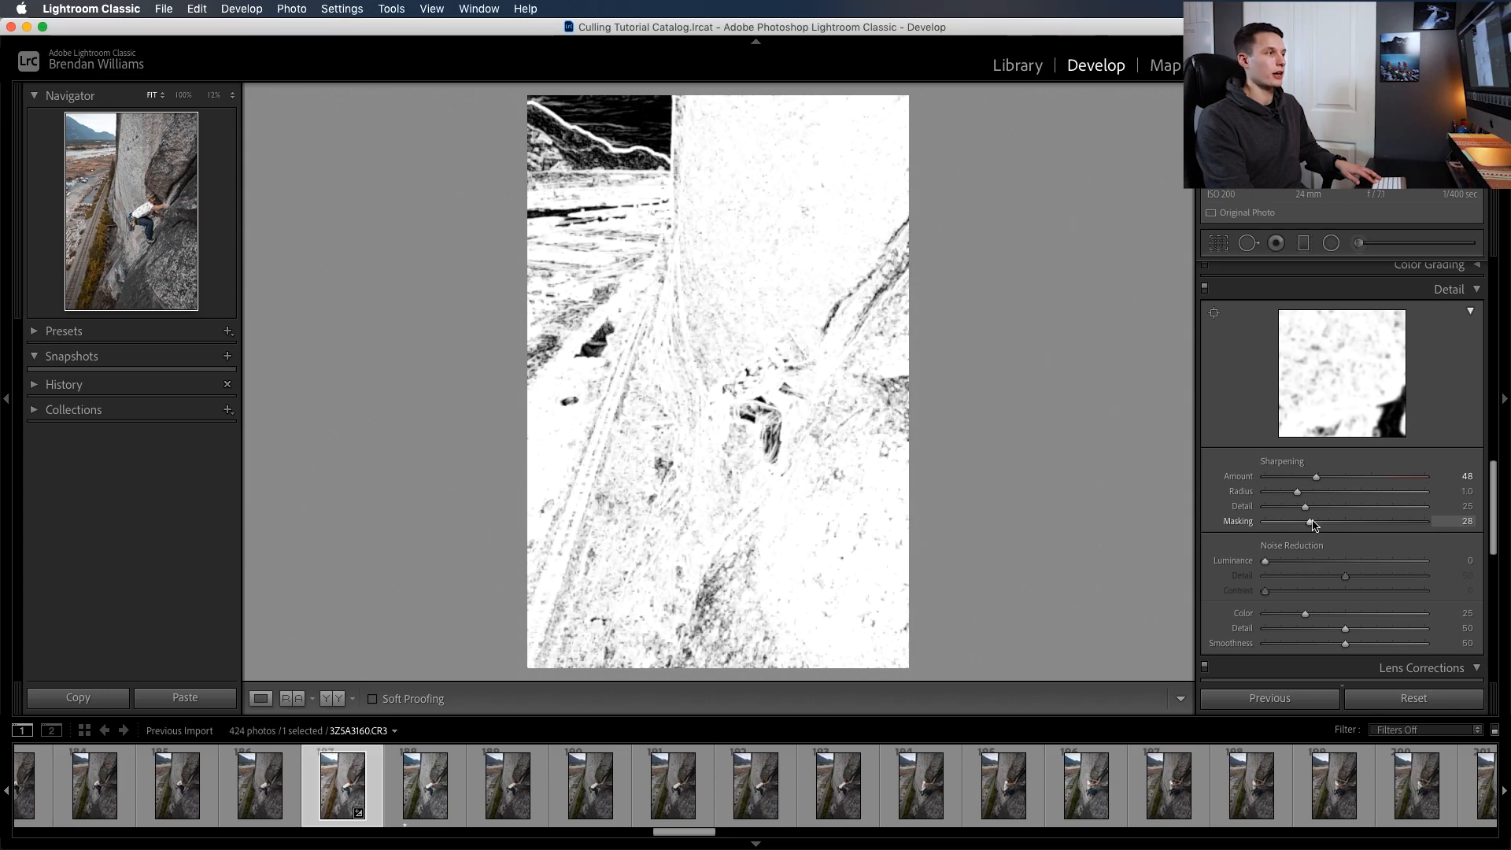
drag(1310, 521, 1319, 520)
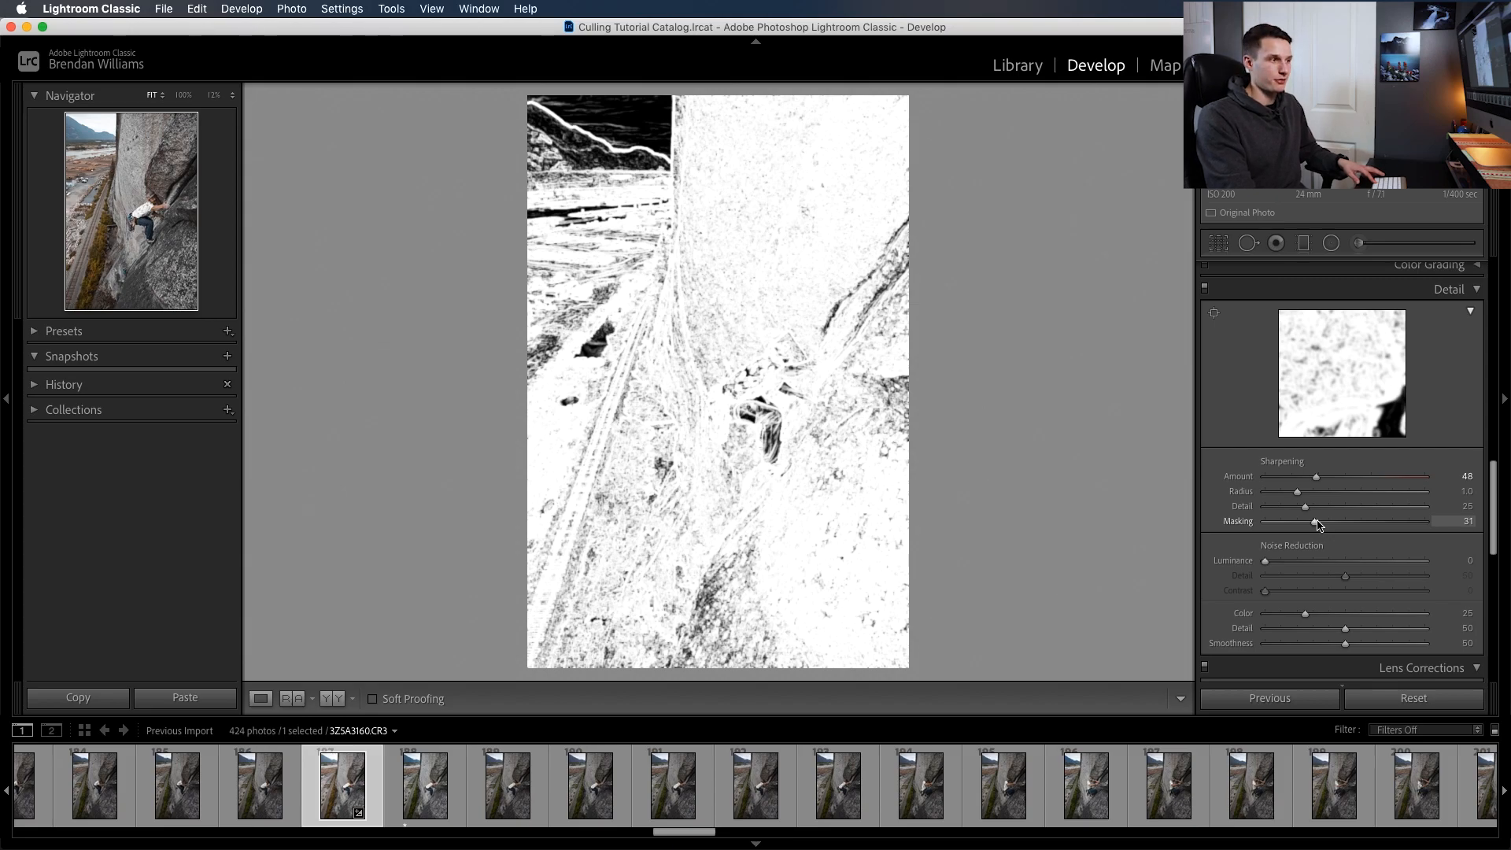
drag(1316, 521, 1363, 521)
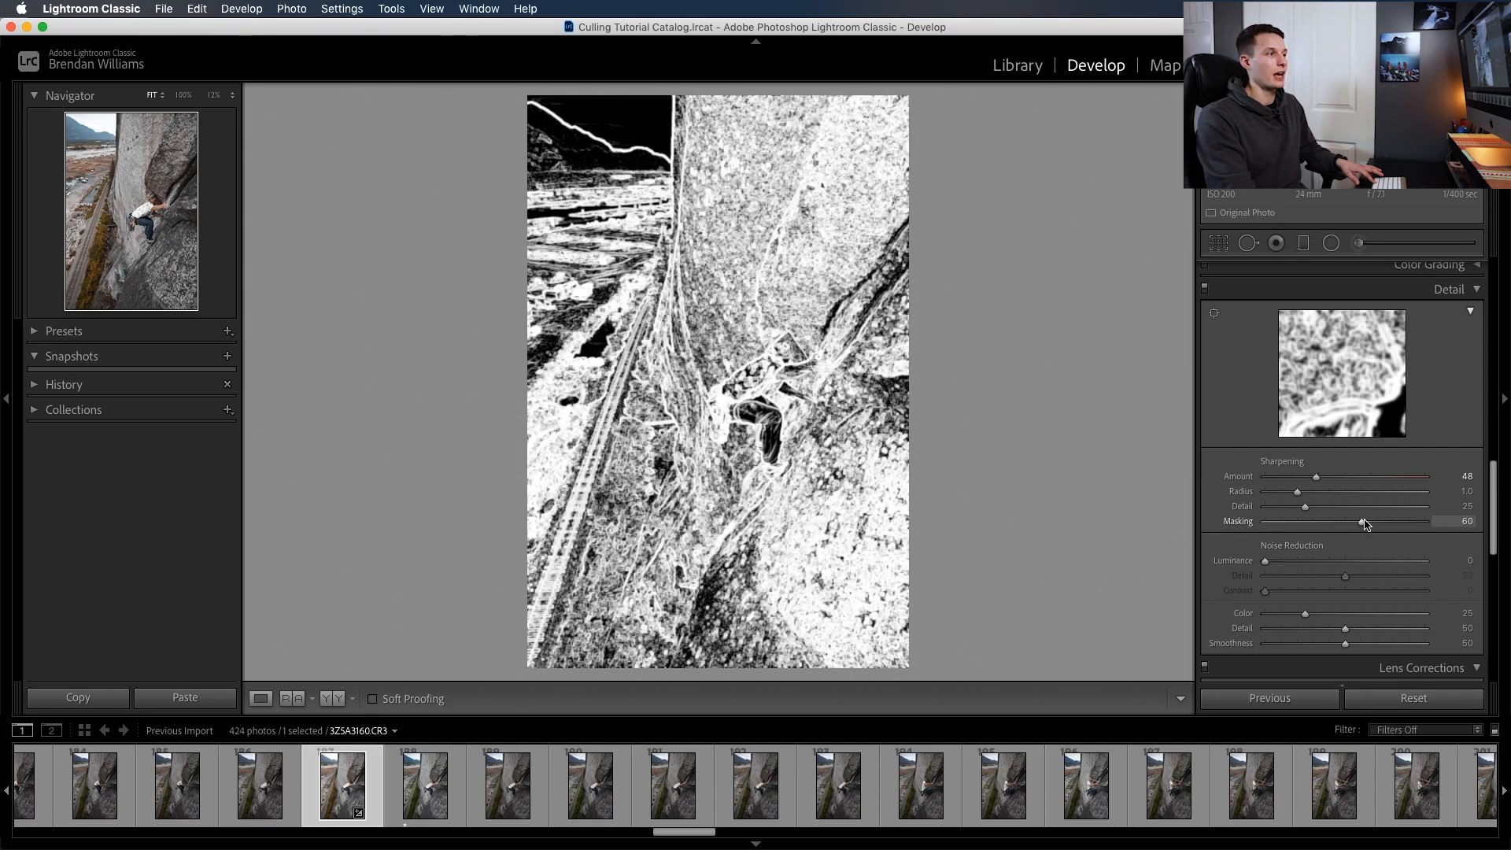
drag(1361, 521, 1379, 521)
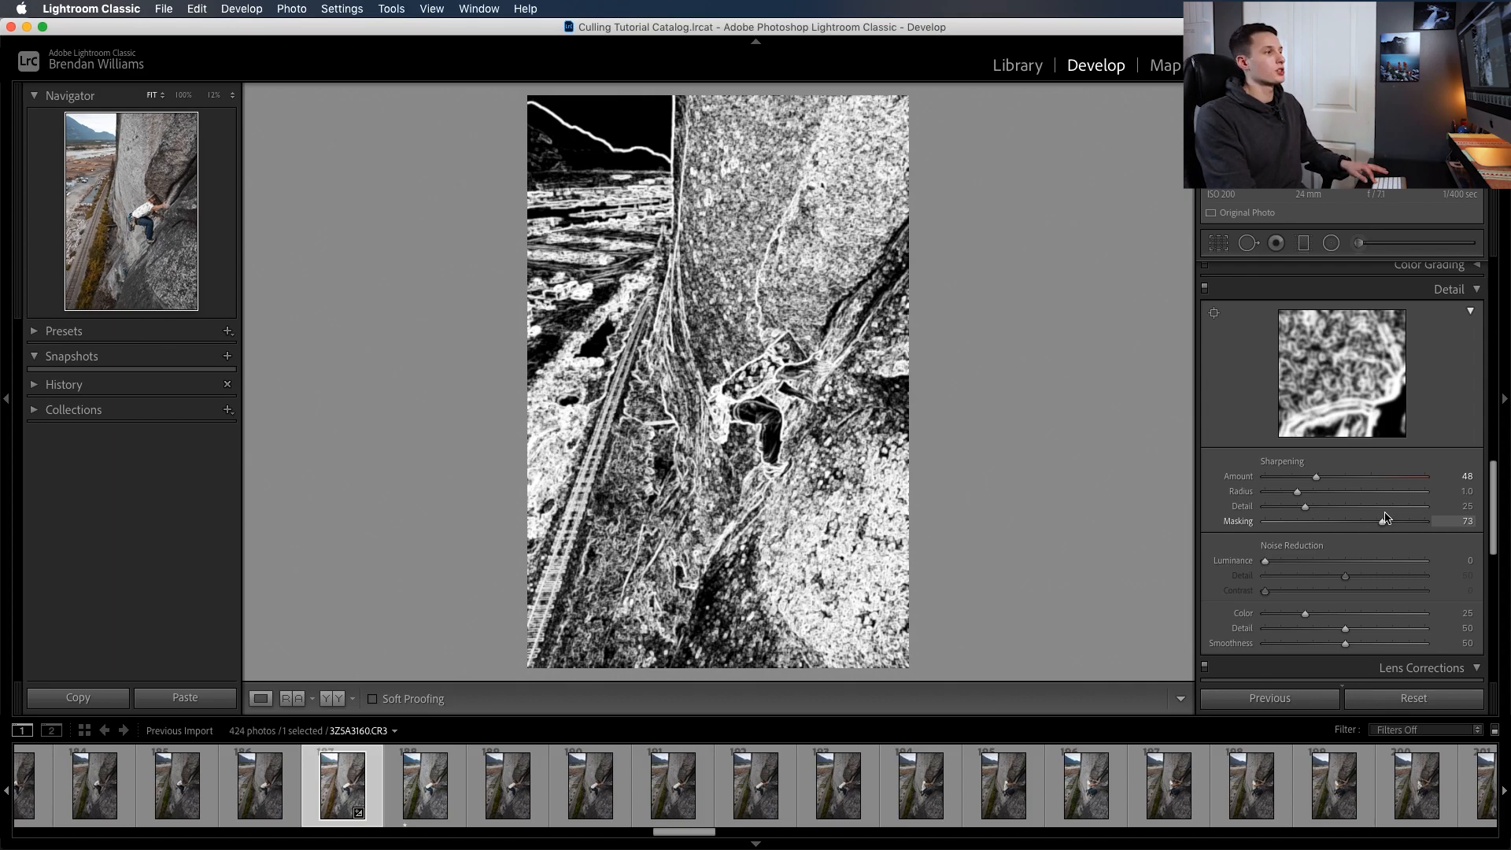
drag(1372, 521, 1402, 521)
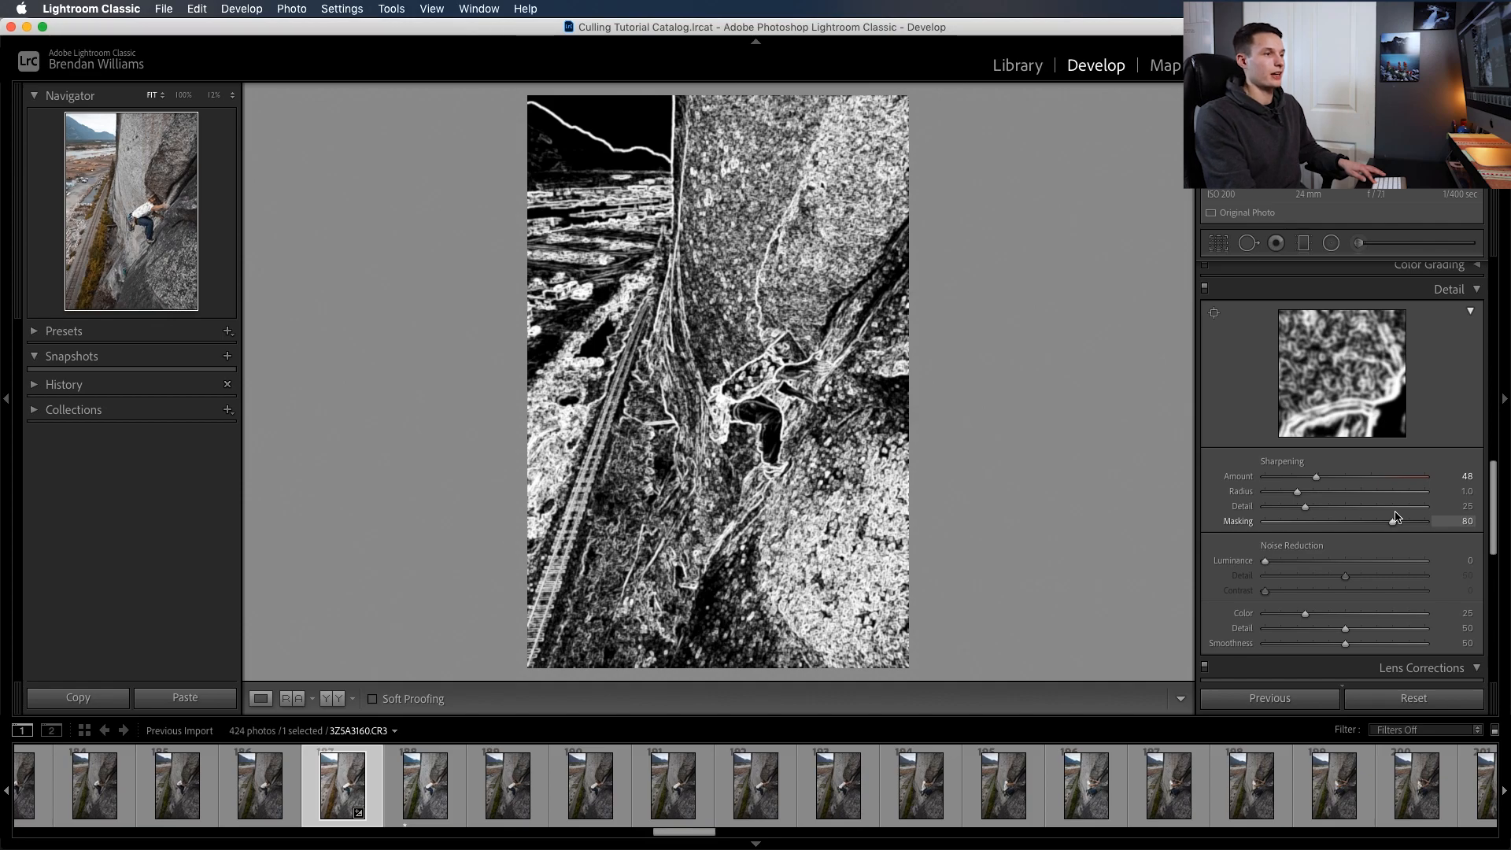
drag(1379, 521, 1402, 521)
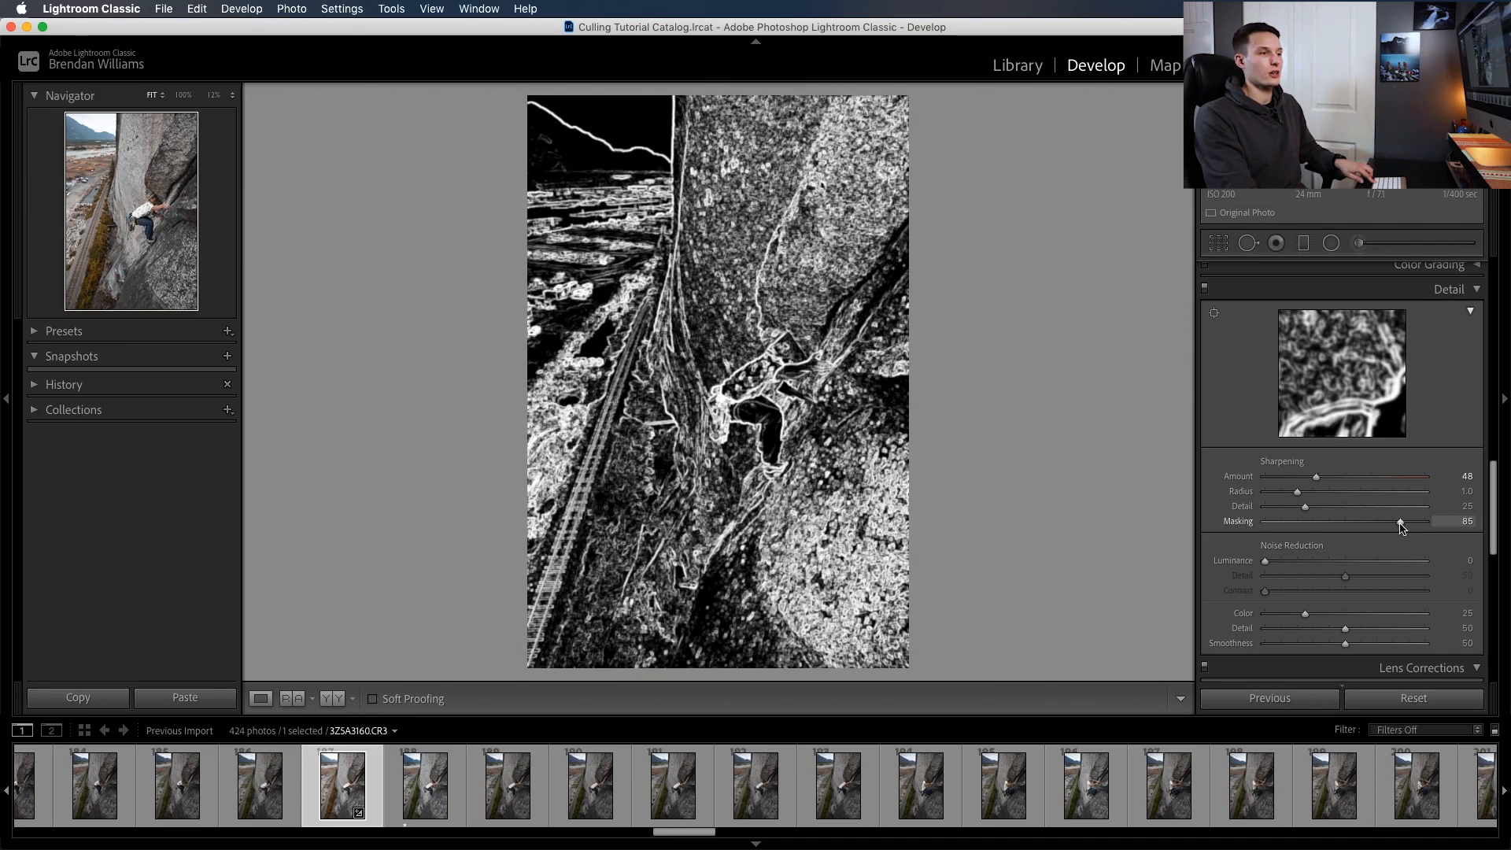
drag(1401, 520, 1388, 521)
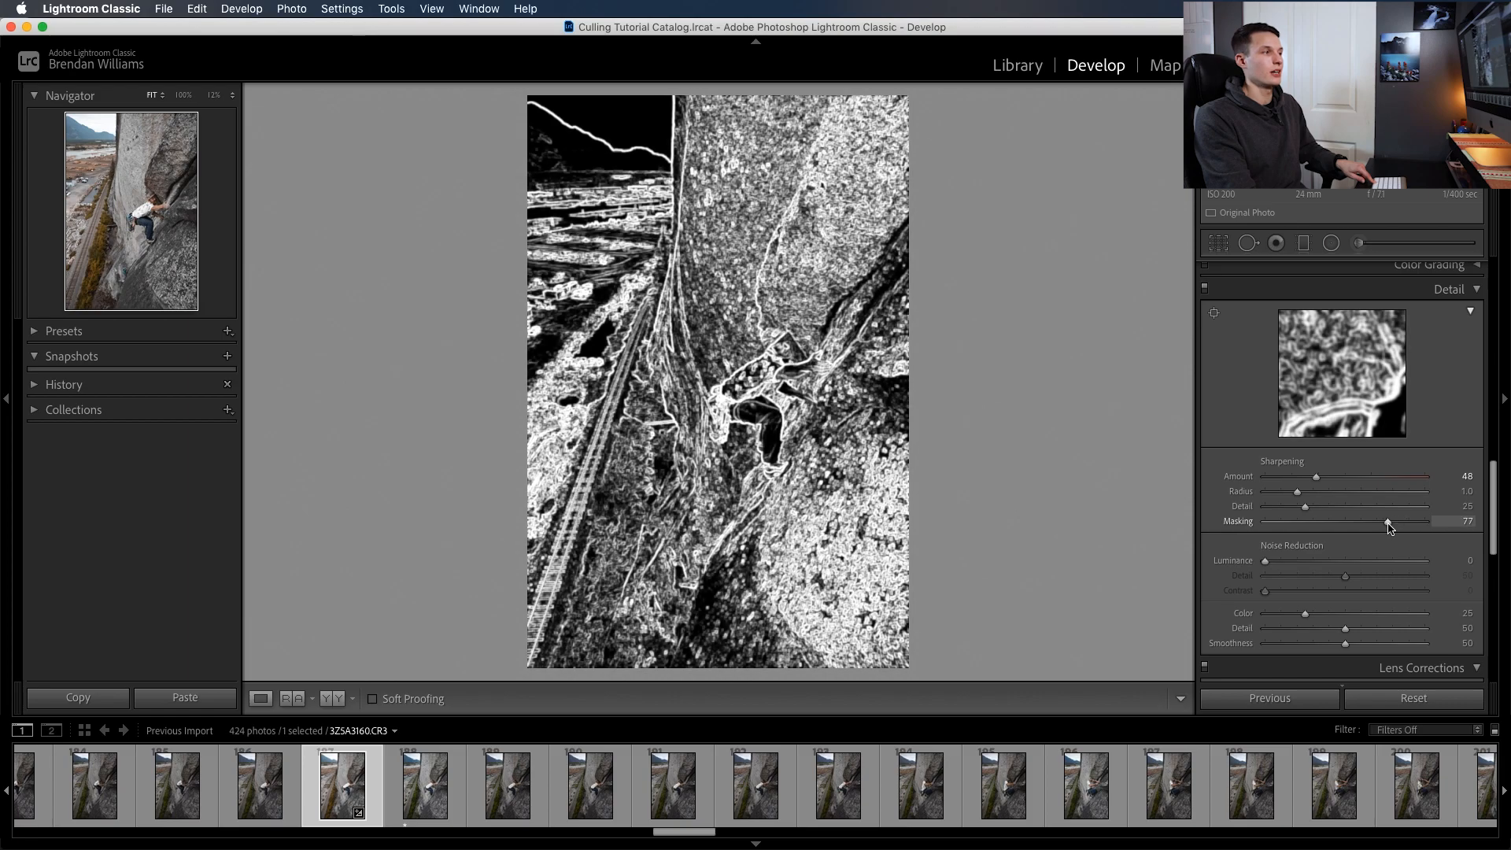
Lower Masking back toward zero in mask preview, then settle it at 47 with the normal photo shown
drag(1388, 521, 1350, 521)
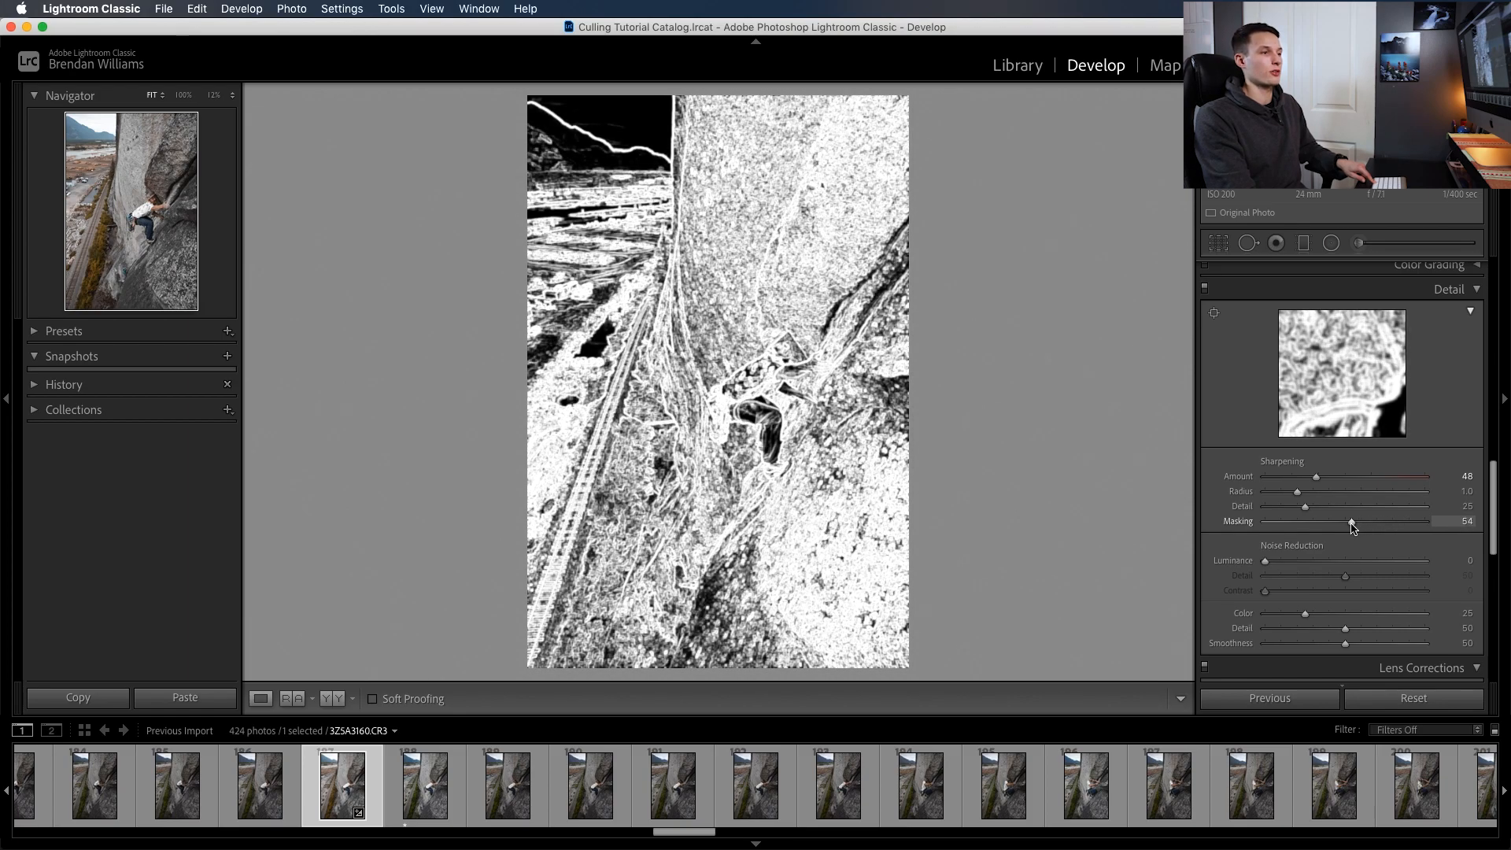
drag(1349, 521, 1323, 521)
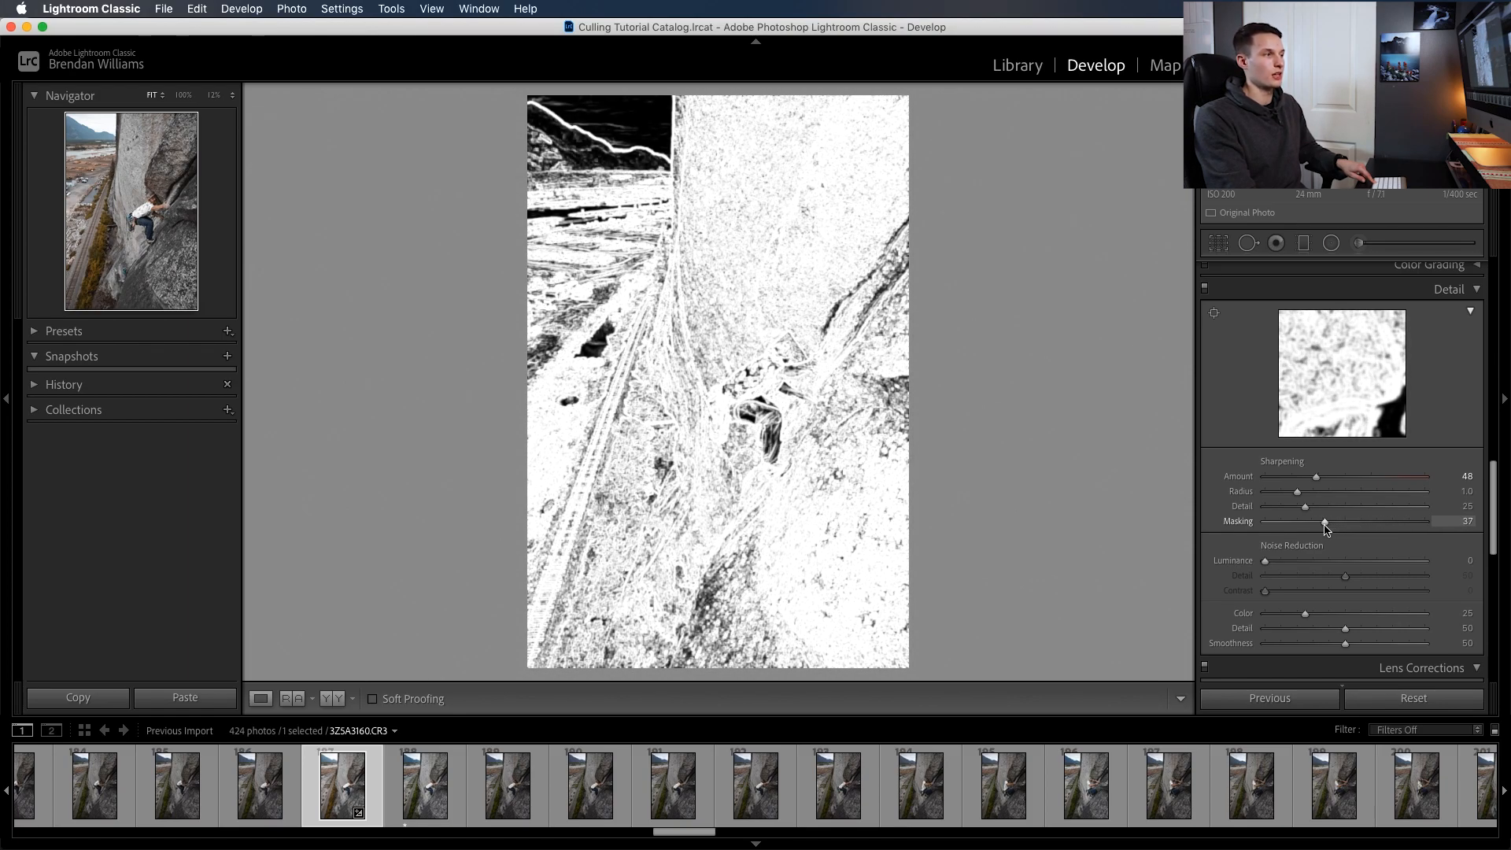
drag(1323, 521, 1267, 521)
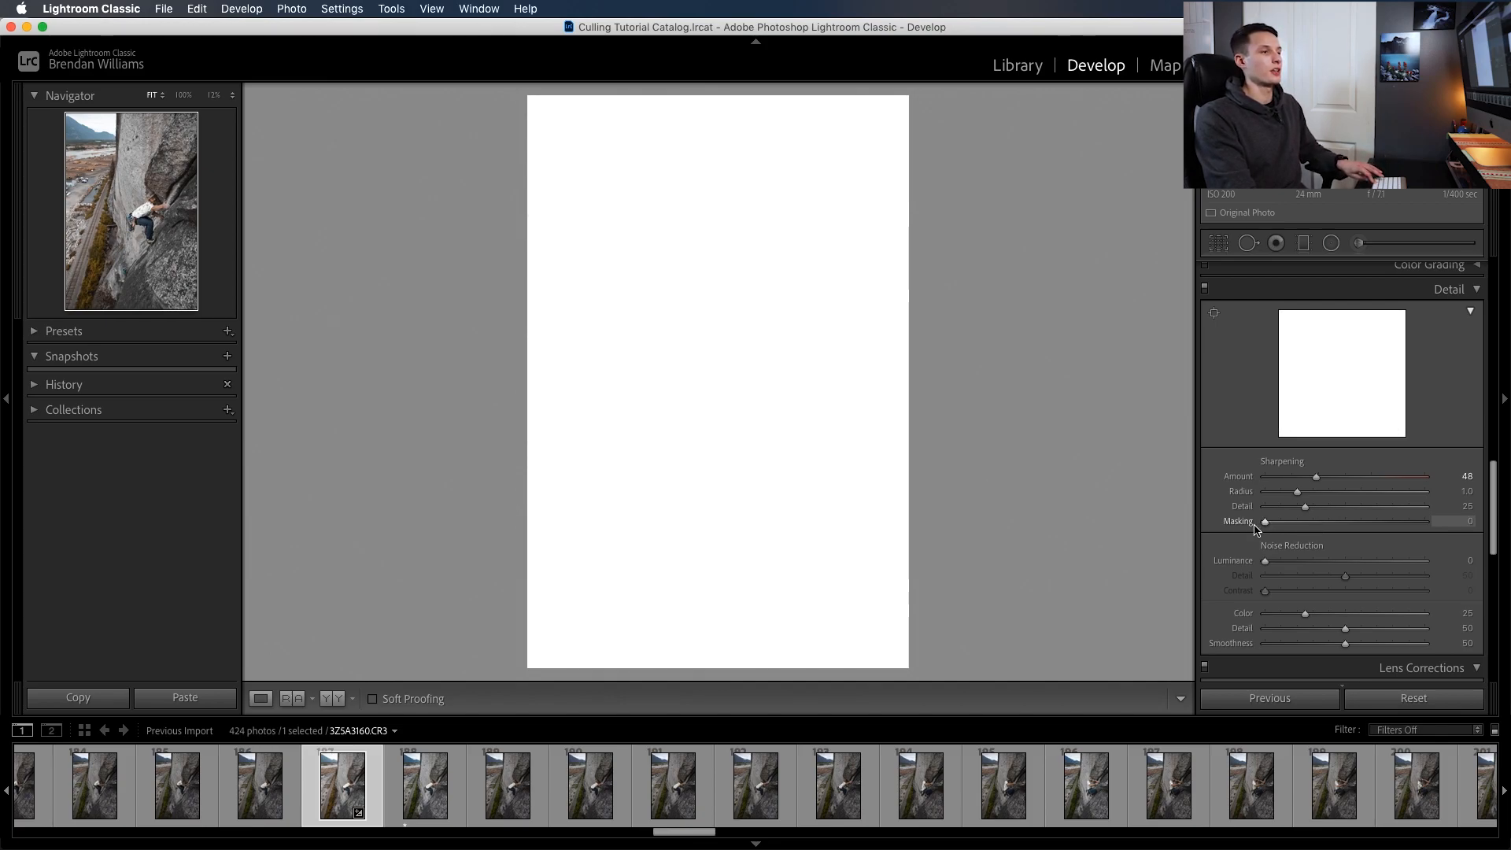
drag(1264, 520, 1325, 521)
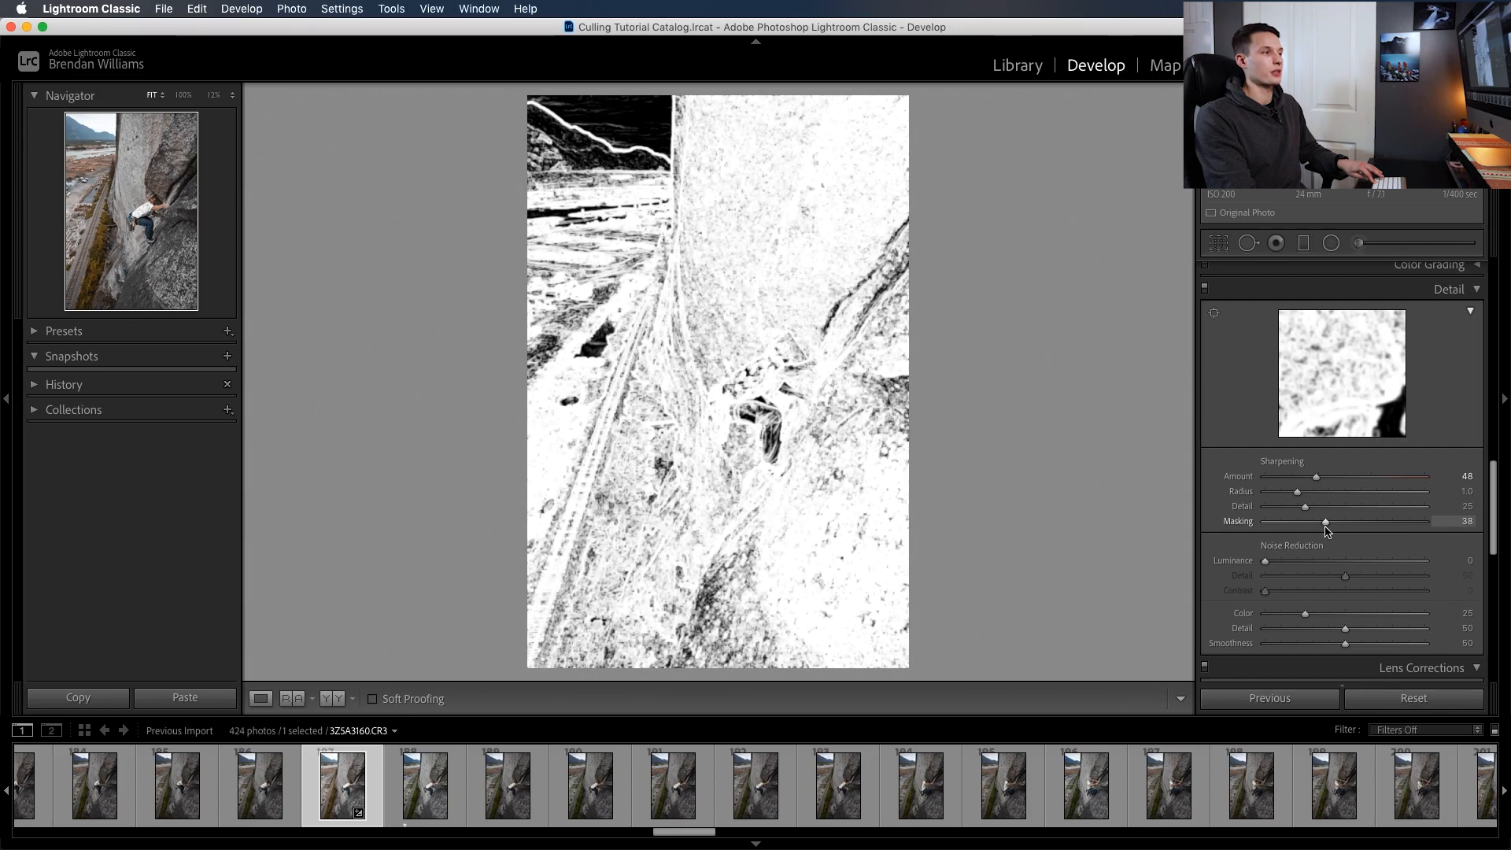
drag(1325, 520, 1337, 521)
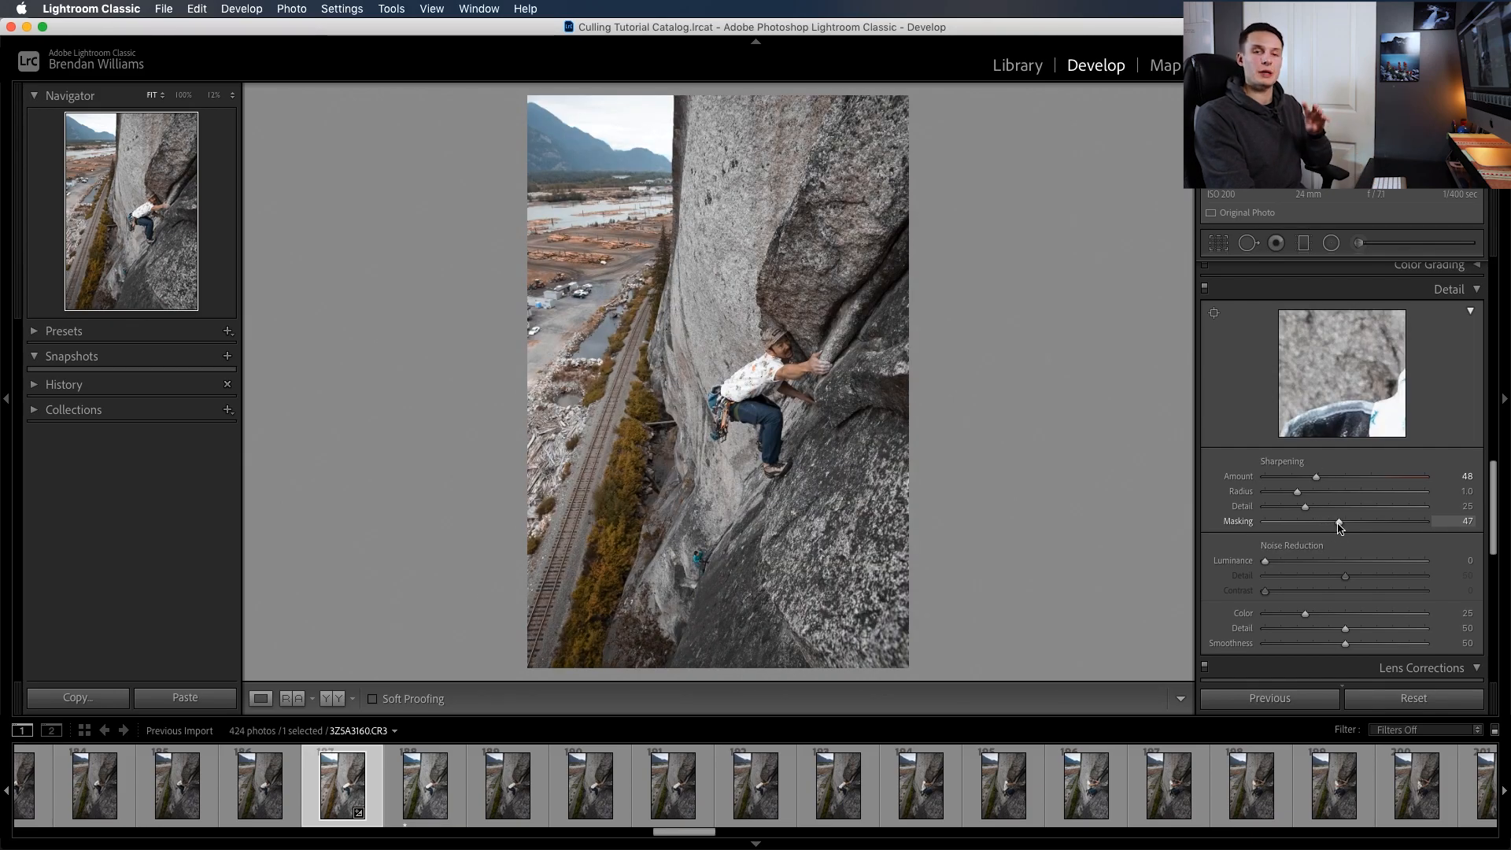